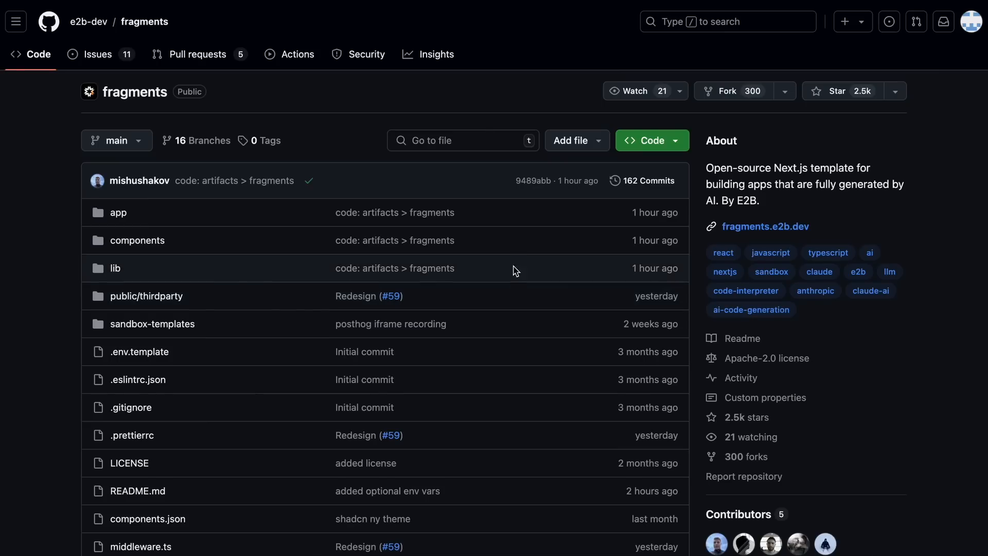
{"action": "mouse_move", "coordinate": [495, 294]}
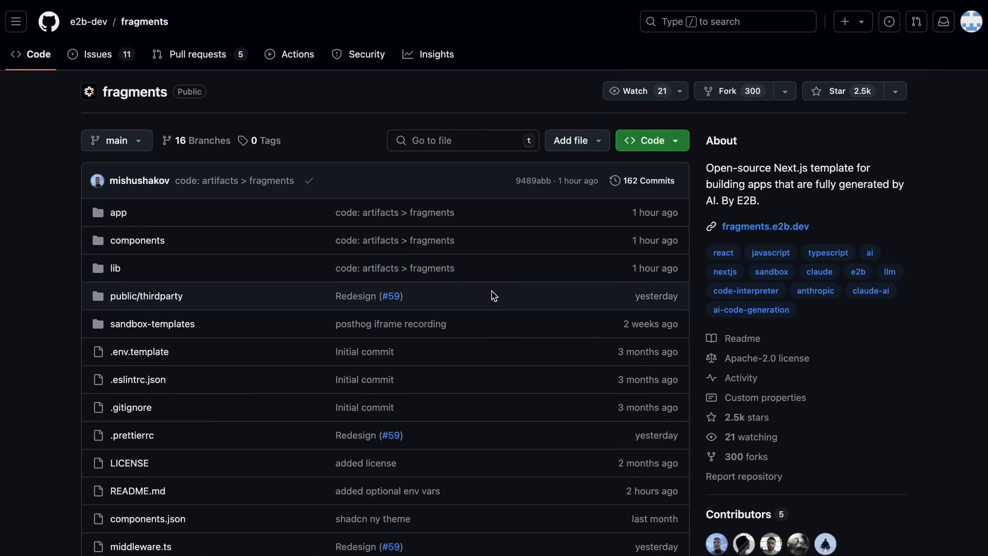
{"action": "mouse_move", "coordinate": [511, 249]}
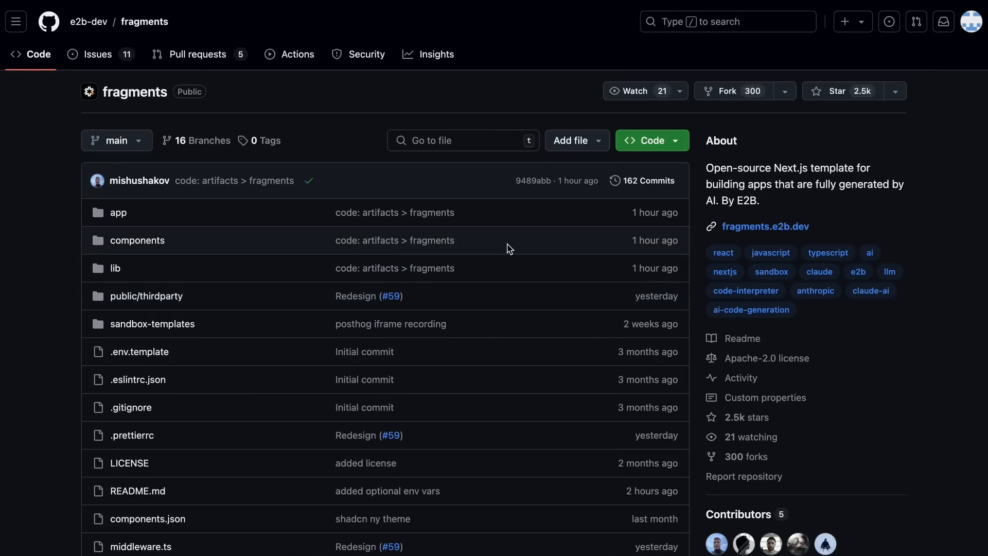
{"action": "mouse_move", "coordinate": [114, 98]}
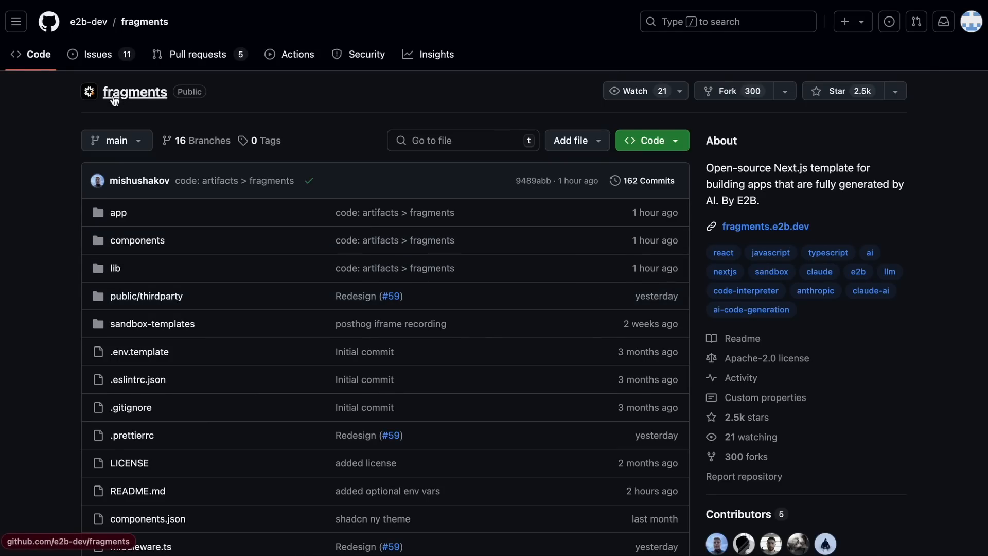
{"action": "mouse_move", "coordinate": [132, 93]}
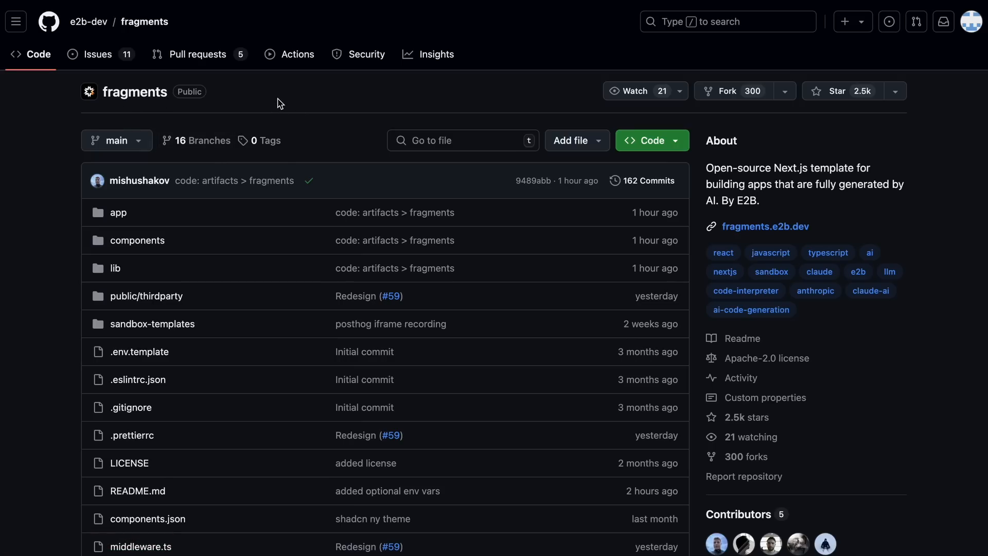
{"action": "mouse_move", "coordinate": [226, 164]}
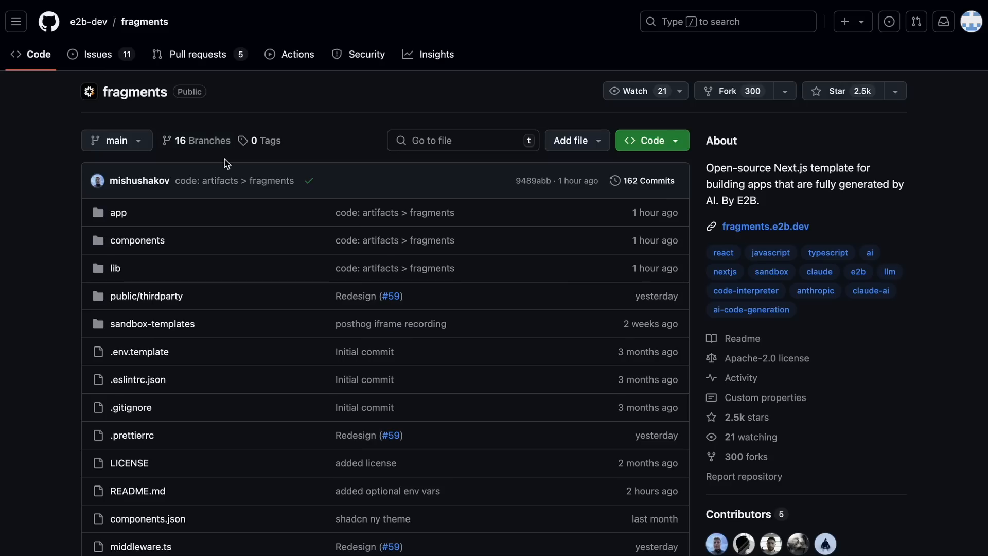
{"action": "mouse_move", "coordinate": [173, 40]}
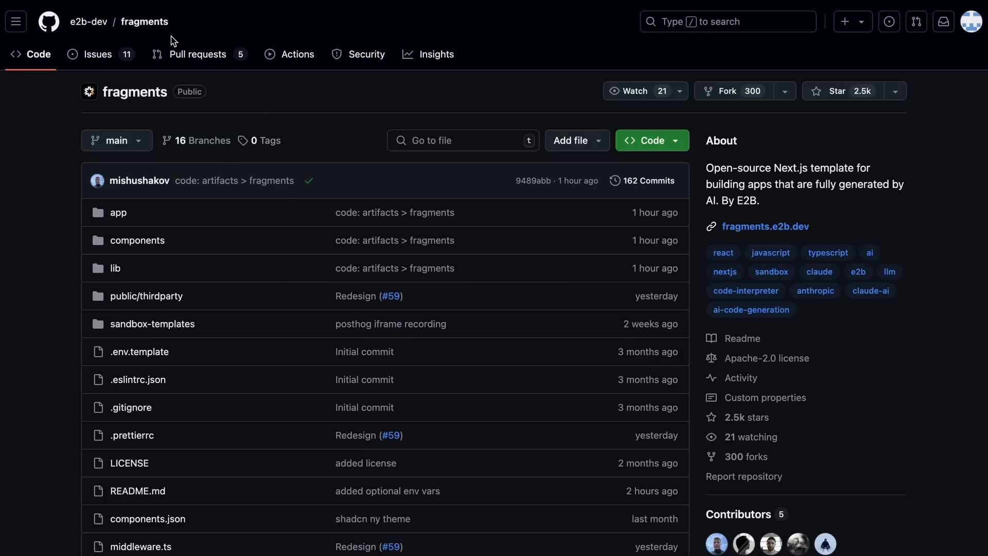
{"action": "mouse_move", "coordinate": [293, 113]}
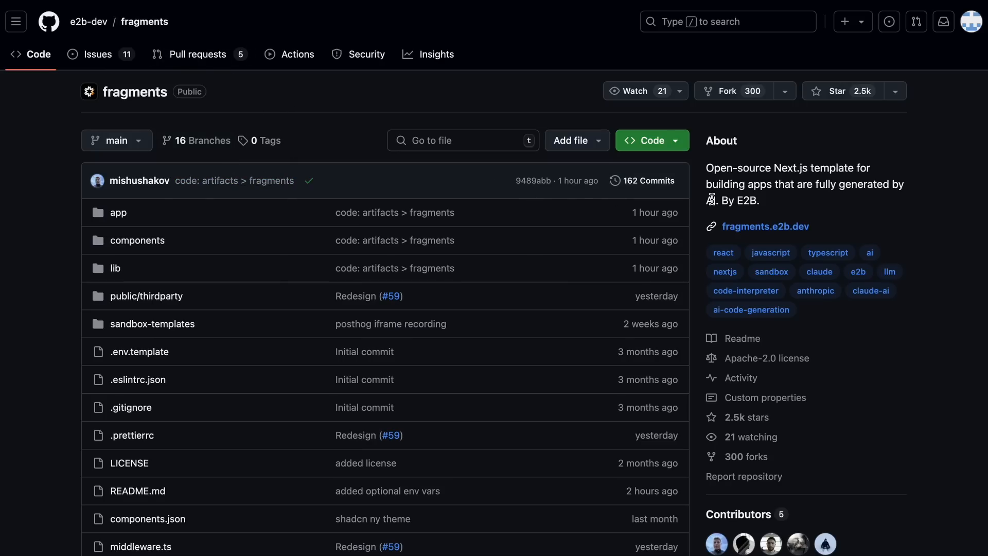
{"action": "mouse_move", "coordinate": [598, 324]}
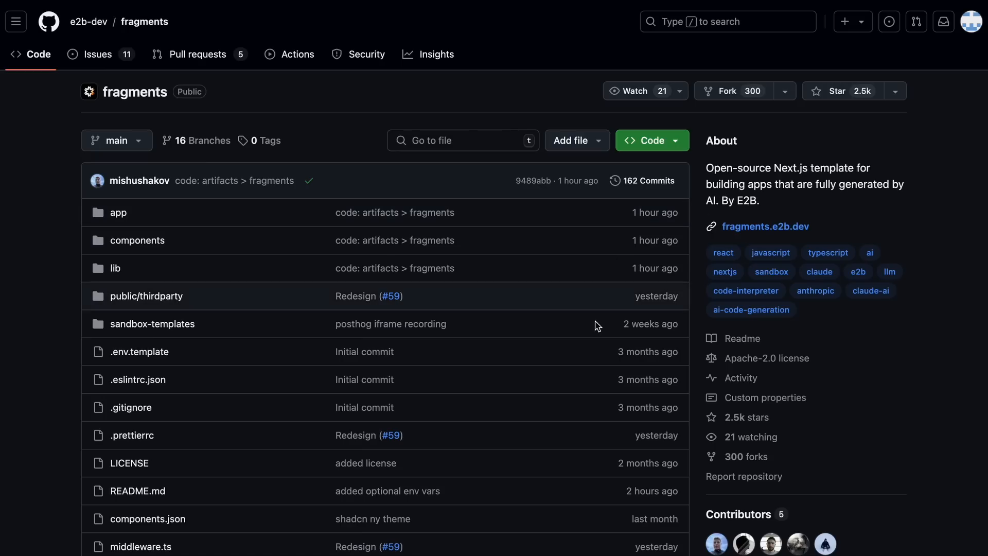
- Move down the fragments README past the preview image to the Features section
{"action": "scroll", "scroll_direction": "down", "scroll_amount": 3}
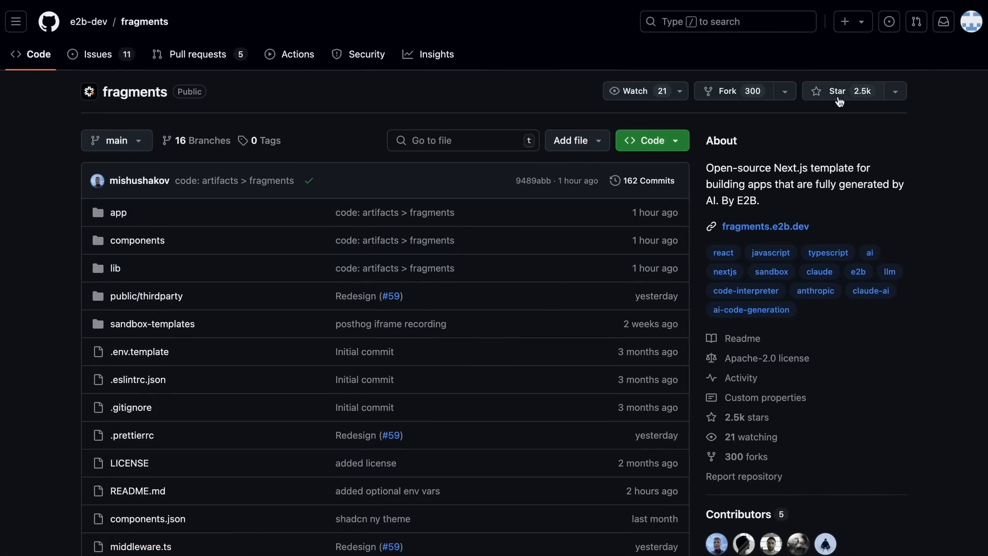
{"action": "scroll", "scroll_direction": "down", "scroll_amount": 3}
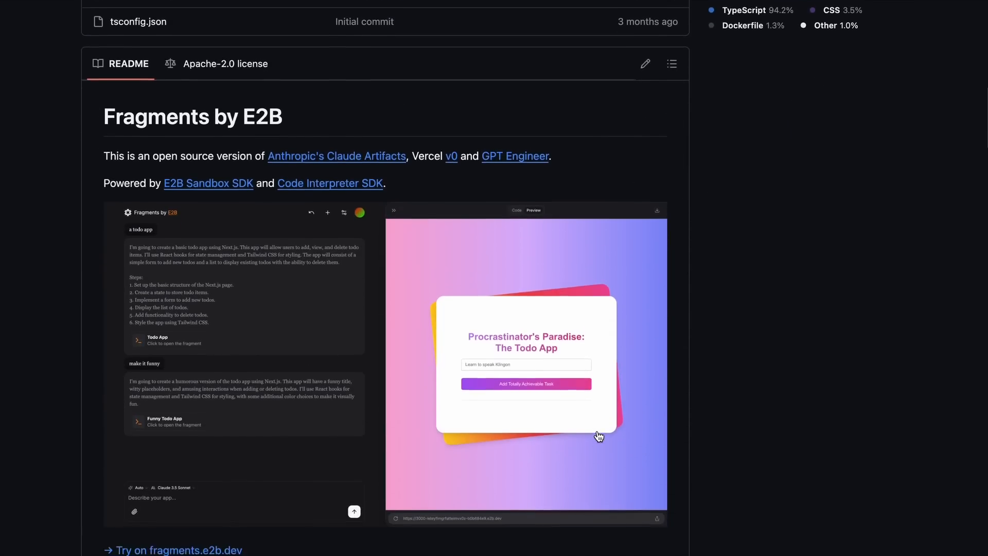
{"action": "scroll", "scroll_direction": "down", "scroll_amount": 3}
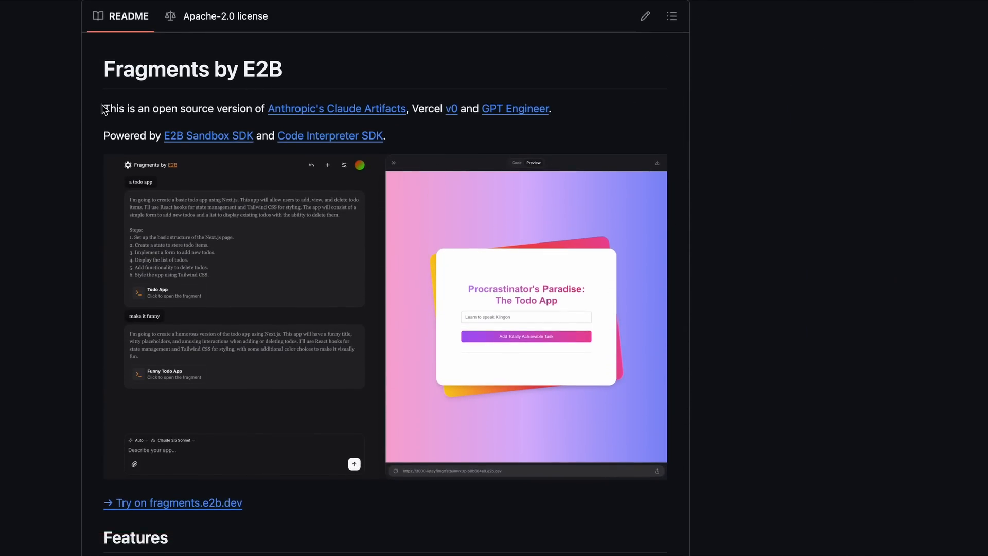
{"action": "mouse_move", "coordinate": [84, 350]}
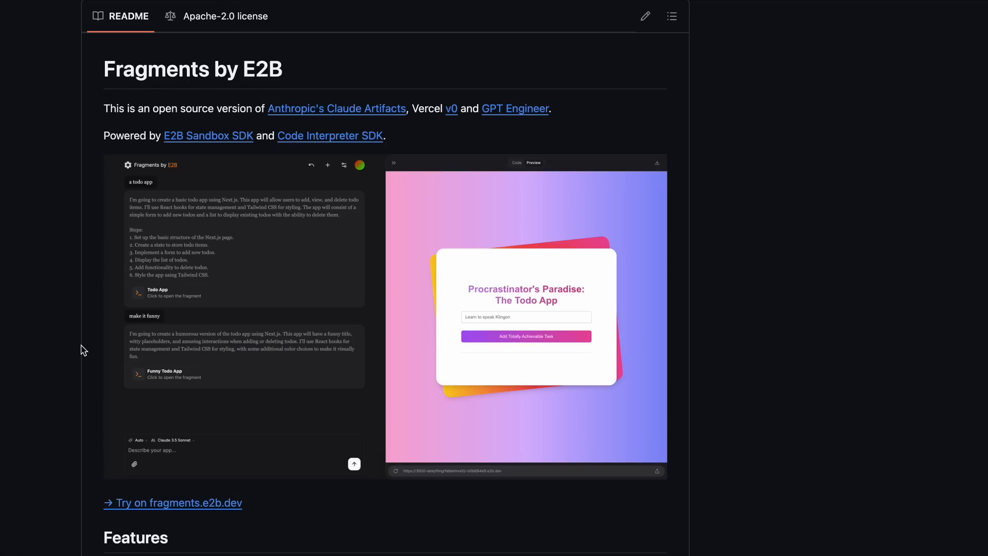
{"action": "scroll", "scroll_direction": "down", "scroll_amount": 3}
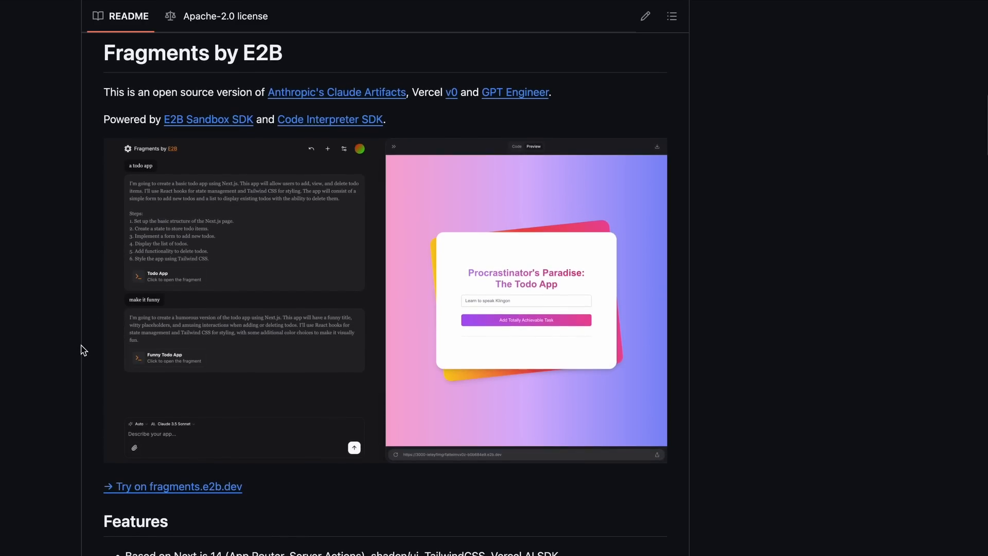
{"action": "mouse_move", "coordinate": [113, 134]}
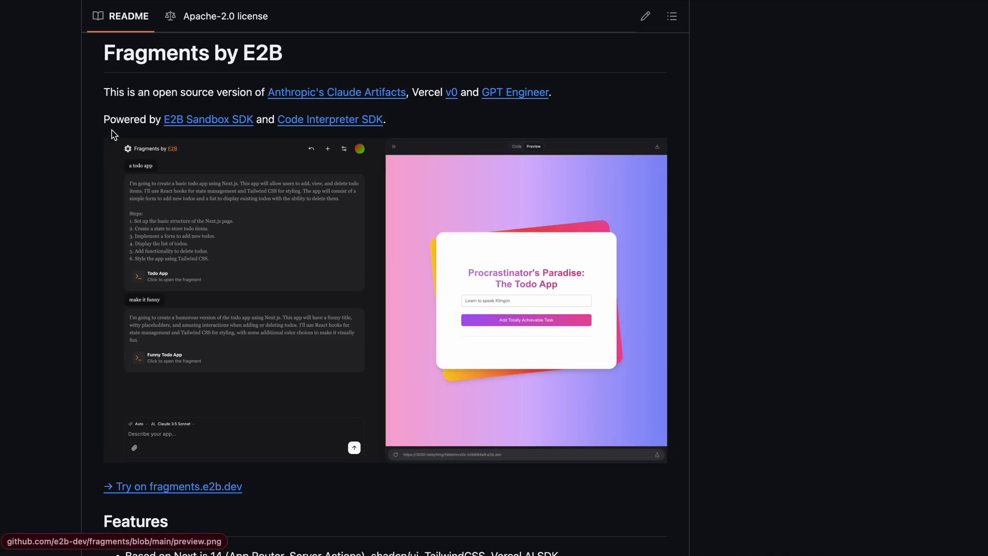
{"action": "mouse_move", "coordinate": [116, 239]}
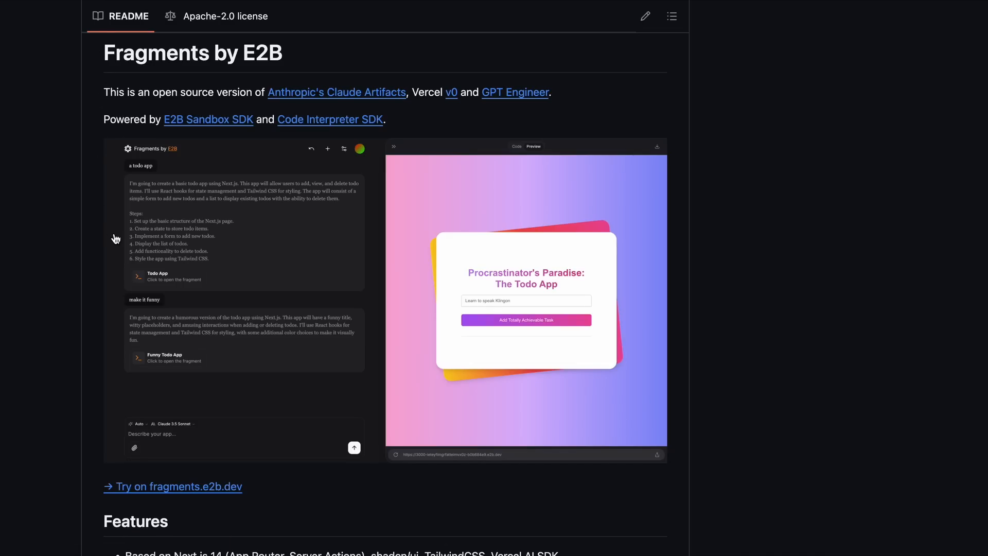
{"action": "mouse_move", "coordinate": [72, 226]}
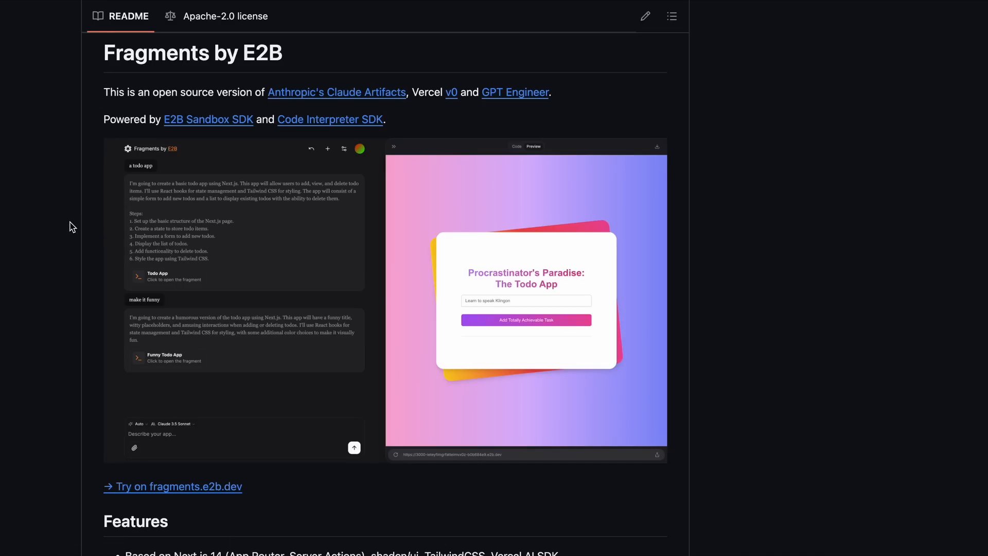
{"action": "mouse_move", "coordinate": [83, 208]}
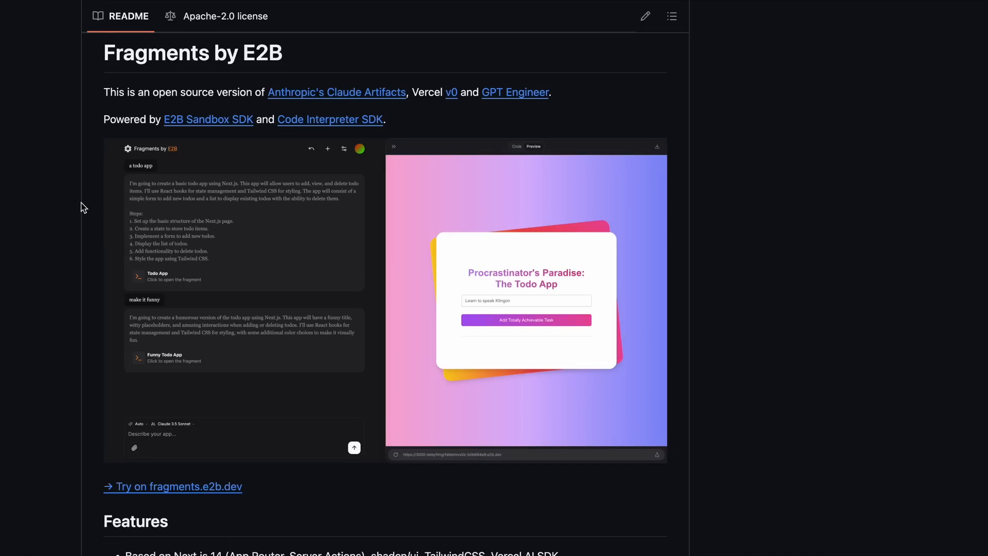
{"action": "double_click", "coordinate": [156, 53]}
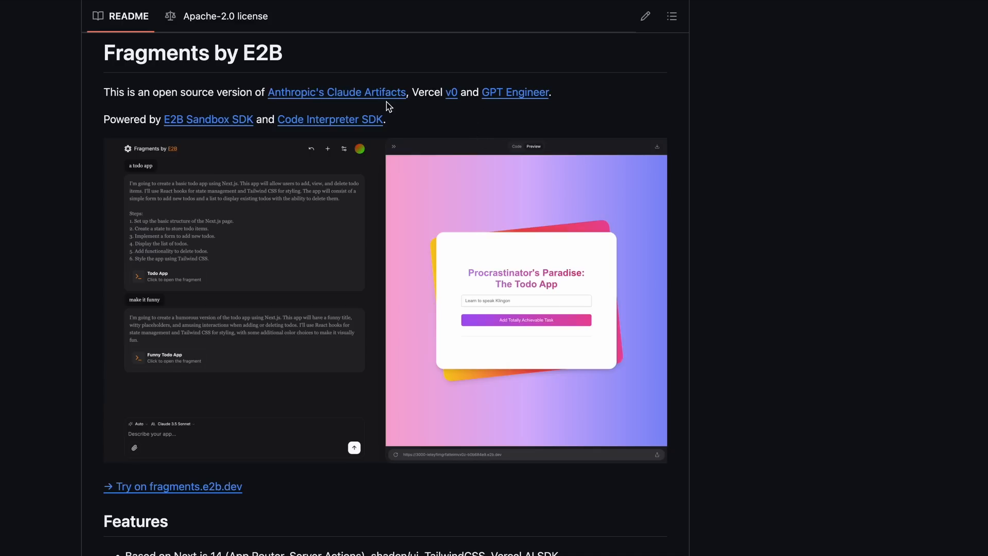
- Continue to the supported stacks and highlight the Supported LLM Providers list
{"action": "scroll", "scroll_direction": "down", "scroll_amount": 3}
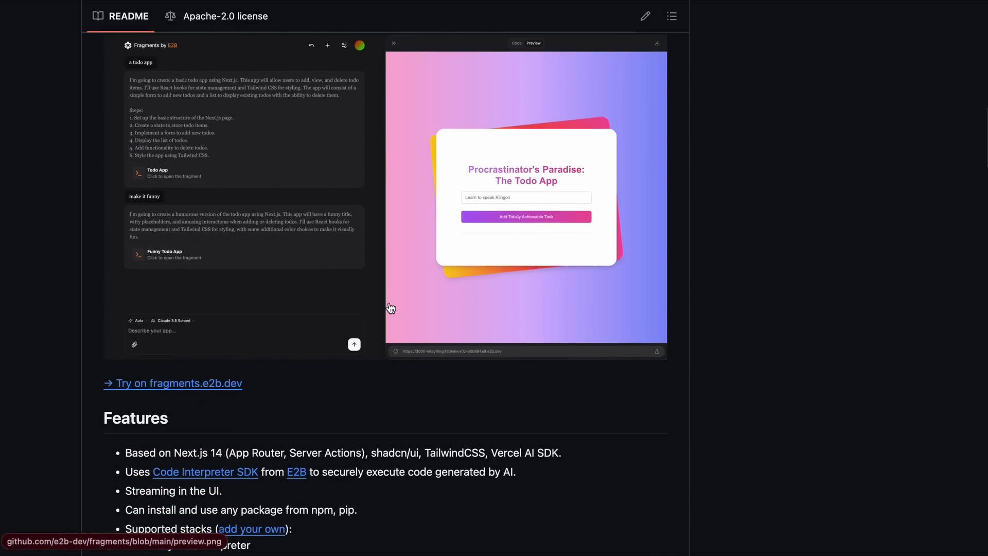
{"action": "mouse_move", "coordinate": [379, 296]}
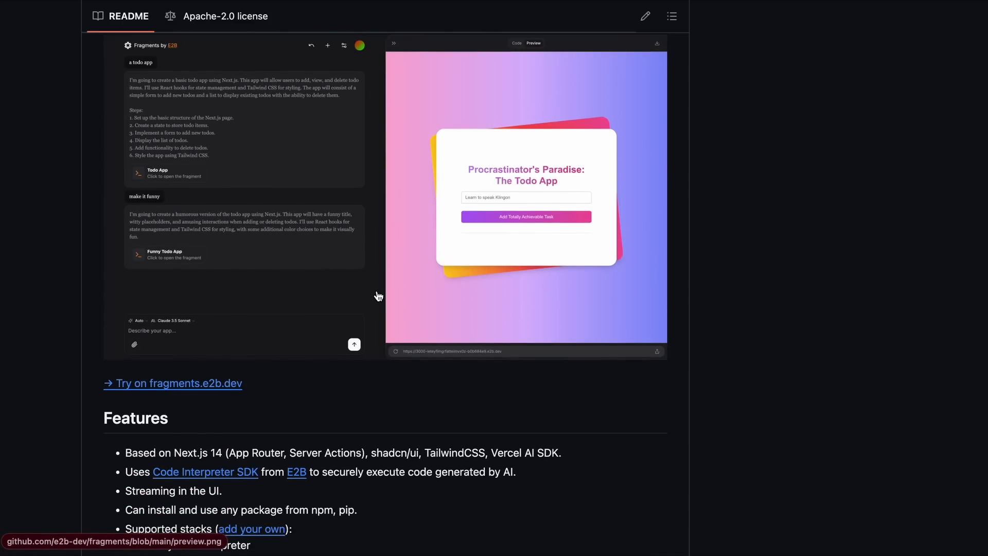
{"action": "scroll", "scroll_direction": "down", "scroll_amount": 3}
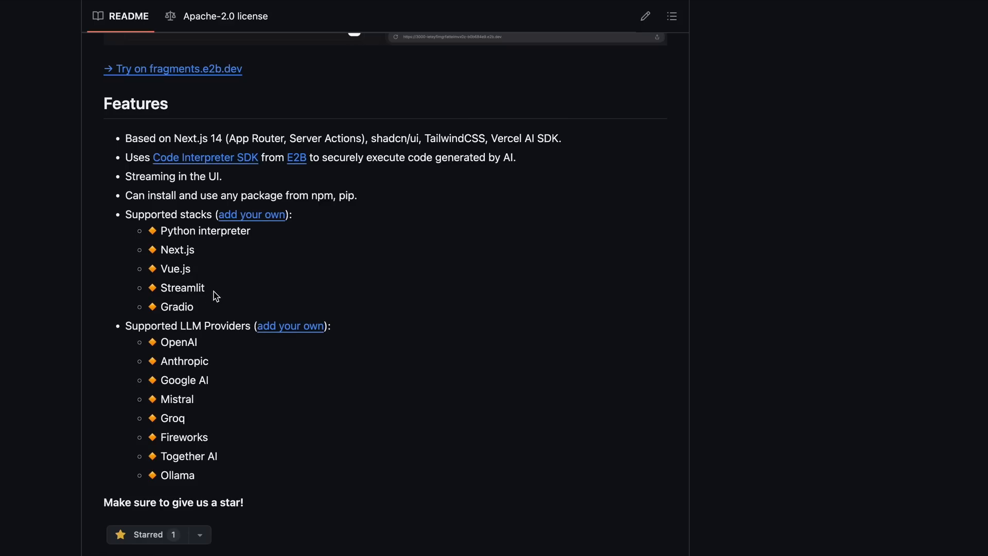
{"action": "left_click_drag", "start_coordinate": [161, 230], "coordinate": [195, 307]}
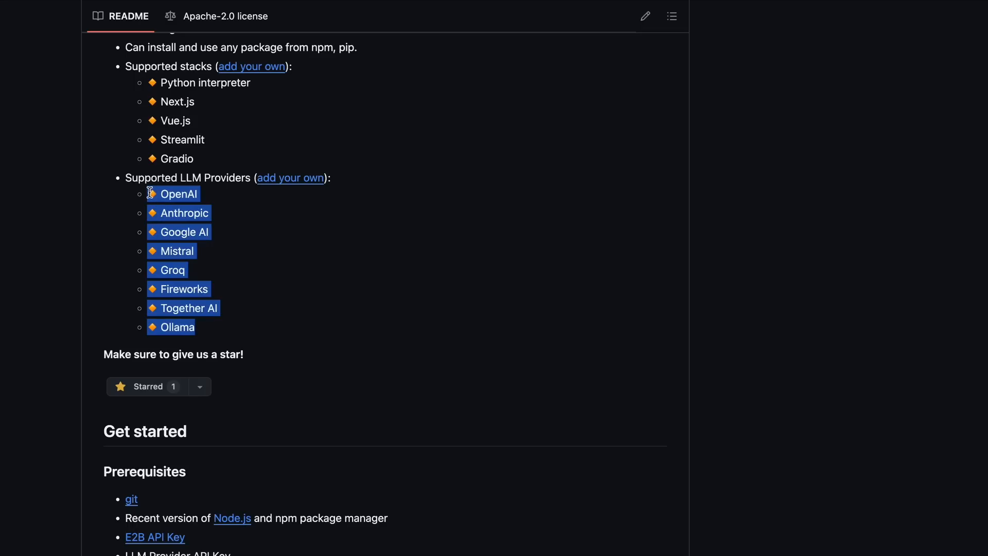
{"action": "mouse_move", "coordinate": [245, 336]}
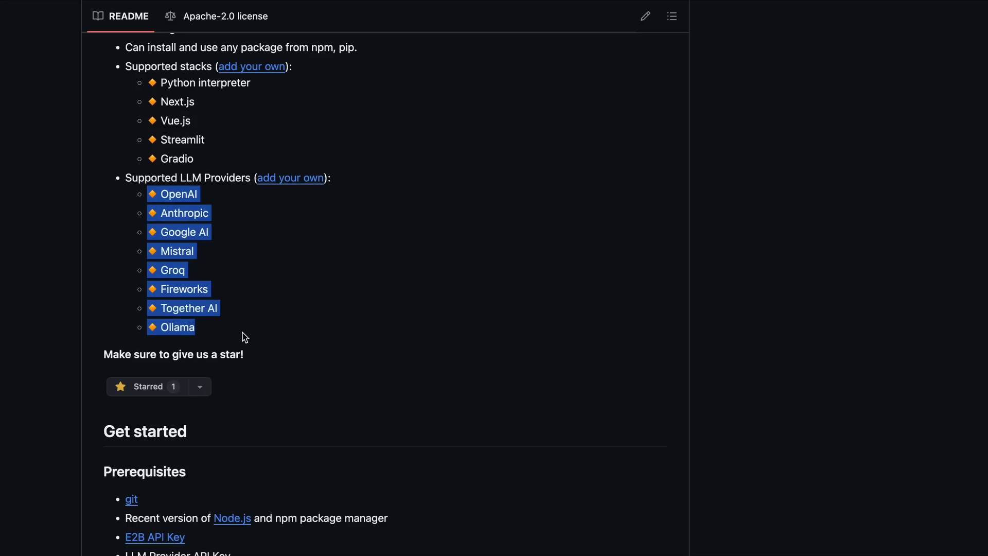
- Reach the Get started Prerequisites and highlight the E2B API Key item
{"action": "scroll", "scroll_direction": "down", "scroll_amount": 3}
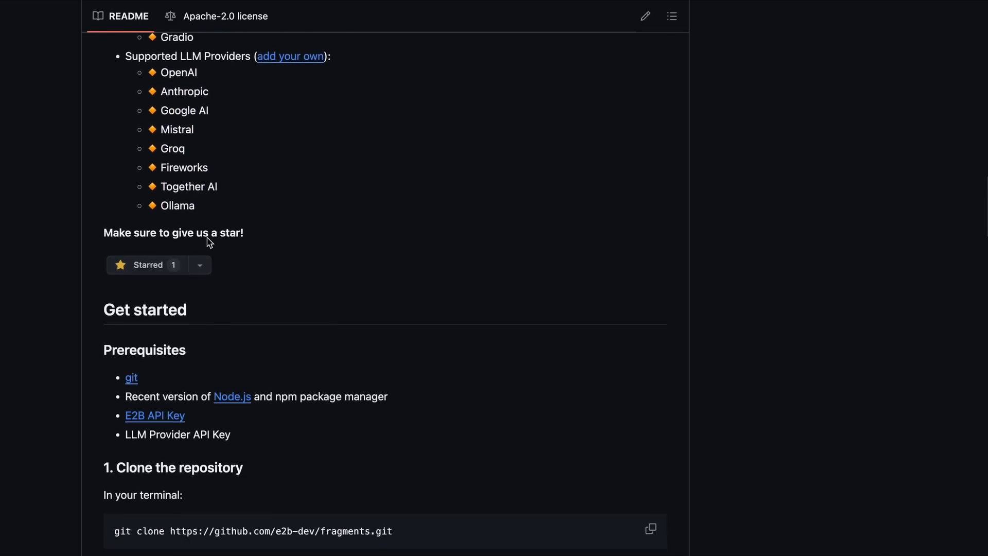
{"action": "scroll", "scroll_direction": "down", "scroll_amount": 3}
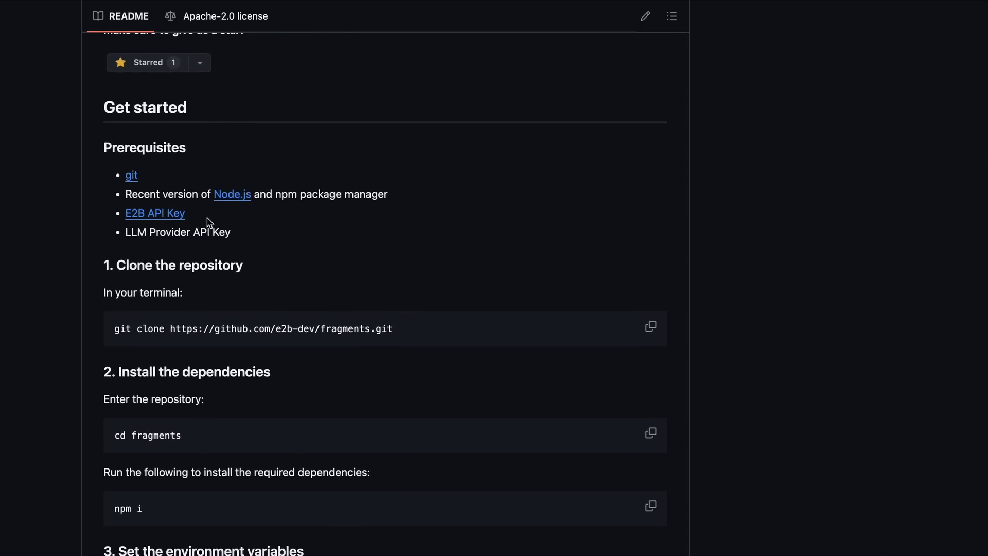
{"action": "double_click", "coordinate": [154, 213]}
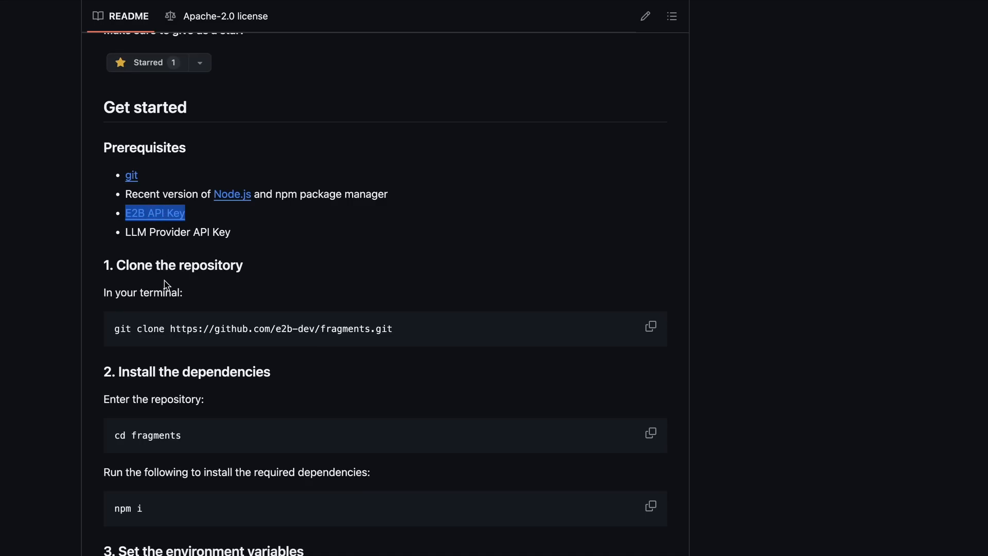
{"action": "mouse_move", "coordinate": [297, 255]}
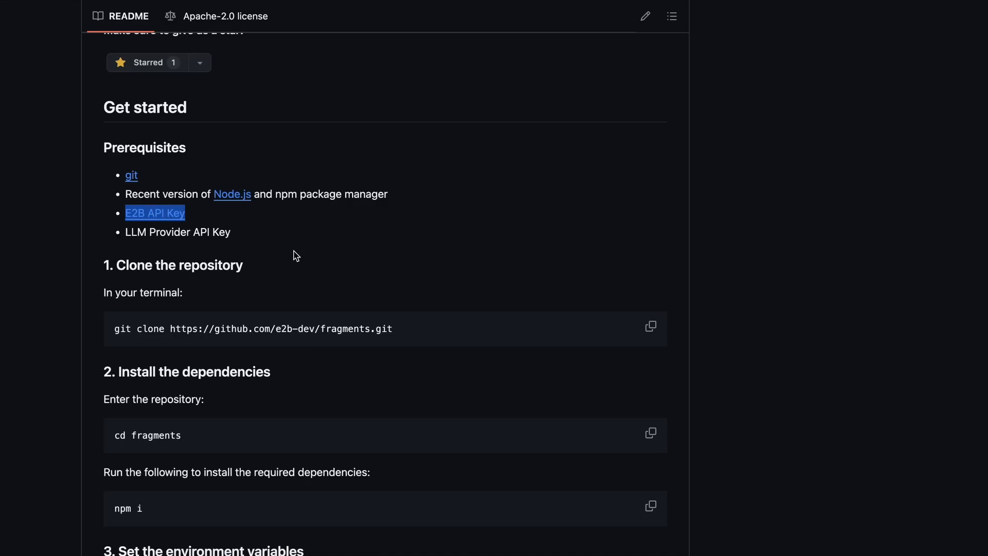
- Read past the env variables and Customize sections to the 'Try on fragments.e2b.dev' link
{"action": "scroll", "scroll_direction": "down", "scroll_amount": 3}
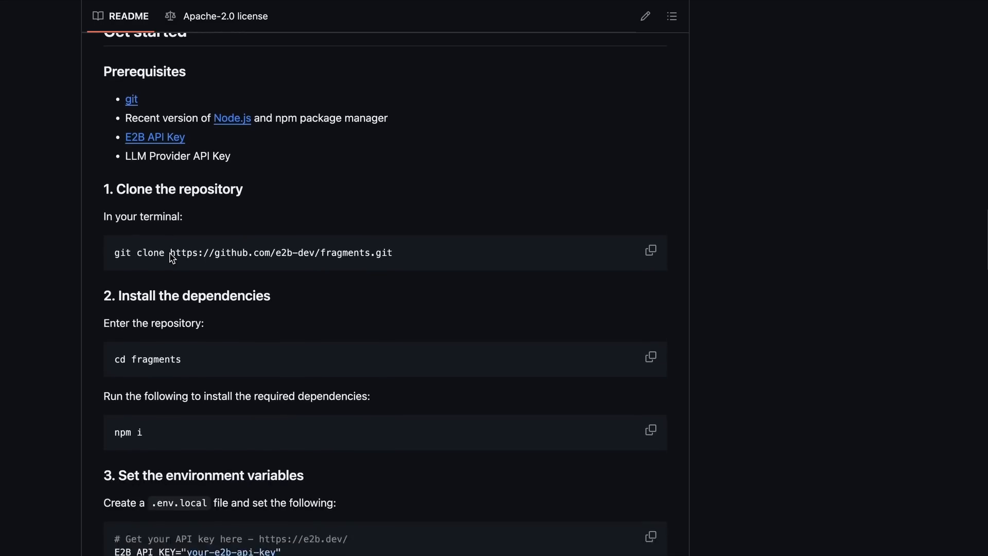
{"action": "scroll", "scroll_direction": "down", "scroll_amount": 3}
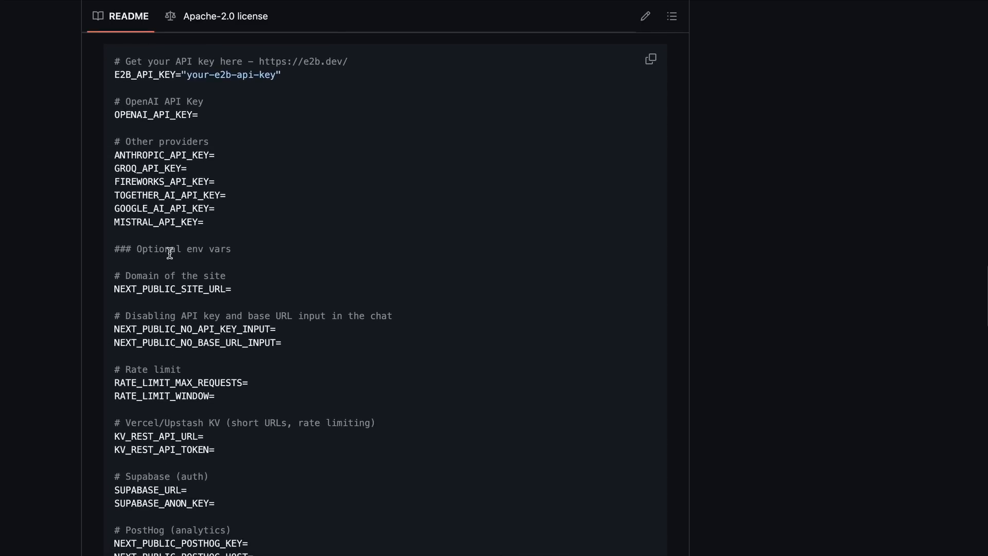
{"action": "scroll", "scroll_direction": "down", "scroll_amount": 3}
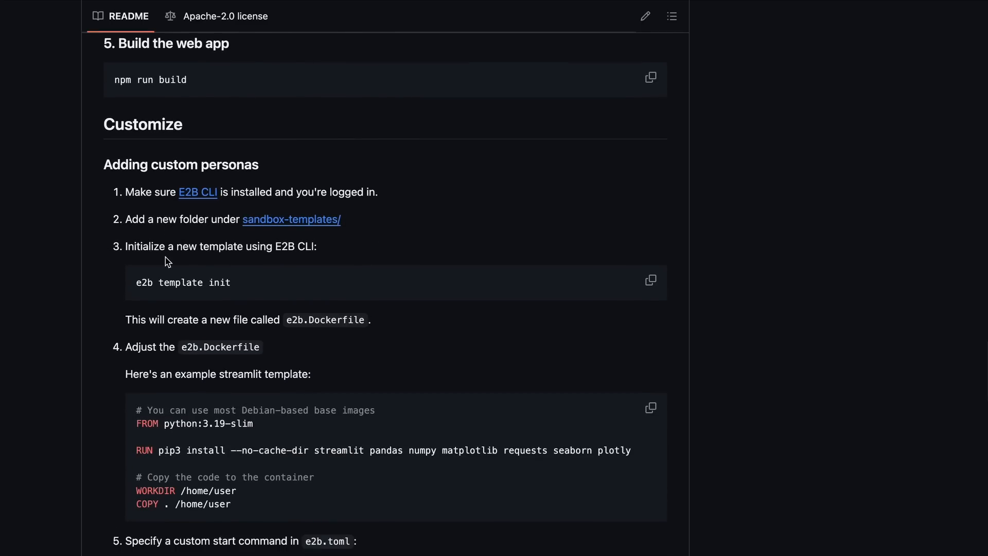
{"action": "scroll", "scroll_direction": "up", "scroll_amount": 3}
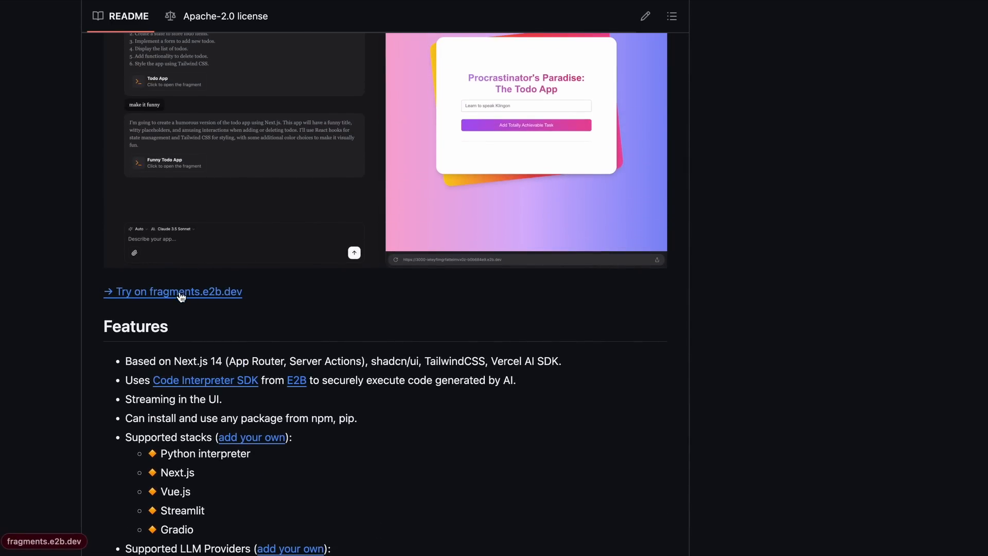
{"action": "mouse_move", "coordinate": [192, 300]}
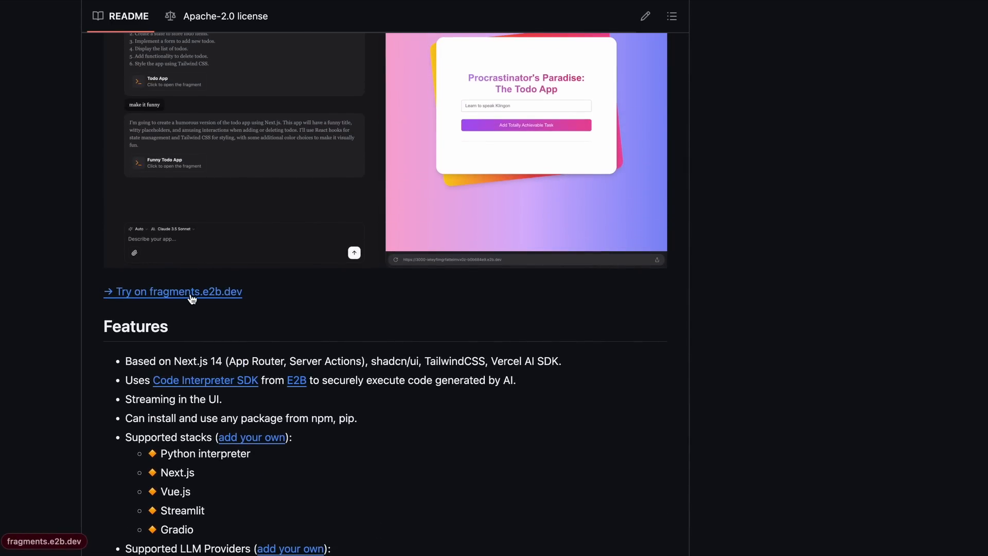
{"action": "mouse_move", "coordinate": [196, 305]}
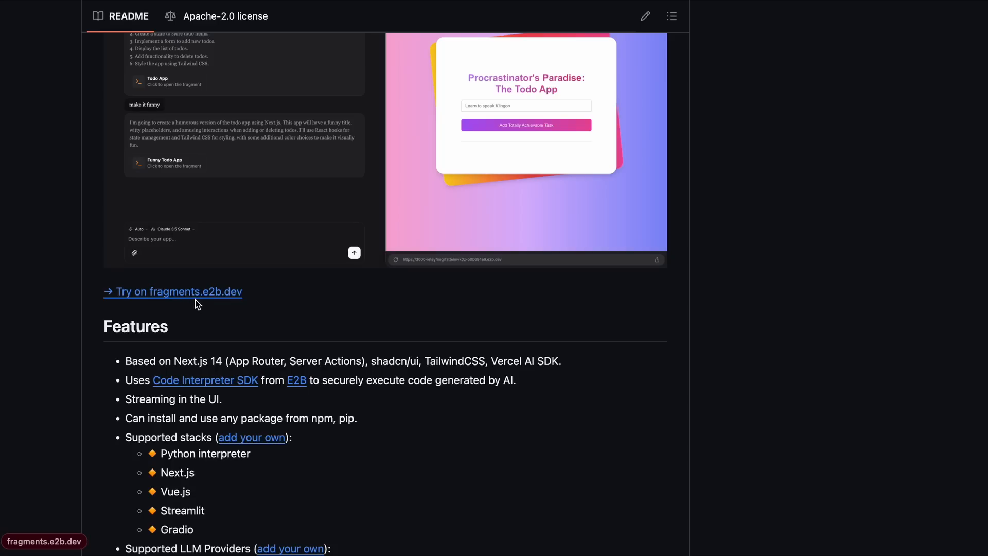
{"action": "mouse_move", "coordinate": [200, 298]}
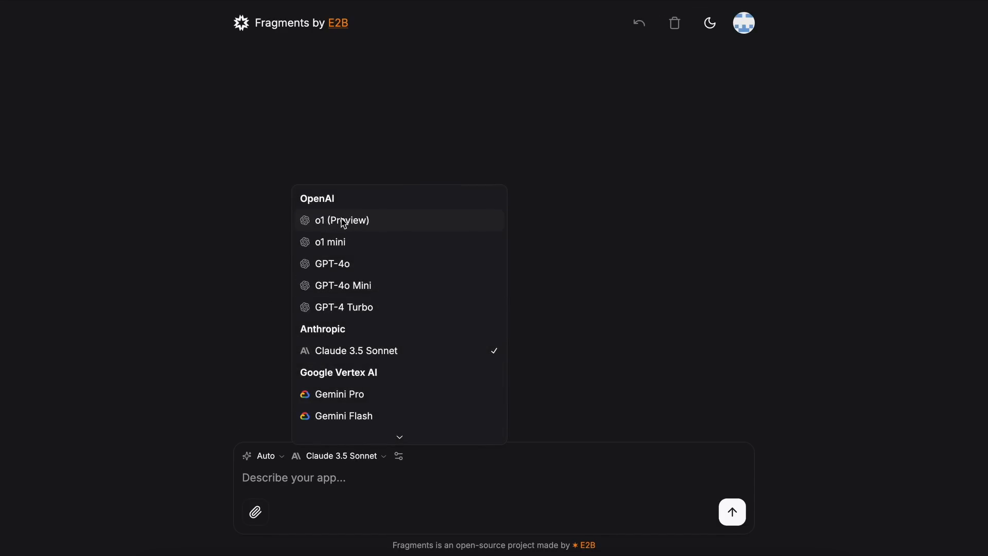
{"action": "mouse_move", "coordinate": [458, 240]}
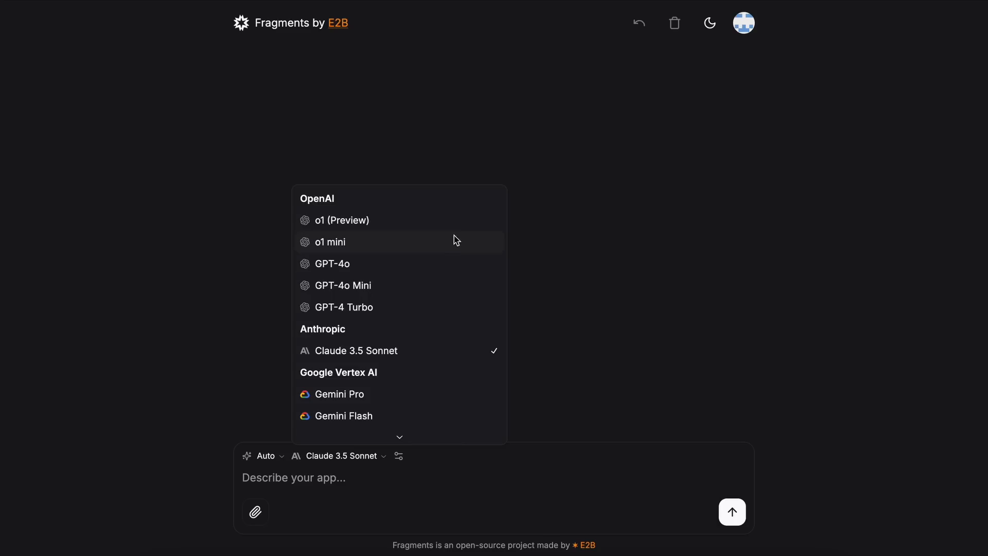
{"action": "mouse_move", "coordinate": [427, 303]}
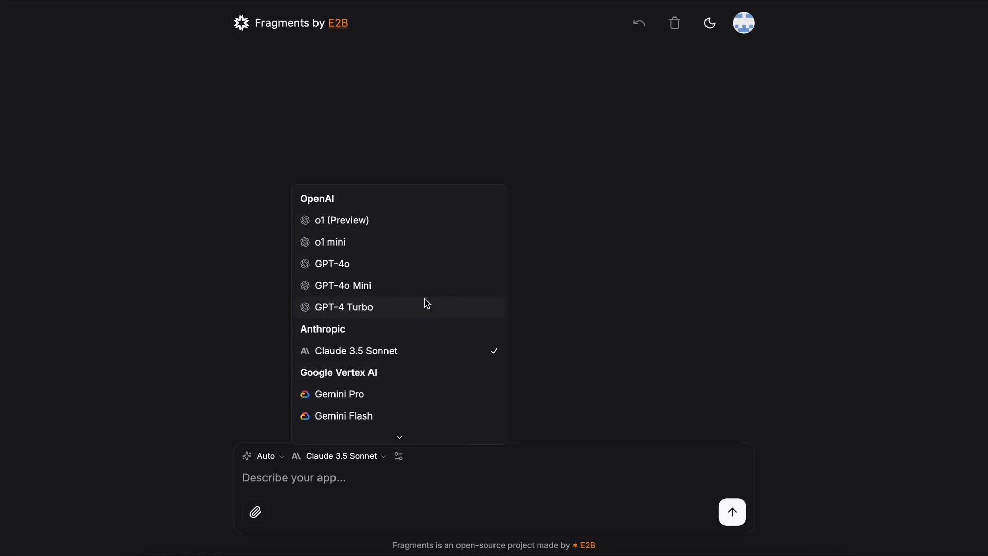
- Dismiss the model list and choose Next.js developer as the persona
{"action": "scroll", "scroll_direction": "down", "scroll_amount": 3}
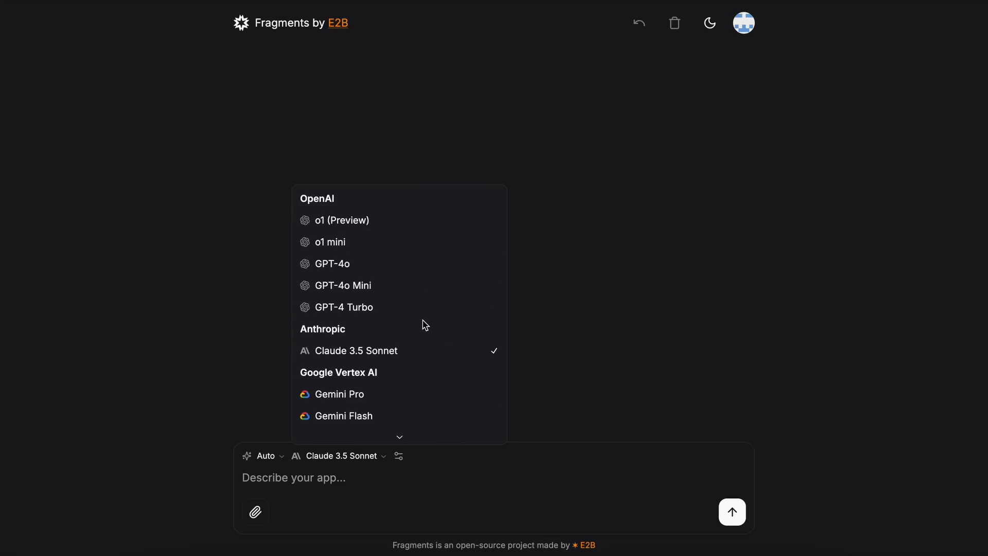
{"action": "mouse_move", "coordinate": [479, 136]}
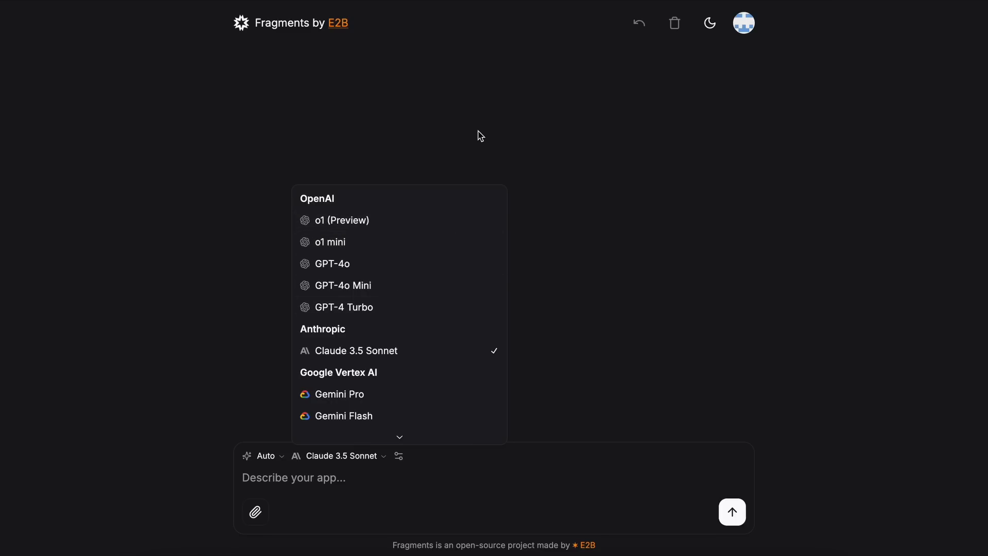
{"action": "left_click", "coordinate": [437, 184]}
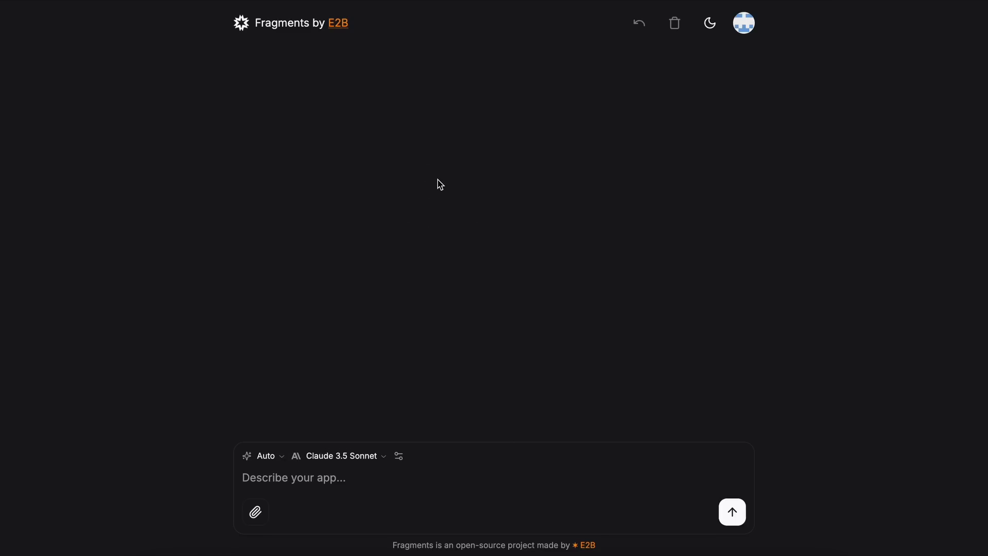
{"action": "mouse_move", "coordinate": [557, 168]}
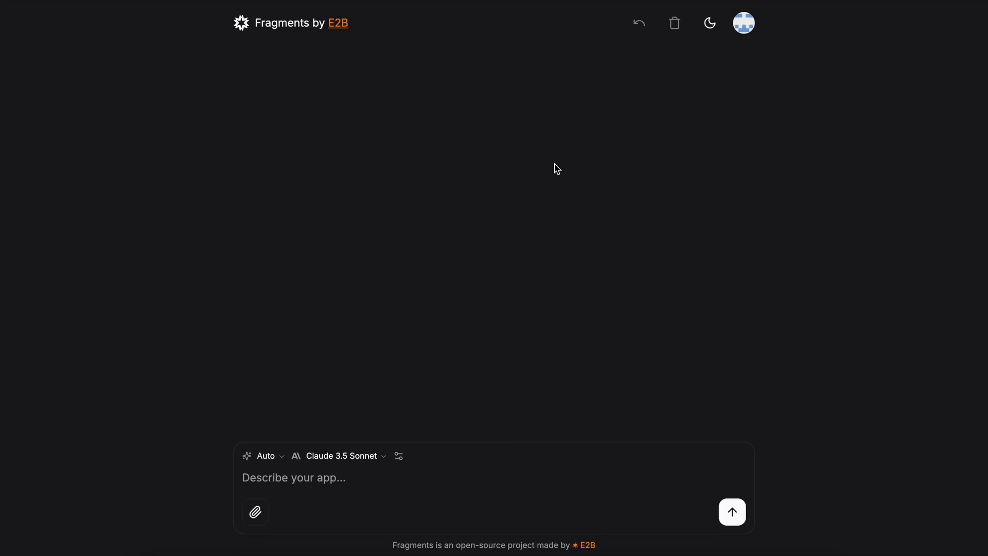
{"action": "mouse_move", "coordinate": [340, 408]}
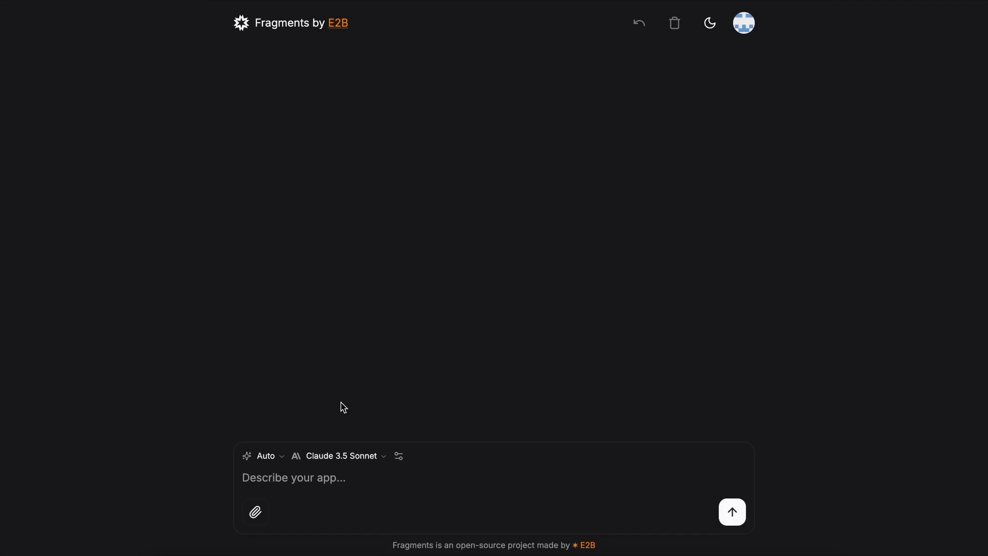
{"action": "mouse_move", "coordinate": [274, 464]}
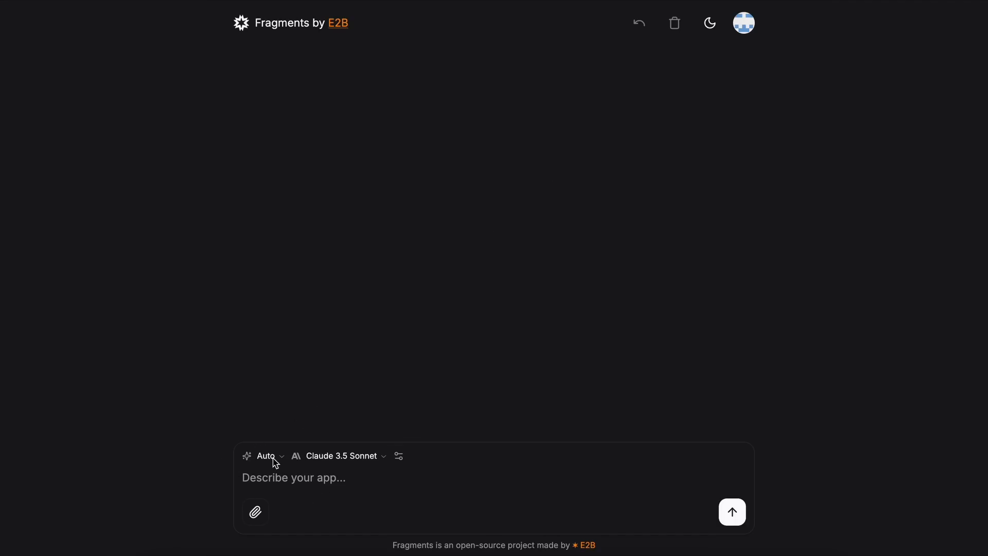
{"action": "left_click", "coordinate": [266, 456]}
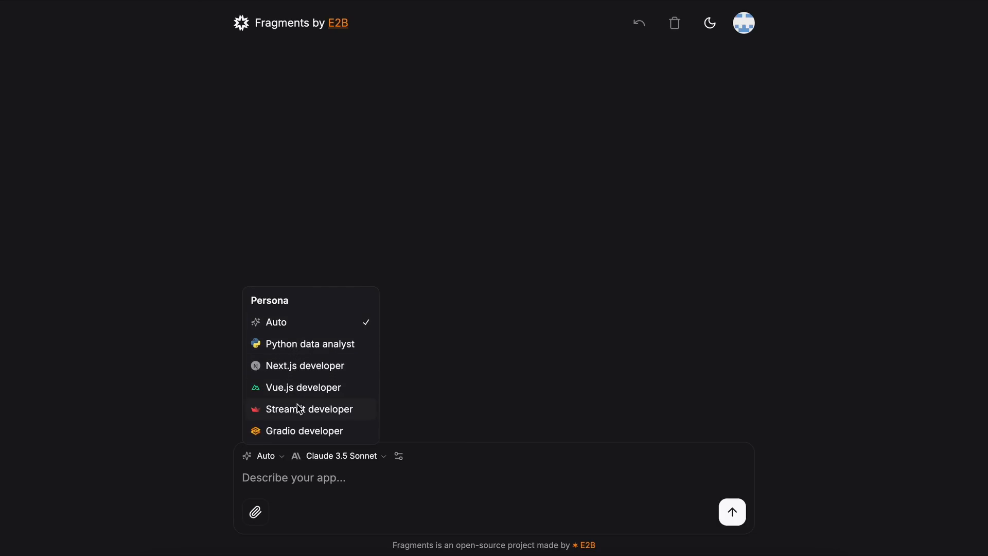
{"action": "mouse_move", "coordinate": [286, 351]}
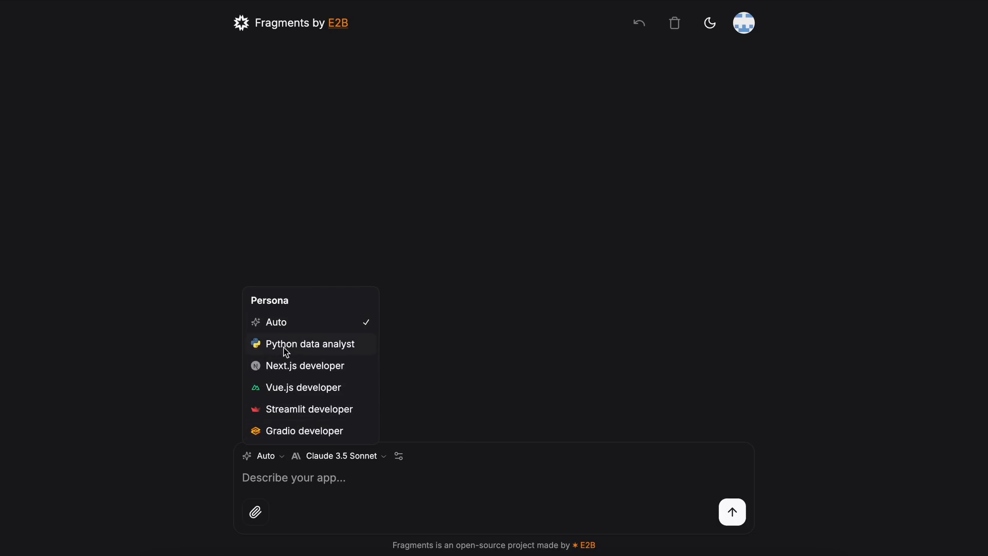
{"action": "mouse_move", "coordinate": [301, 371]}
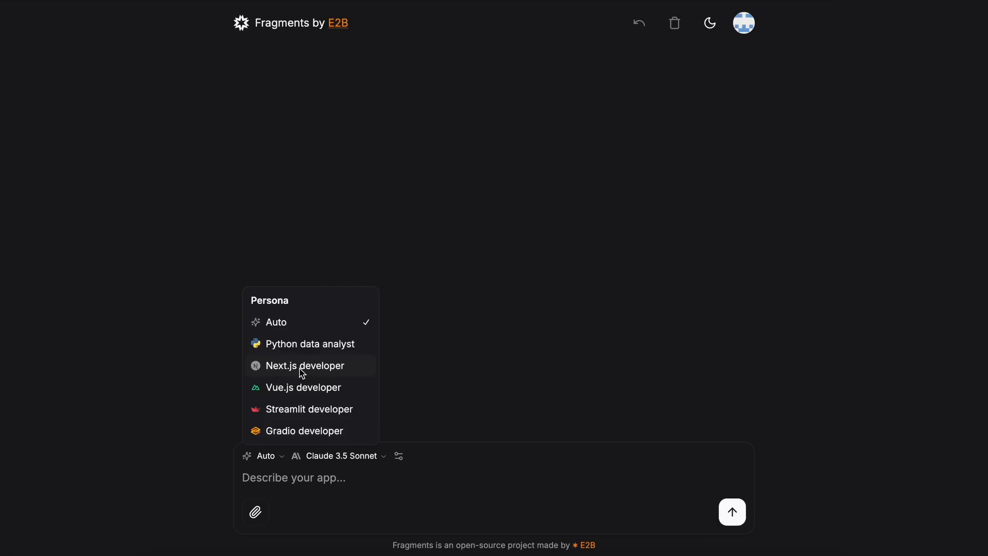
{"action": "mouse_move", "coordinate": [302, 361]}
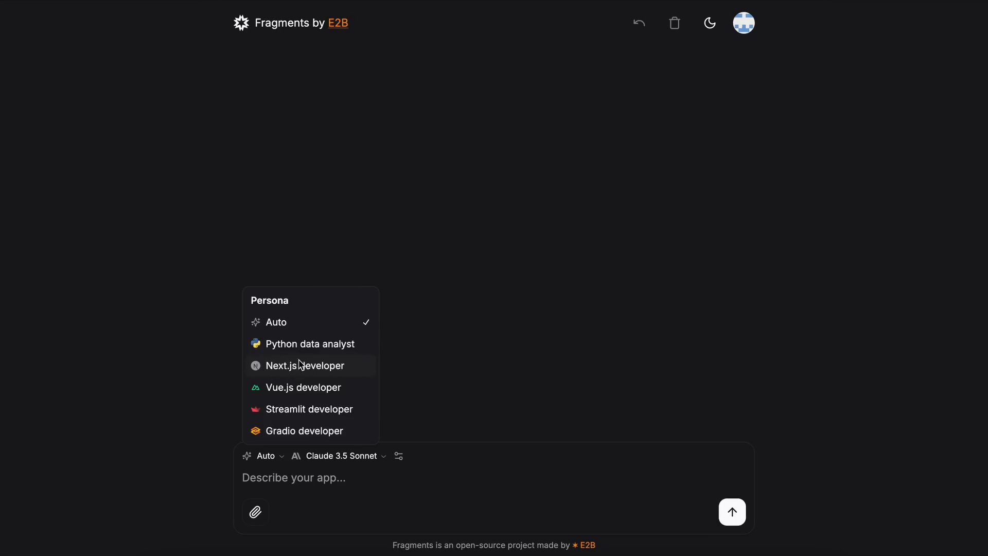
{"action": "mouse_move", "coordinate": [298, 352]}
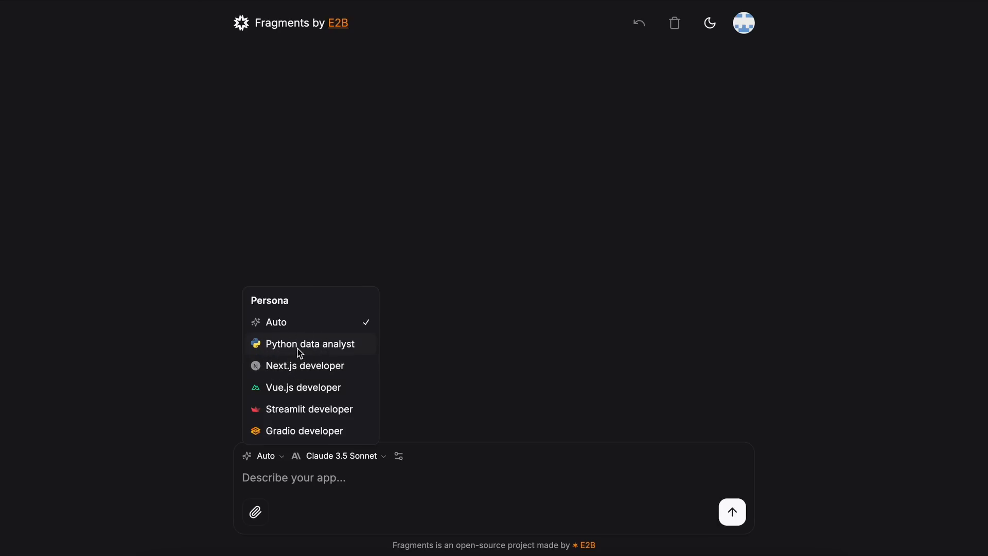
{"action": "mouse_move", "coordinate": [312, 360]}
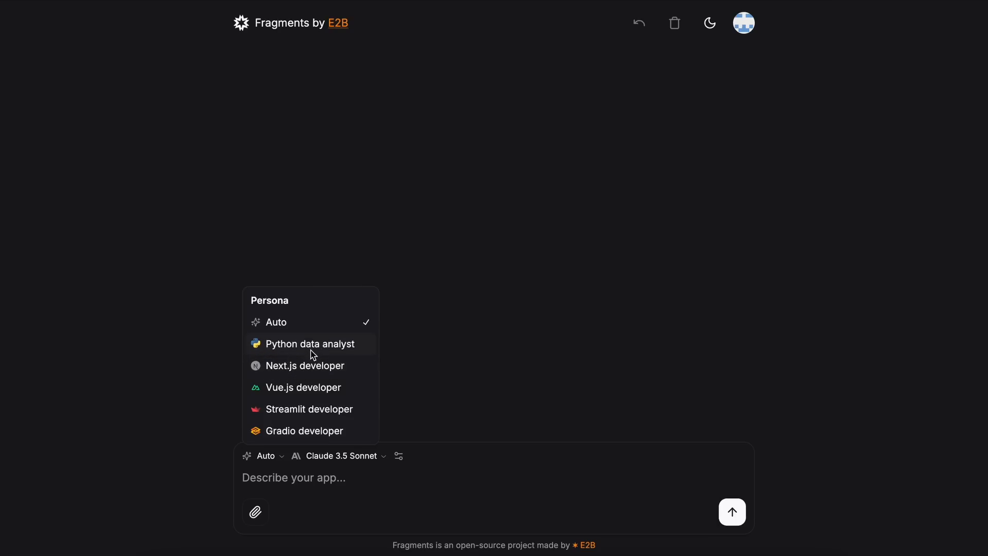
{"action": "mouse_move", "coordinate": [303, 431]}
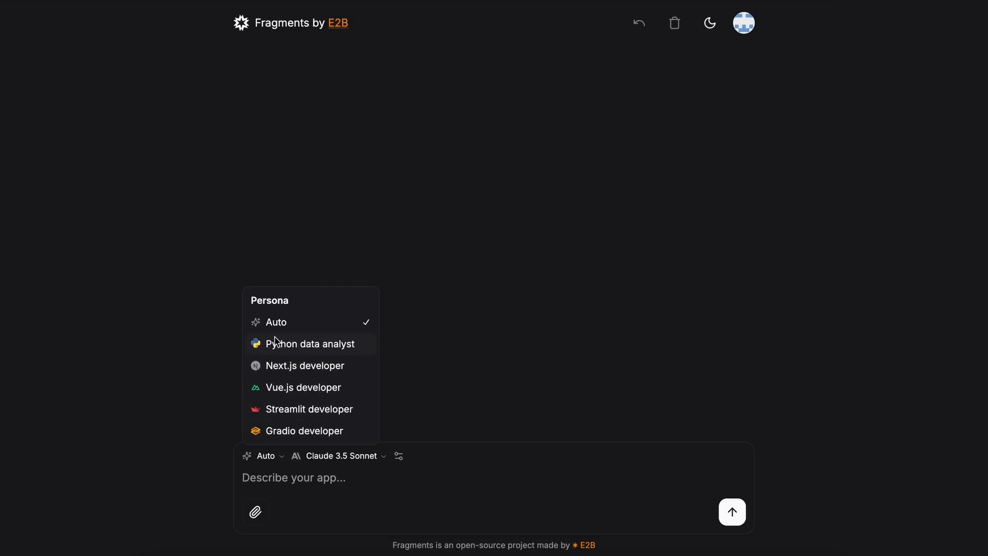
{"action": "mouse_move", "coordinate": [316, 329]}
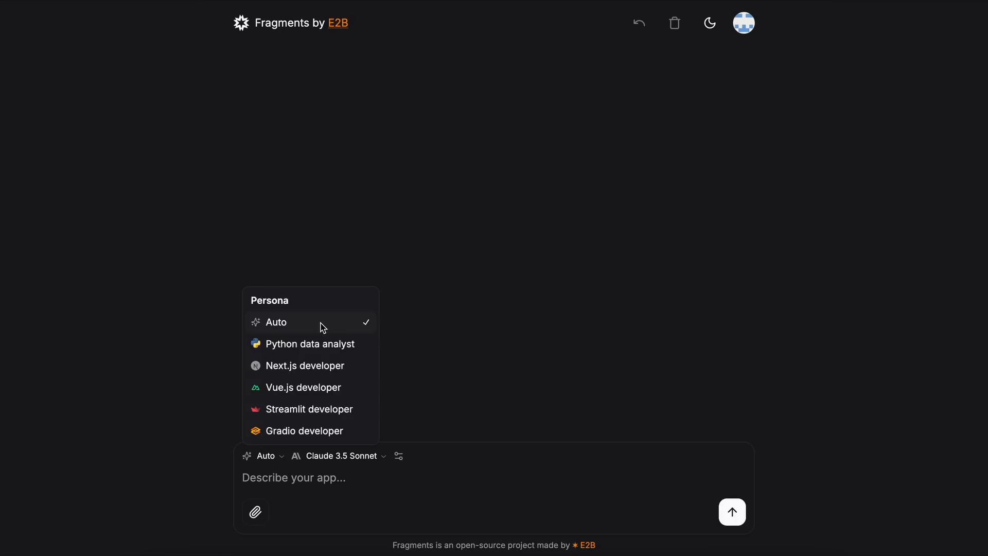
{"action": "mouse_move", "coordinate": [325, 367]}
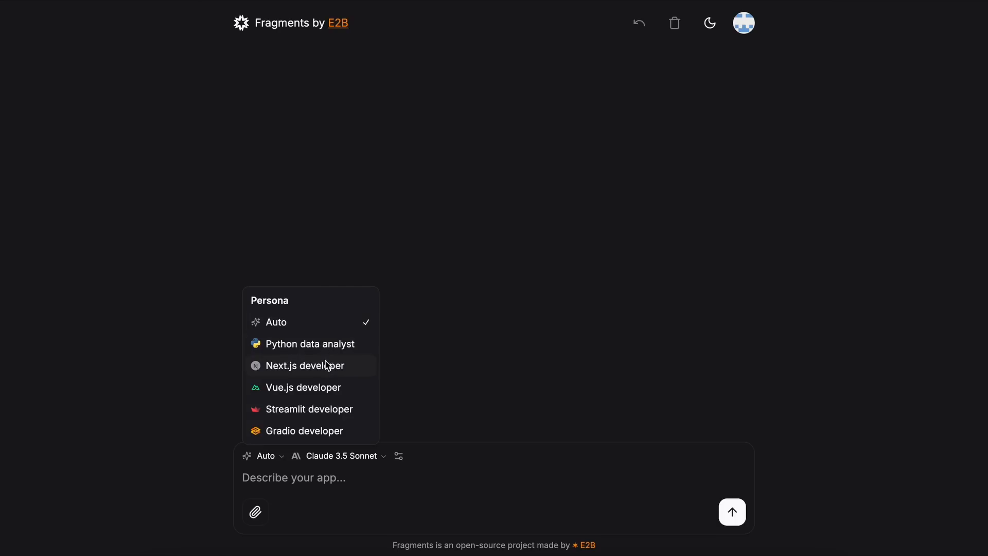
{"action": "mouse_move", "coordinate": [327, 369]}
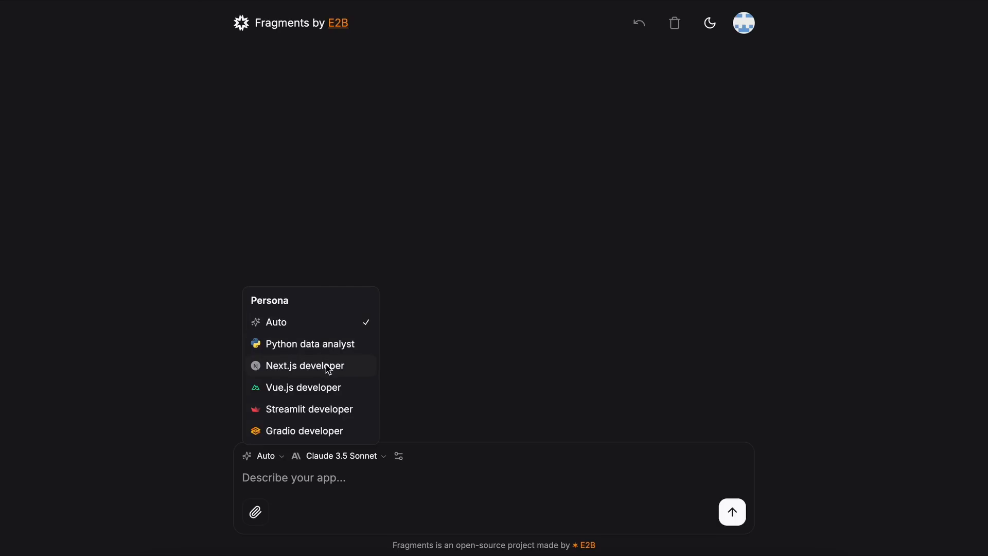
{"action": "left_click", "coordinate": [305, 366]}
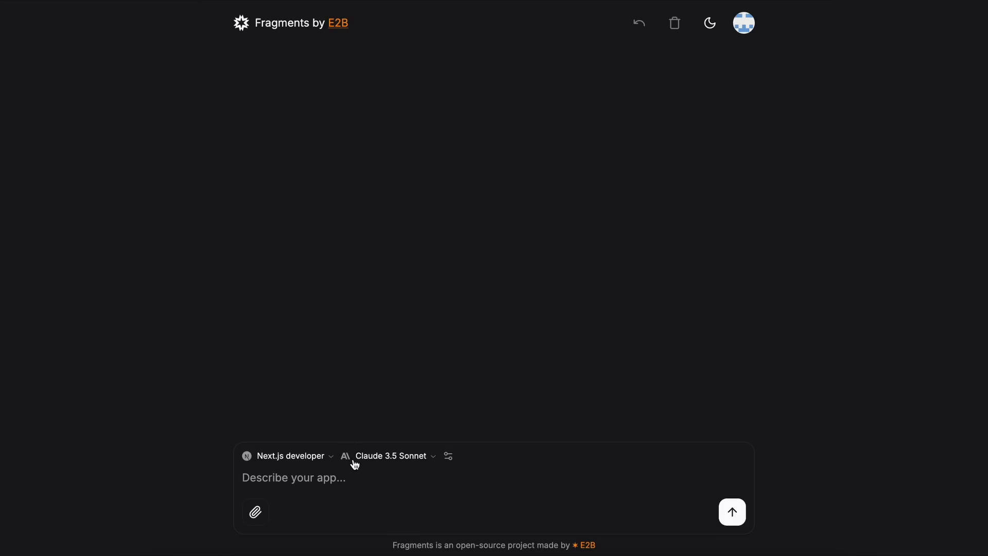
{"action": "left_click", "coordinate": [391, 456]}
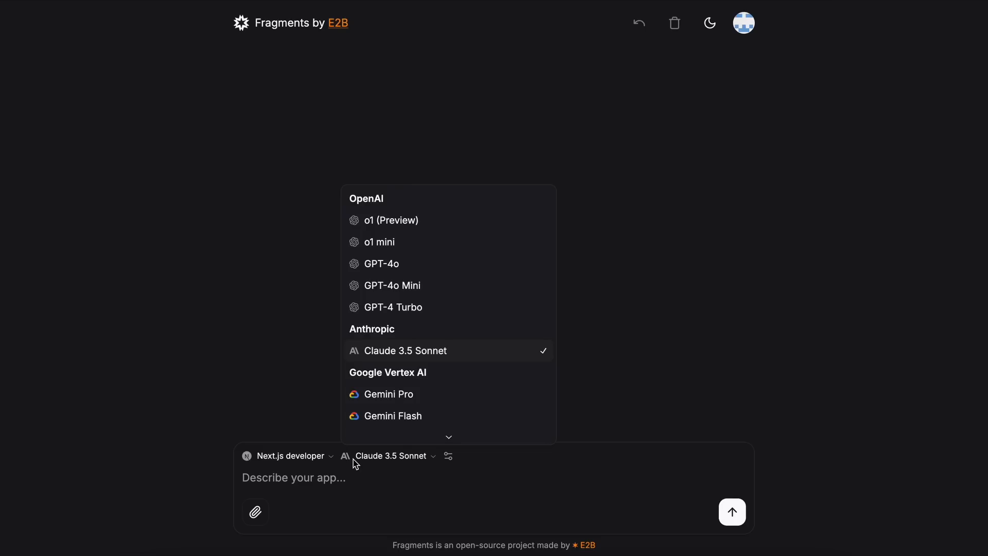
{"action": "scroll", "scroll_direction": "down", "scroll_amount": 3}
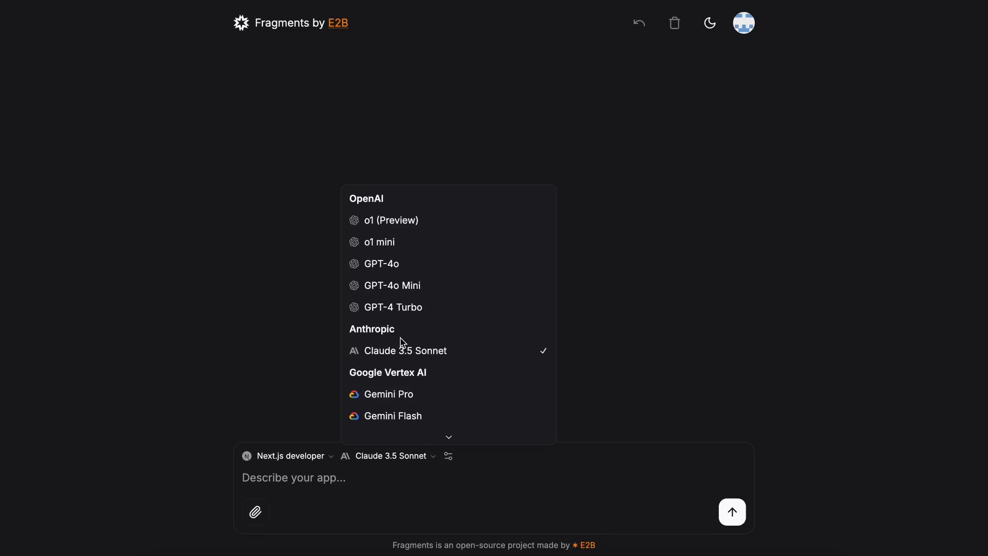
{"action": "mouse_move", "coordinate": [400, 267]}
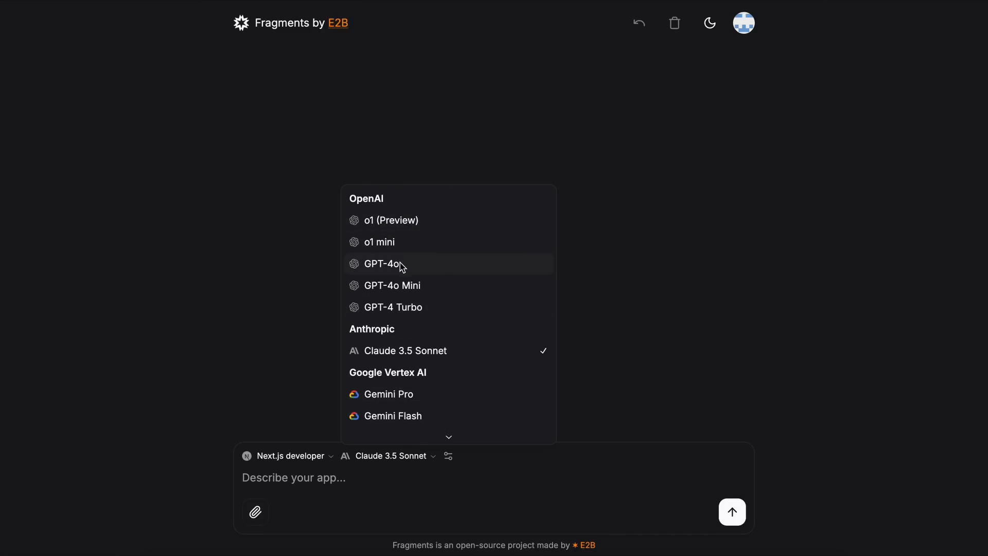
{"action": "mouse_move", "coordinate": [385, 391]}
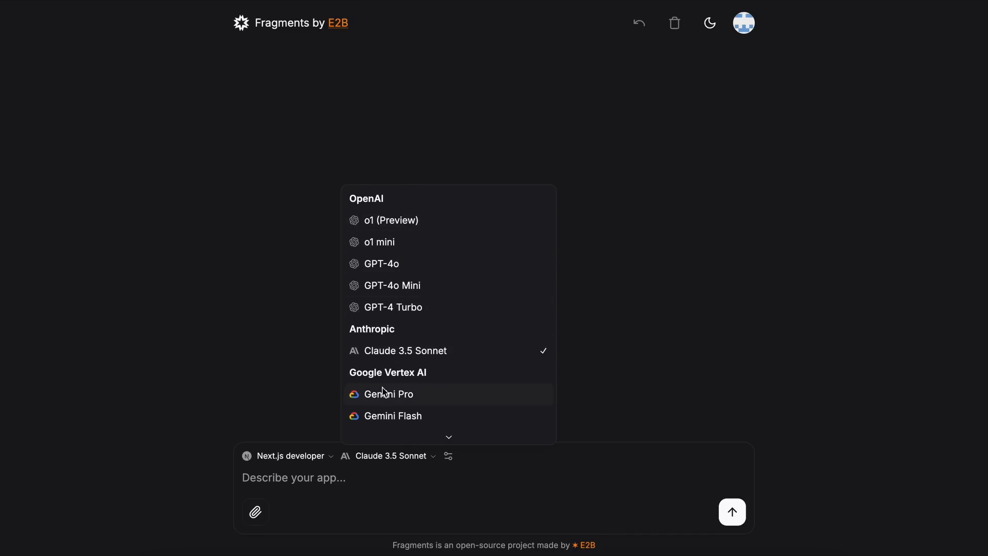
{"action": "scroll", "scroll_direction": "down", "scroll_amount": 3}
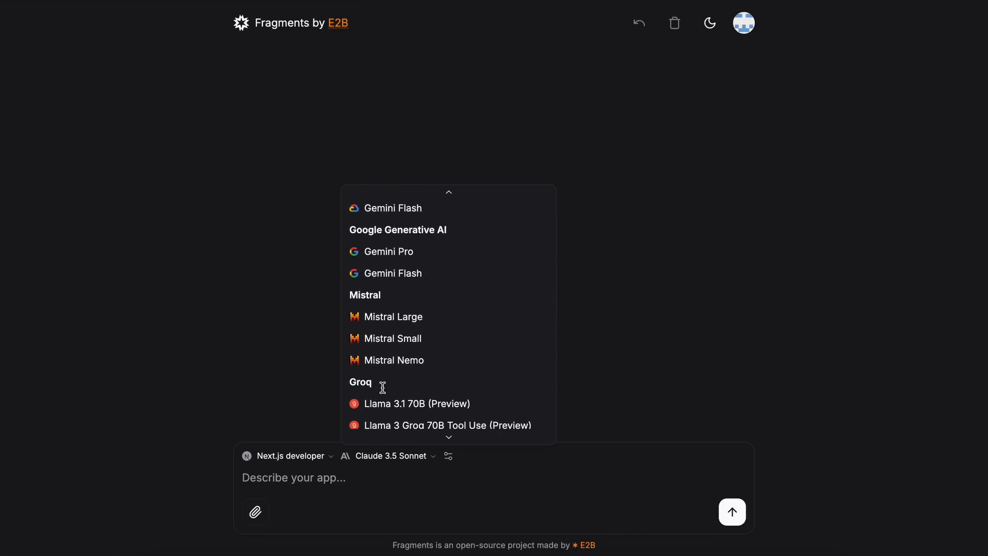
{"action": "scroll", "scroll_direction": "down", "scroll_amount": 3}
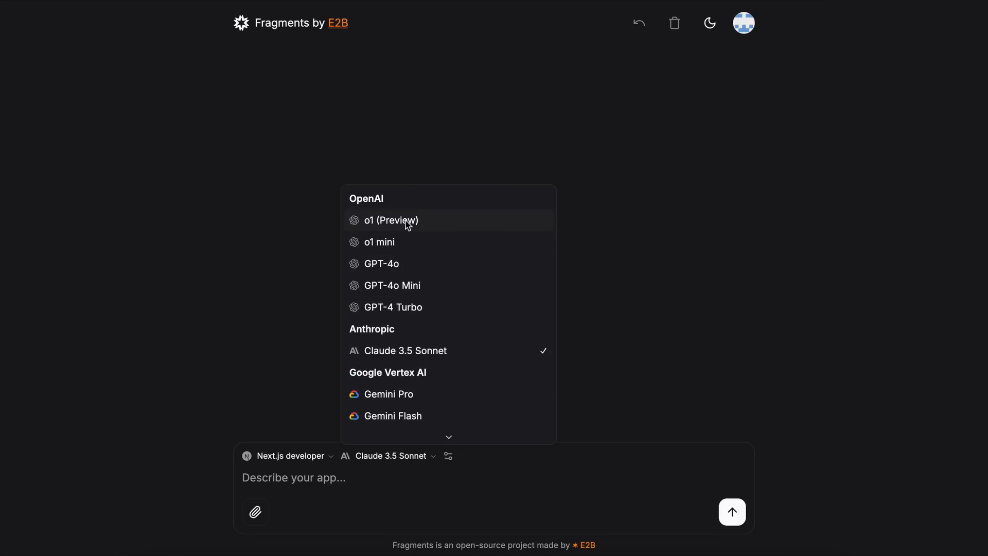
{"action": "mouse_move", "coordinate": [369, 363]}
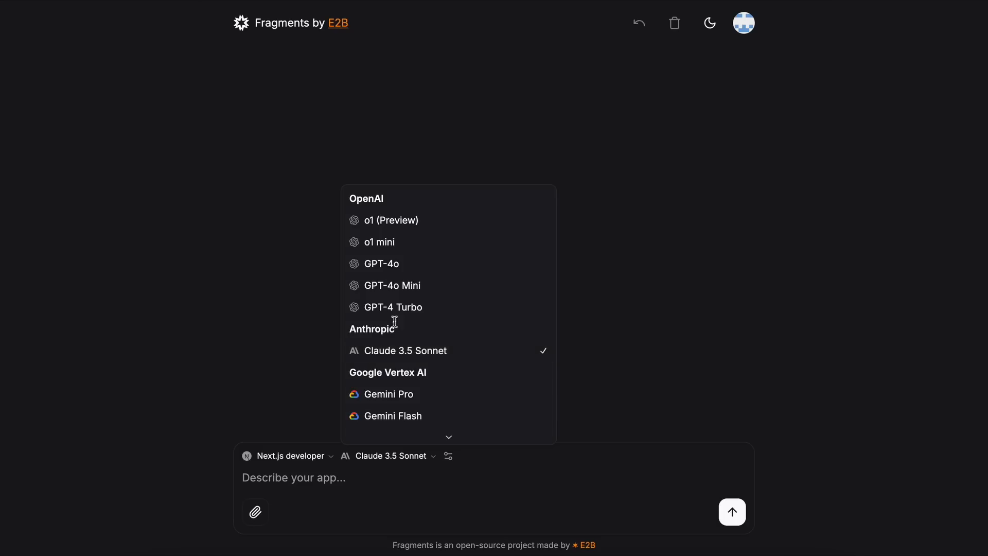
{"action": "scroll", "scroll_direction": "down", "scroll_amount": 3}
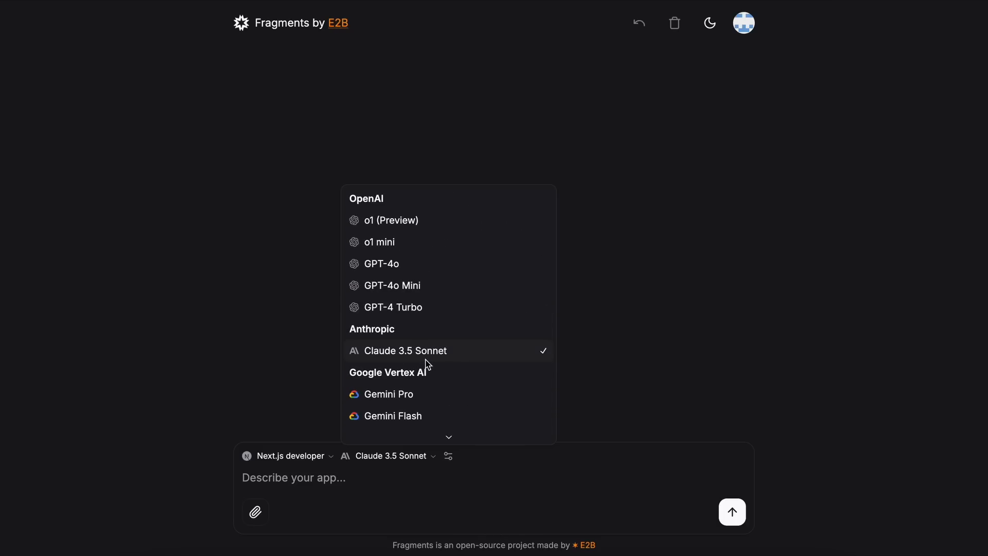
{"action": "left_click", "coordinate": [406, 350]}
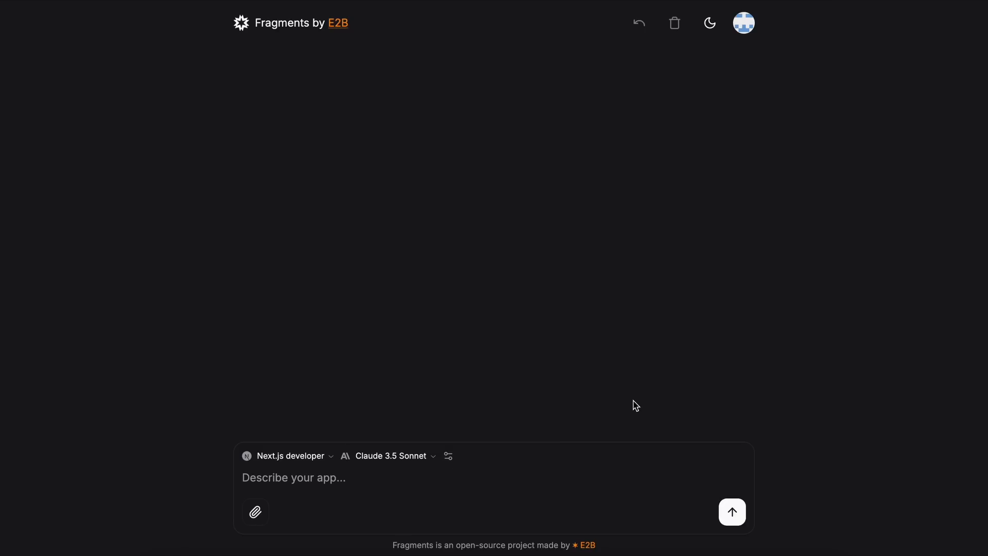
{"action": "left_click", "coordinate": [449, 456]}
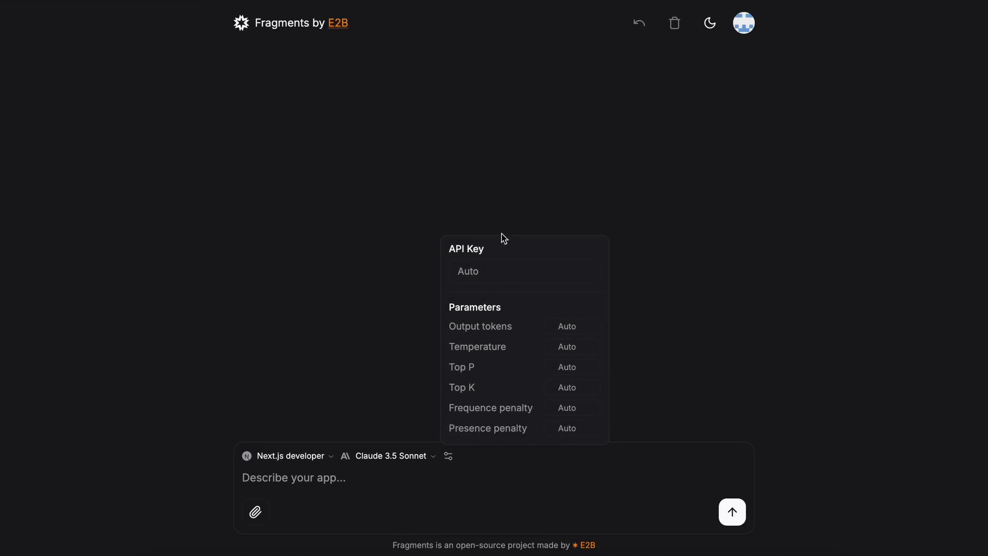
{"action": "mouse_move", "coordinate": [649, 325]}
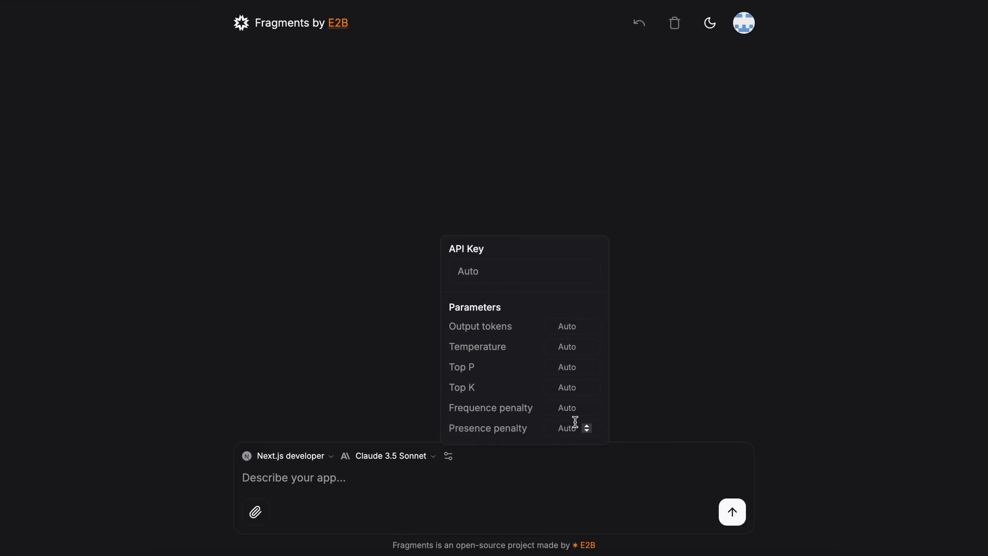
{"action": "mouse_move", "coordinate": [704, 350]}
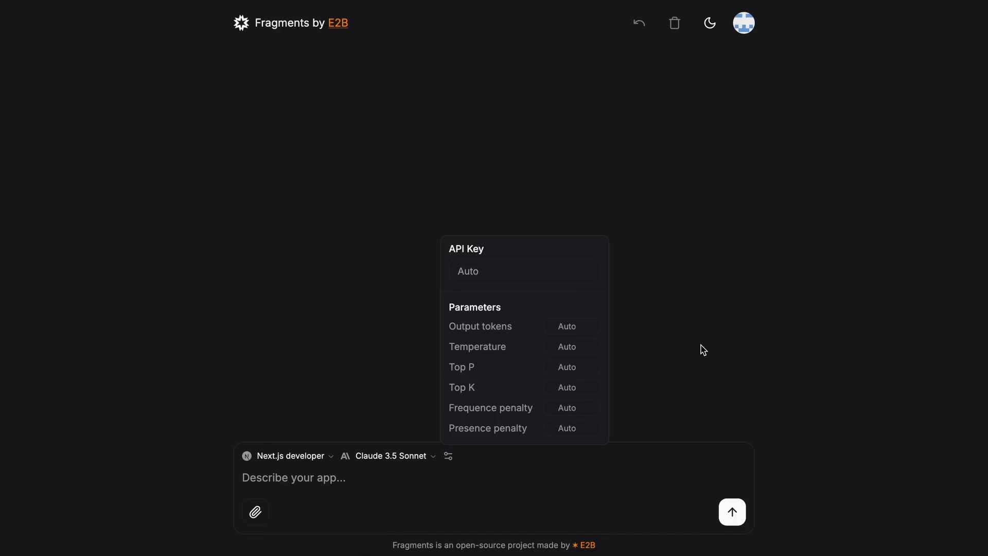
{"action": "left_click", "coordinate": [348, 491]}
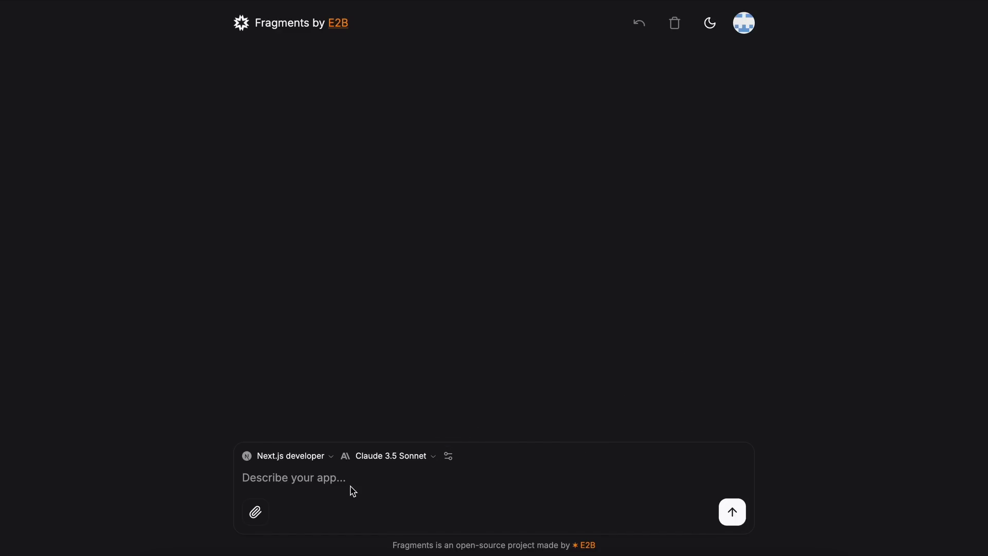
{"action": "mouse_move", "coordinate": [255, 511]}
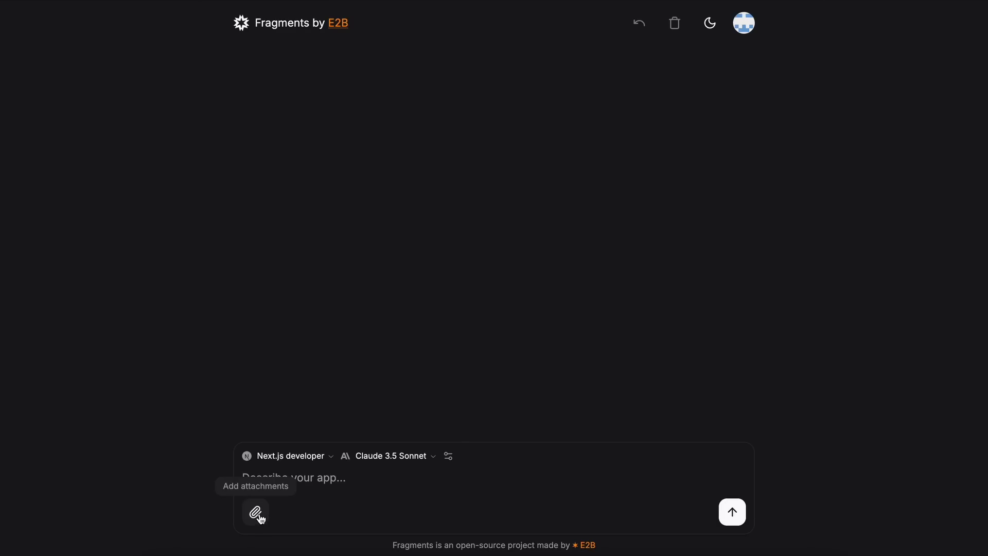
{"action": "mouse_move", "coordinate": [337, 538]}
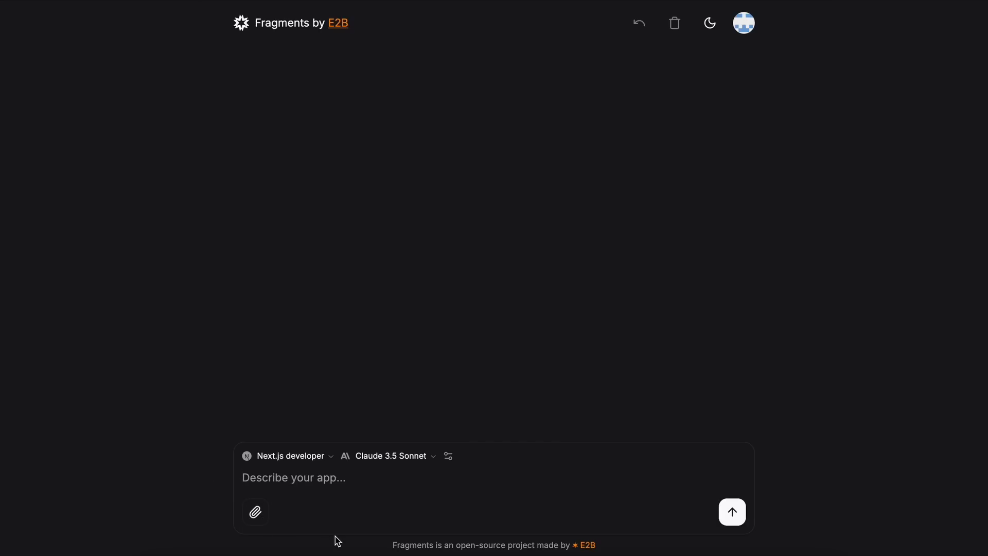
{"action": "mouse_move", "coordinate": [352, 493]}
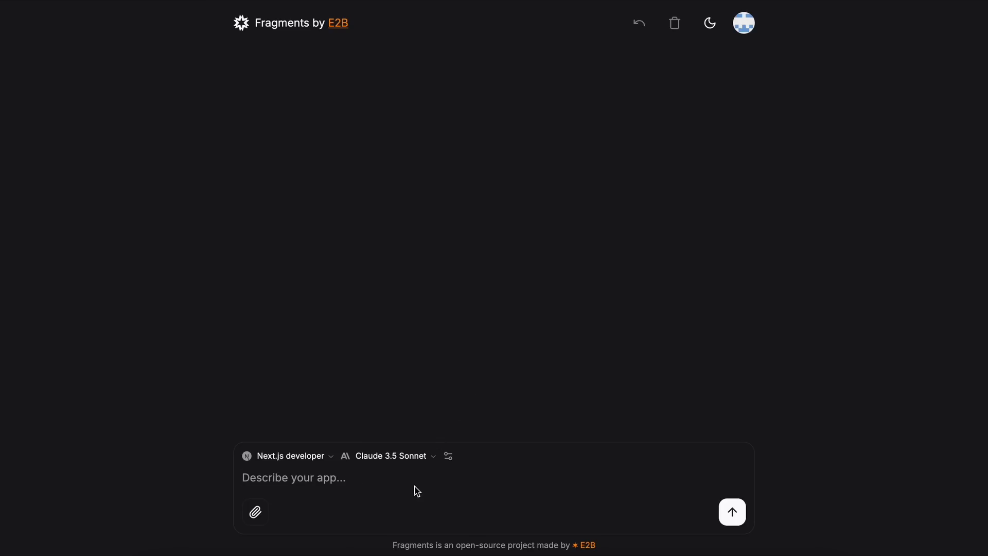
- Submit a prompt for a calendar app to view and add events in list and calendar views
{"action": "type", "text": "Make a calendar app where i can view events and also add them. I want to see them in both list and calendar view."}
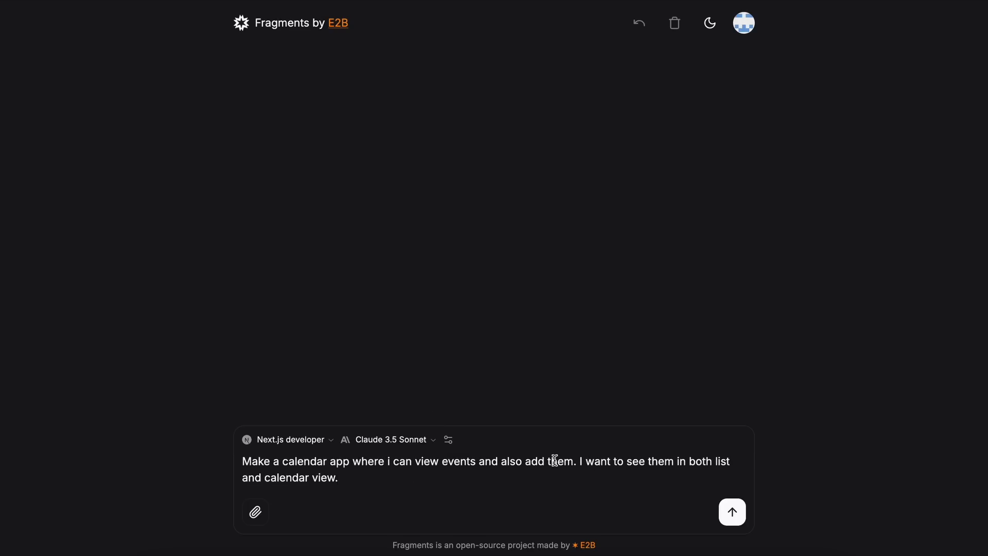
{"action": "left_click", "coordinate": [732, 512]}
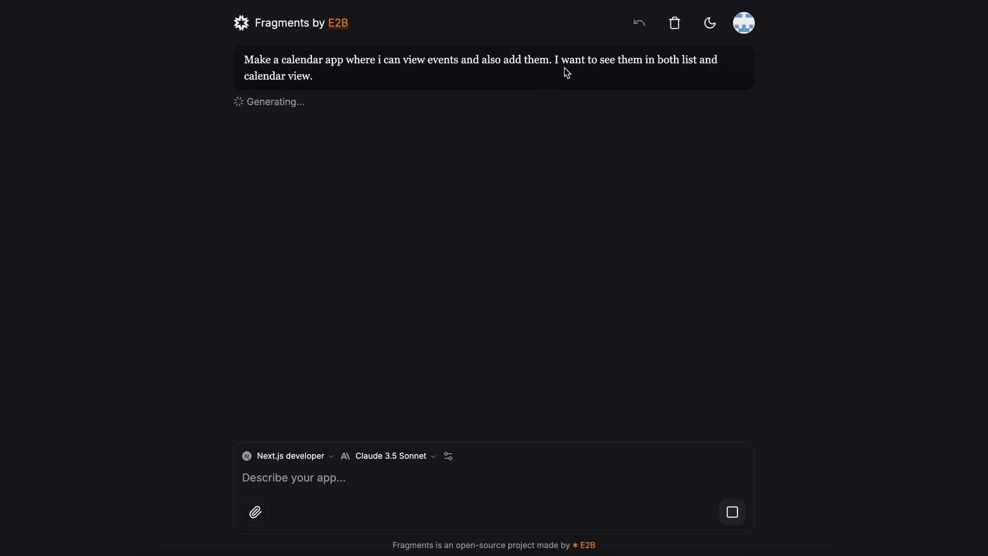
{"action": "mouse_move", "coordinate": [583, 92]}
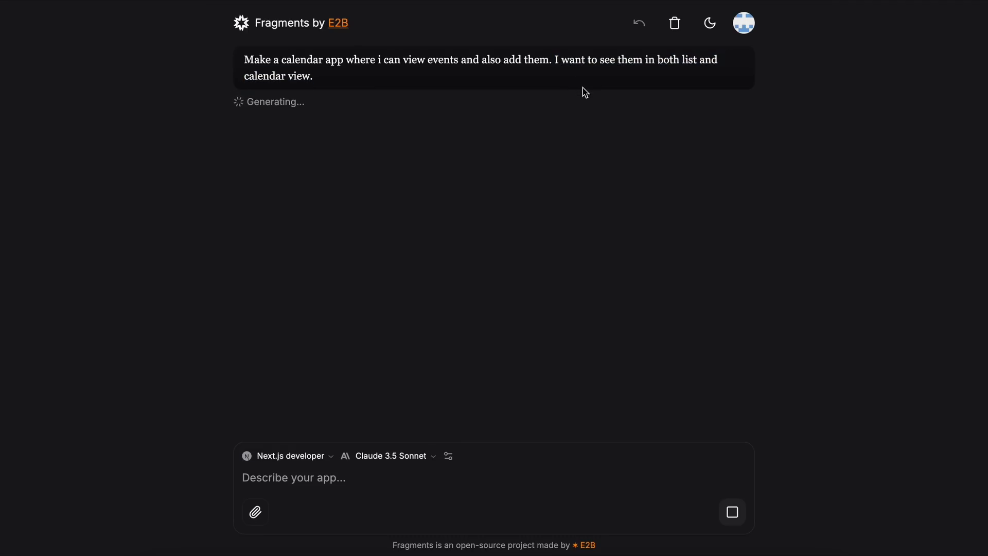
{"action": "mouse_move", "coordinate": [392, 461]}
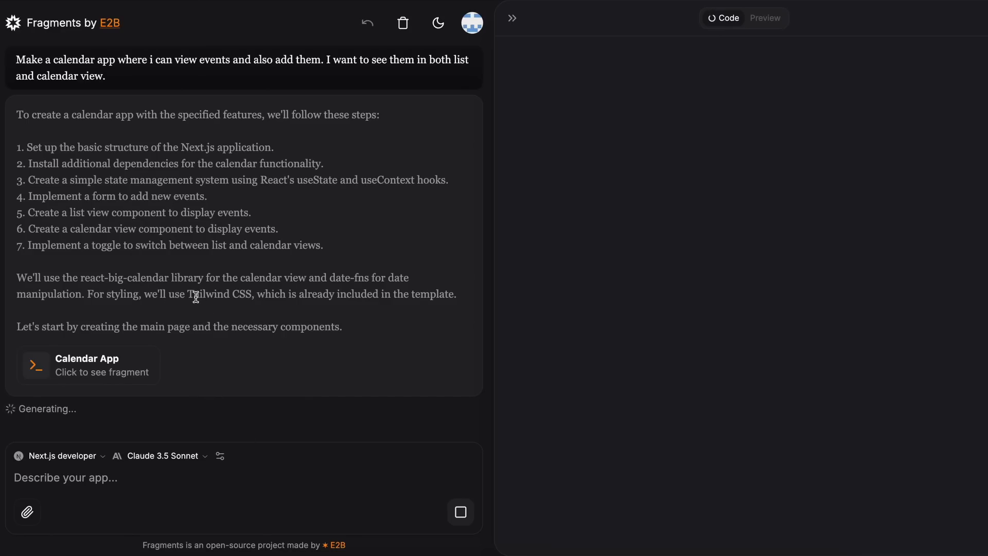
{"action": "mouse_move", "coordinate": [91, 217]}
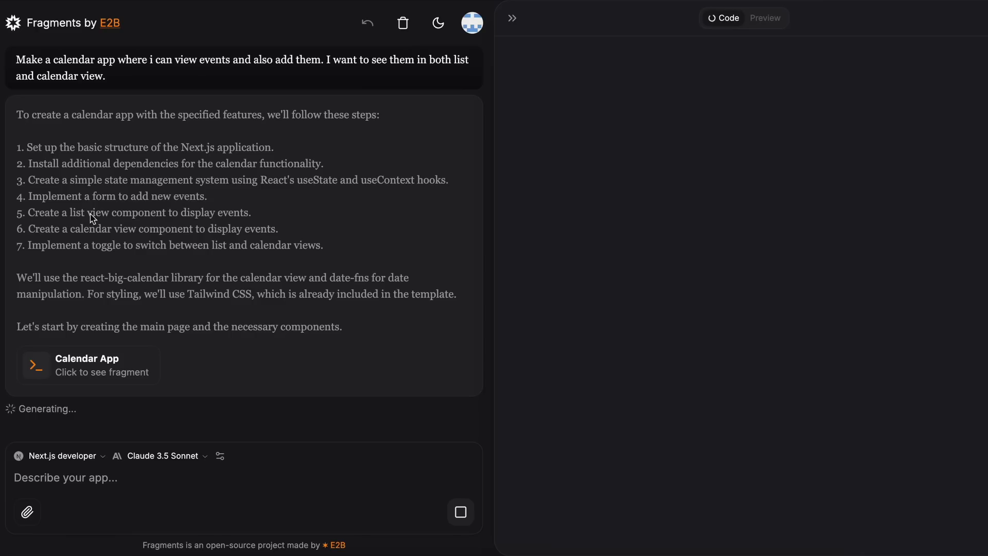
{"action": "mouse_move", "coordinate": [90, 423]}
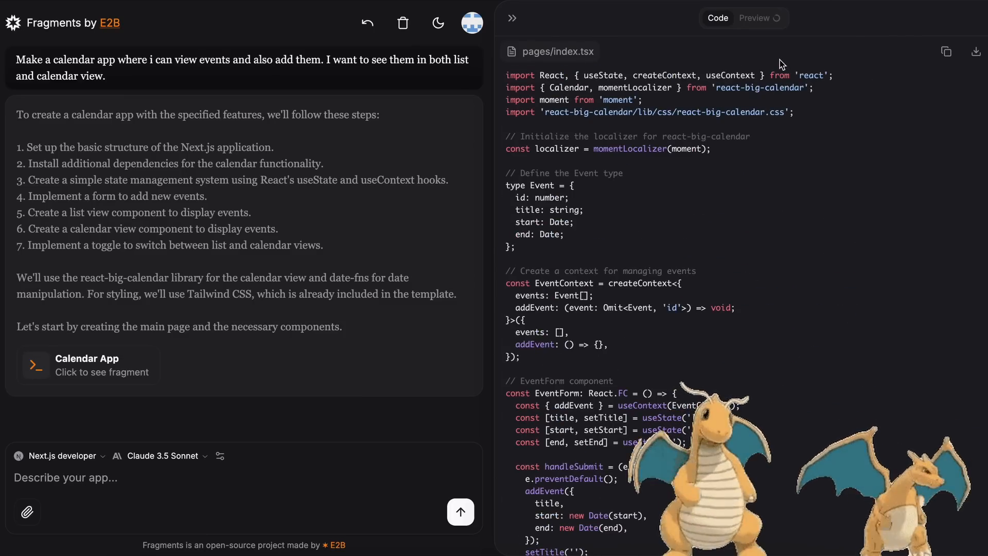
- View the calendar app's live preview, then return to its pages/index.tsx code
{"action": "left_click", "coordinate": [760, 18]}
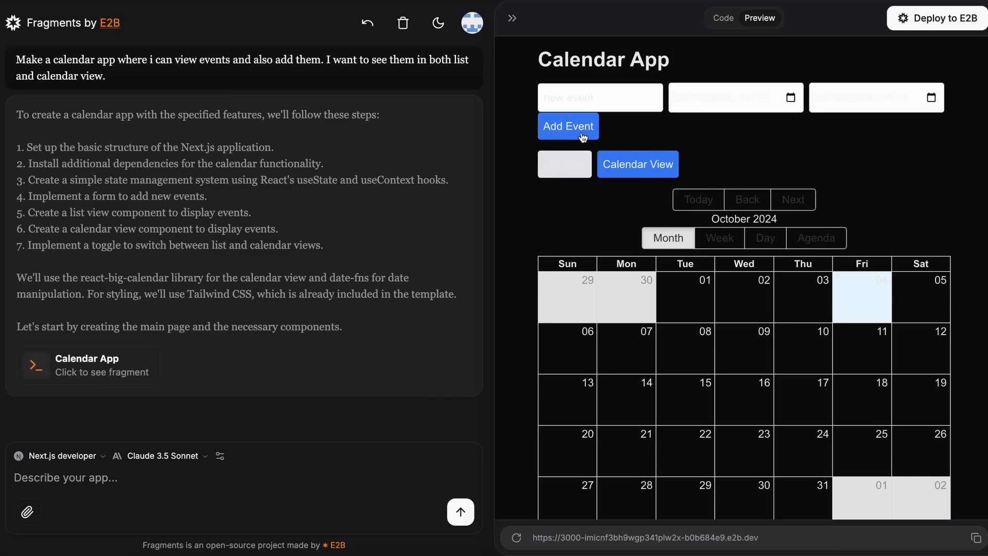
{"action": "left_click", "coordinate": [724, 17]}
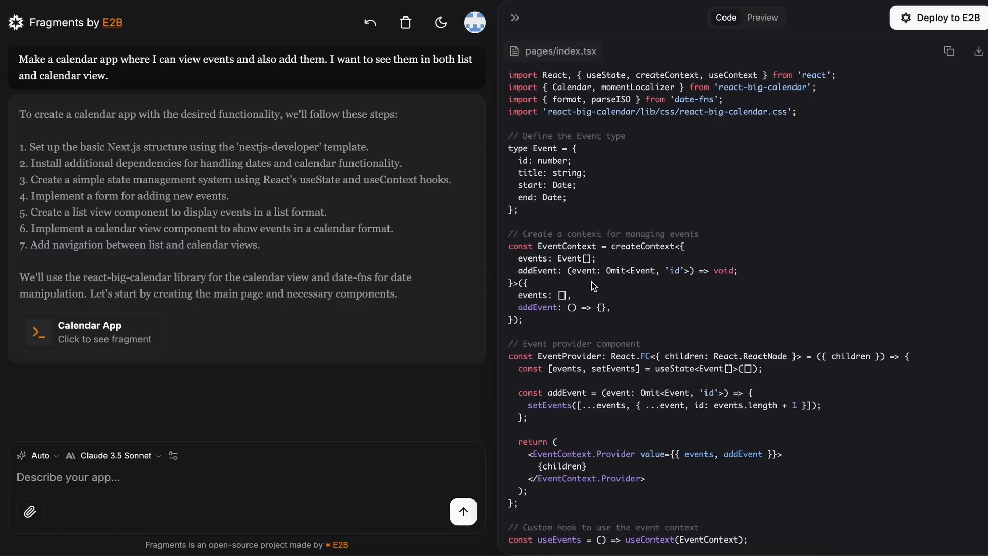
{"action": "scroll", "scroll_direction": "down", "scroll_amount": 3}
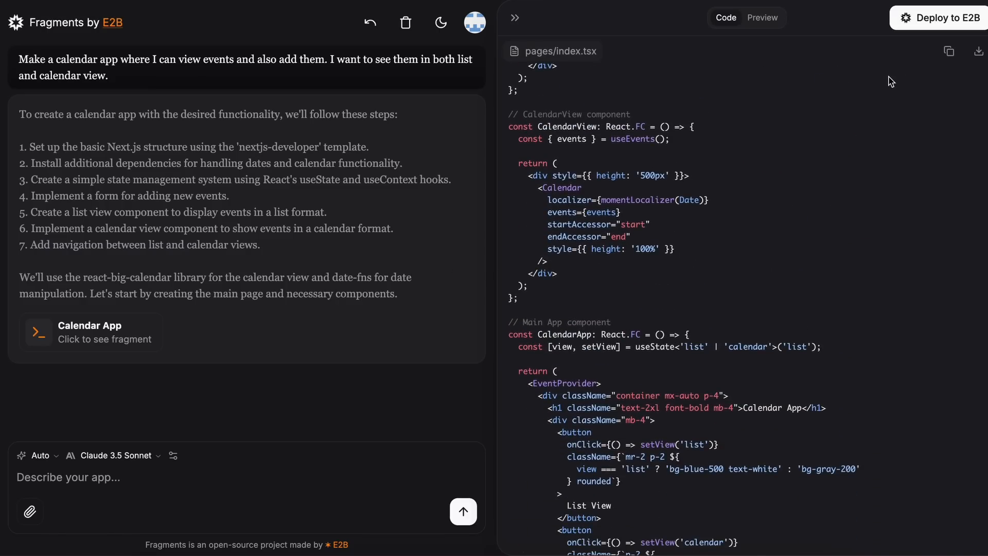
{"action": "mouse_move", "coordinate": [978, 51]}
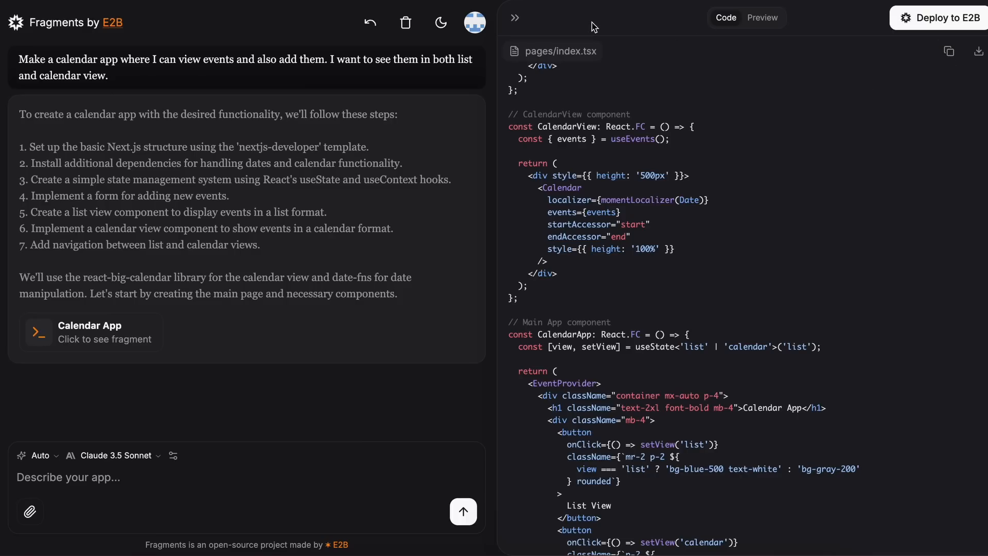
- Check the preview again and read further into the AddEventForm component code
{"action": "left_click", "coordinate": [762, 17]}
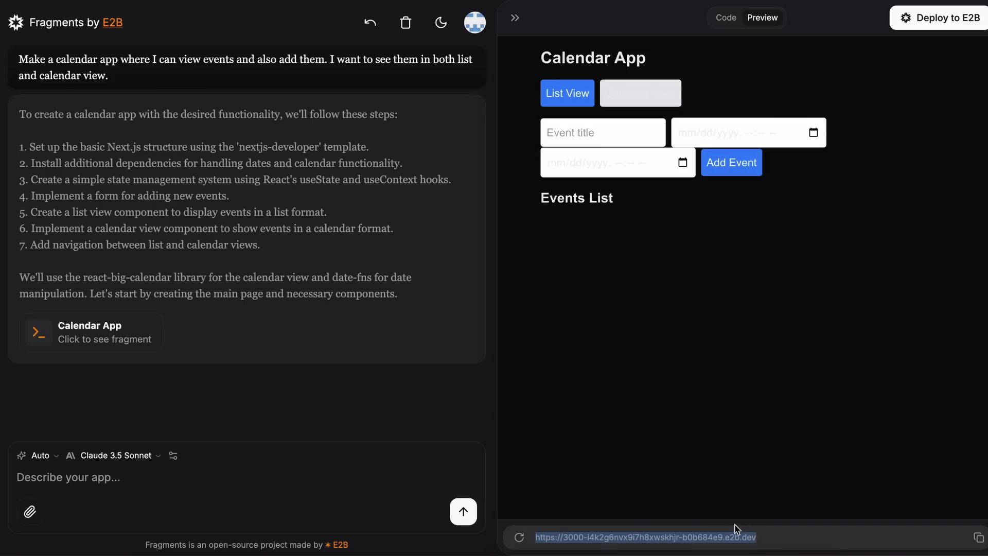
{"action": "left_click", "coordinate": [725, 18]}
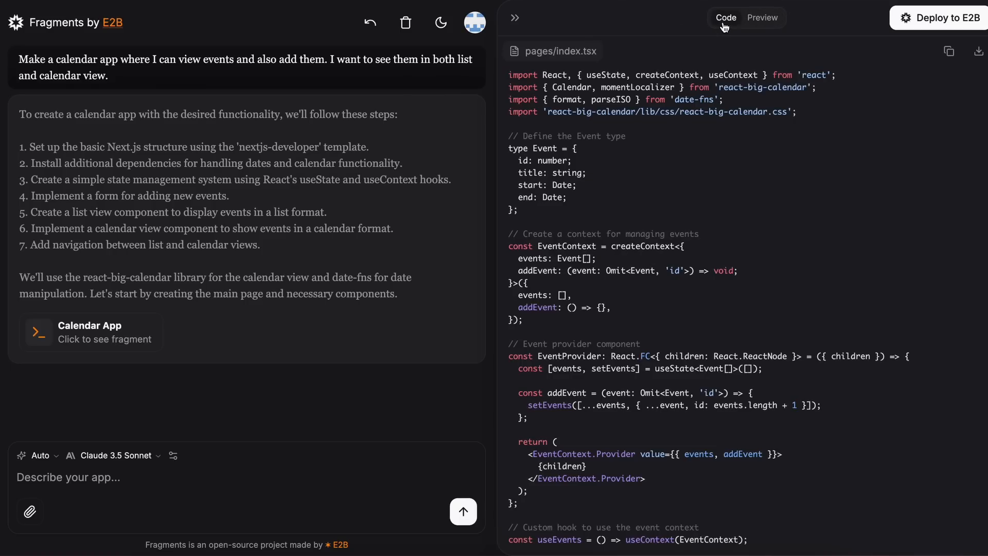
{"action": "scroll", "scroll_direction": "down", "scroll_amount": 3}
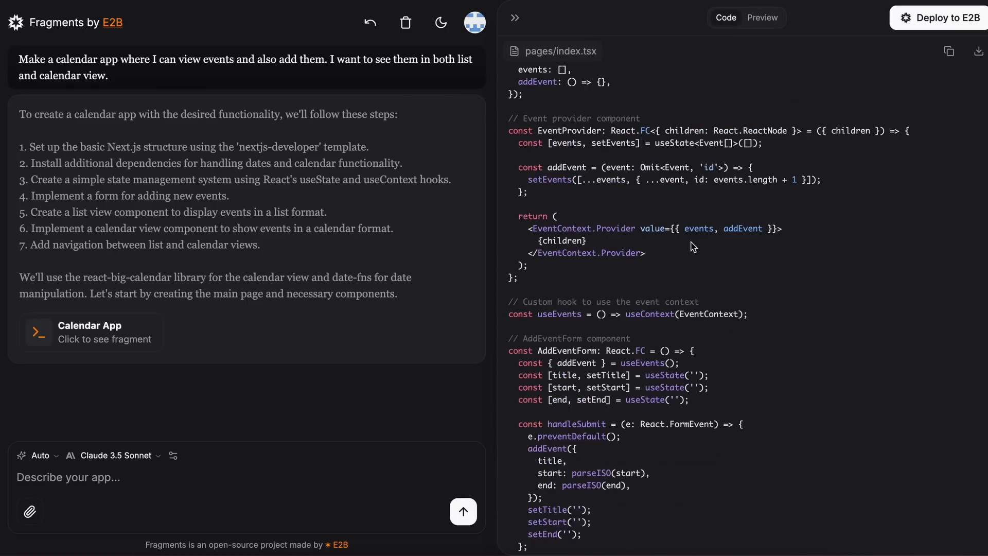
{"action": "mouse_move", "coordinate": [249, 481]}
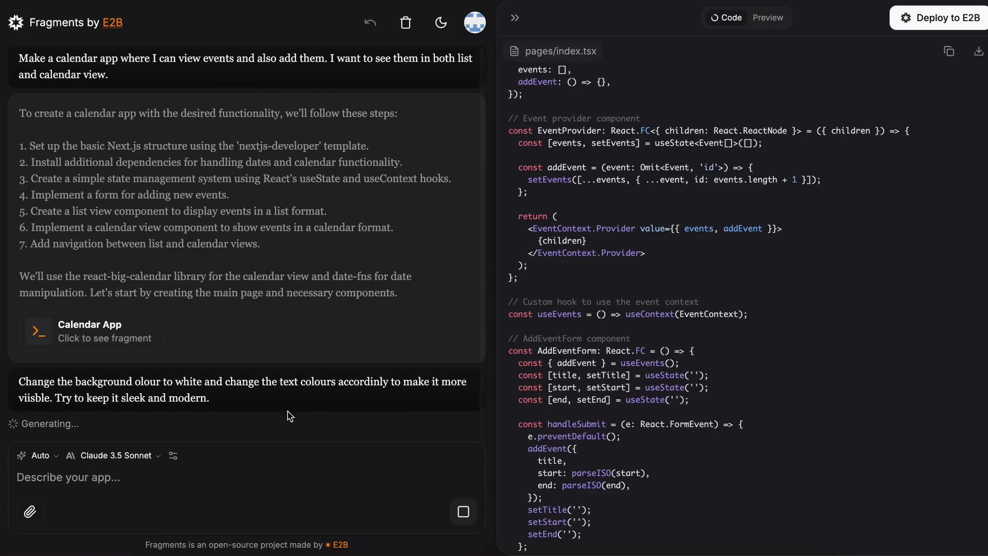
{"action": "mouse_move", "coordinate": [282, 396]}
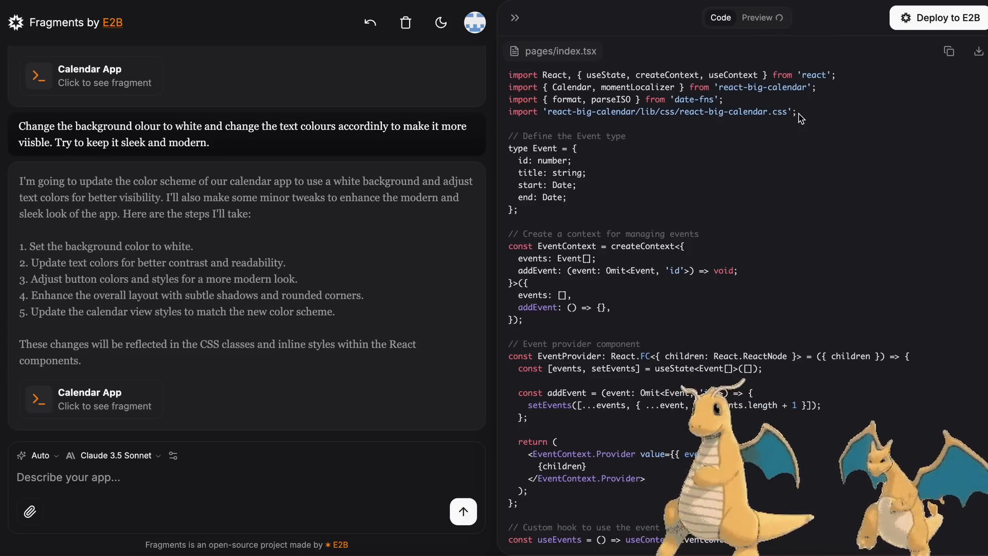
- View the restyled white-background calendar app, then bring up the AI model list
{"action": "left_click", "coordinate": [758, 18]}
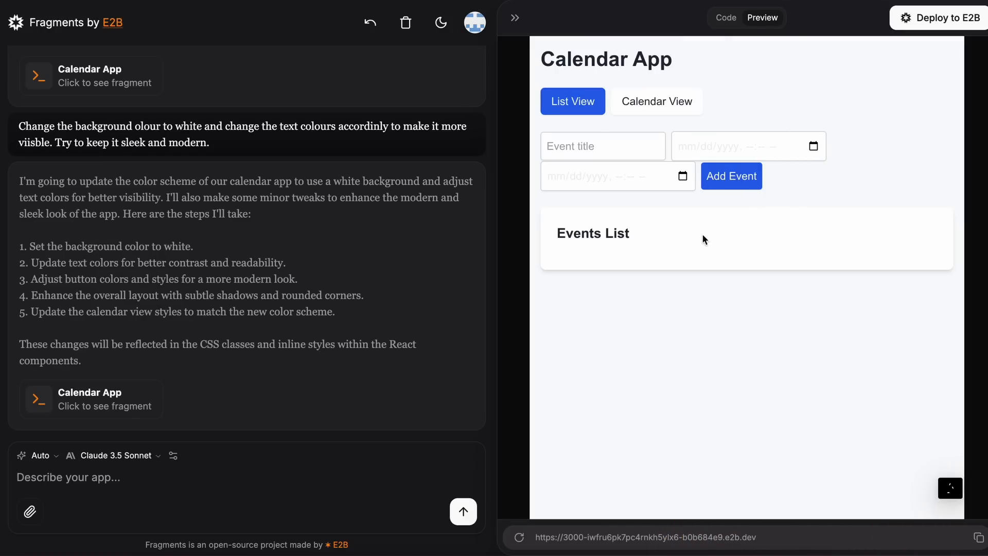
{"action": "mouse_move", "coordinate": [650, 108]}
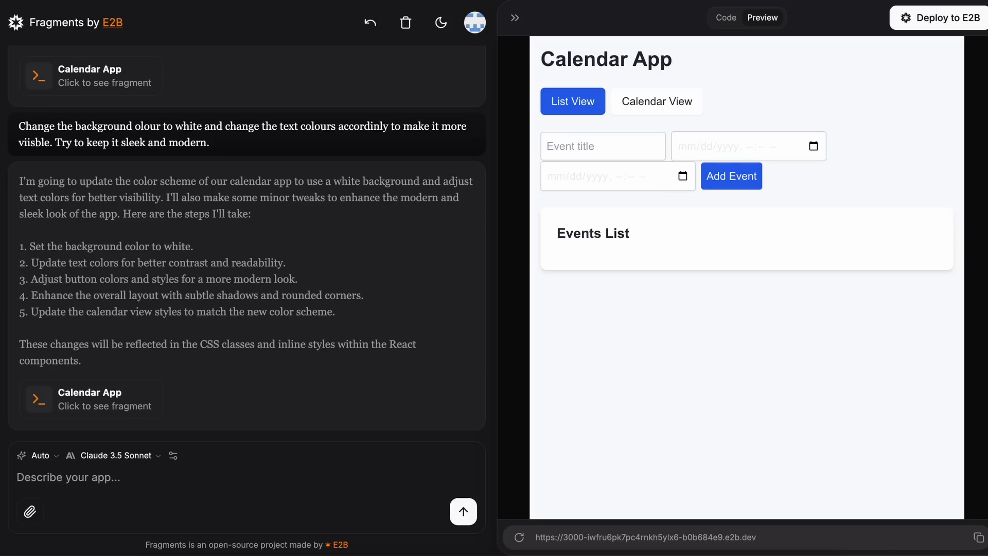
{"action": "mouse_move", "coordinate": [480, 308]}
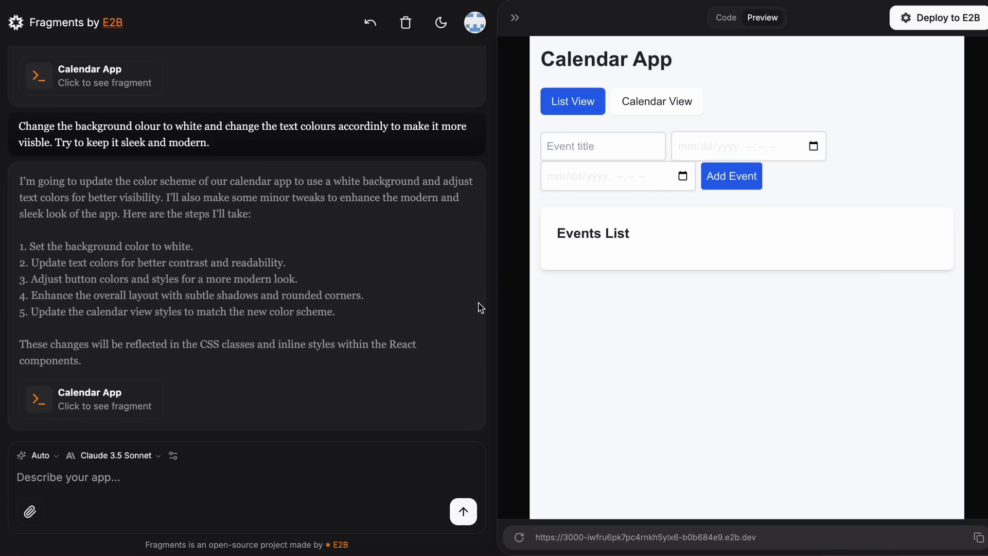
{"action": "left_click", "coordinate": [115, 455]}
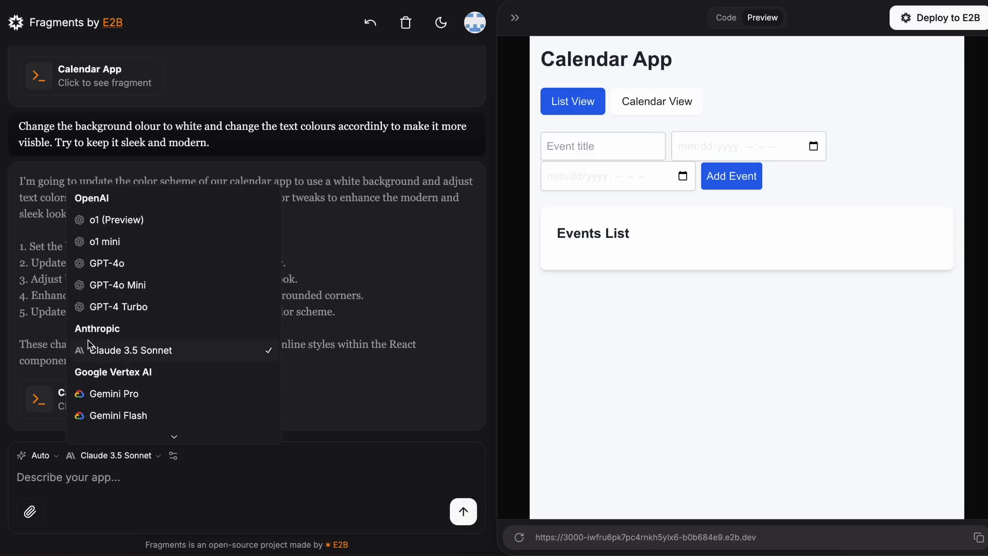
{"action": "mouse_move", "coordinate": [148, 338]}
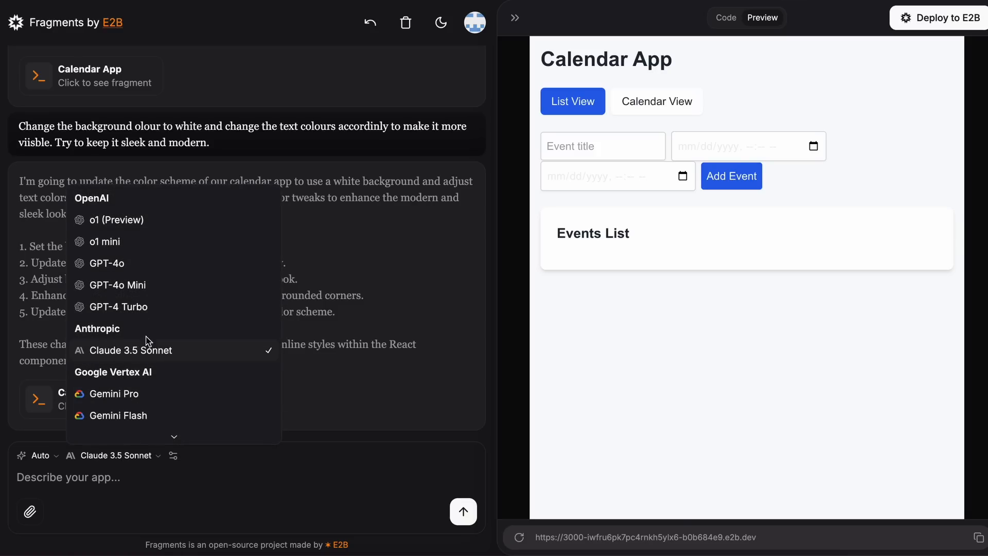
{"action": "mouse_move", "coordinate": [175, 317]}
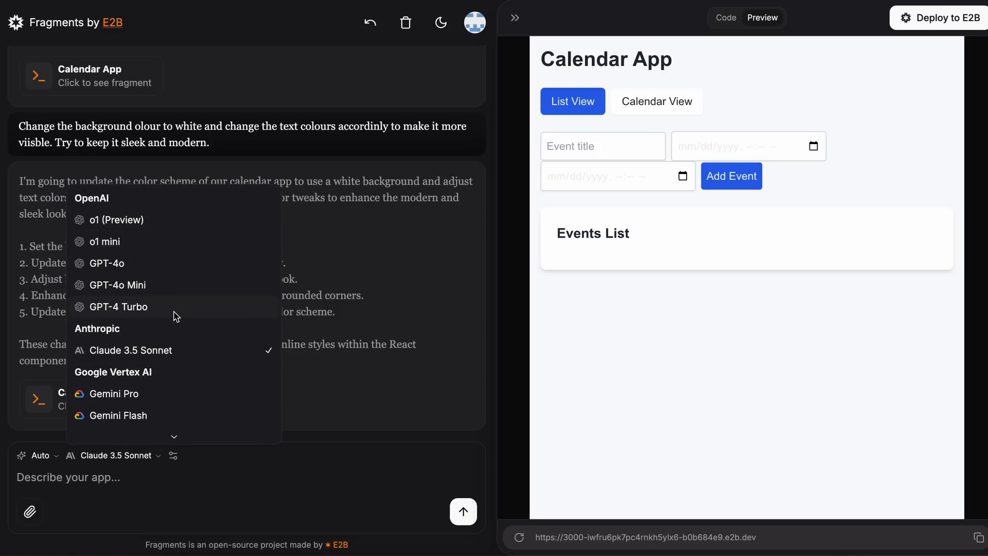
{"action": "mouse_move", "coordinate": [203, 291]}
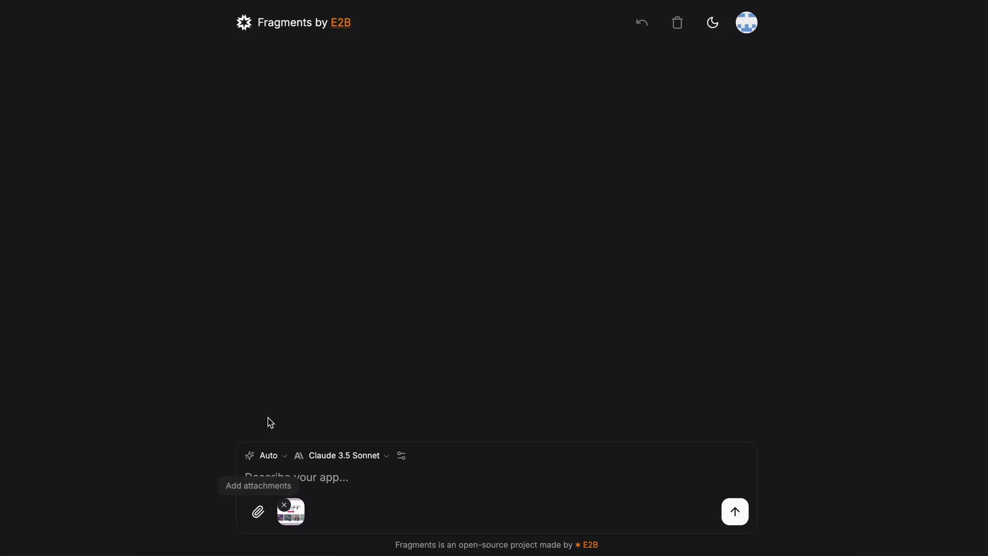
- Submit 'Create a replica of this page.' with the attached page image
{"action": "type", "text": "Create"}
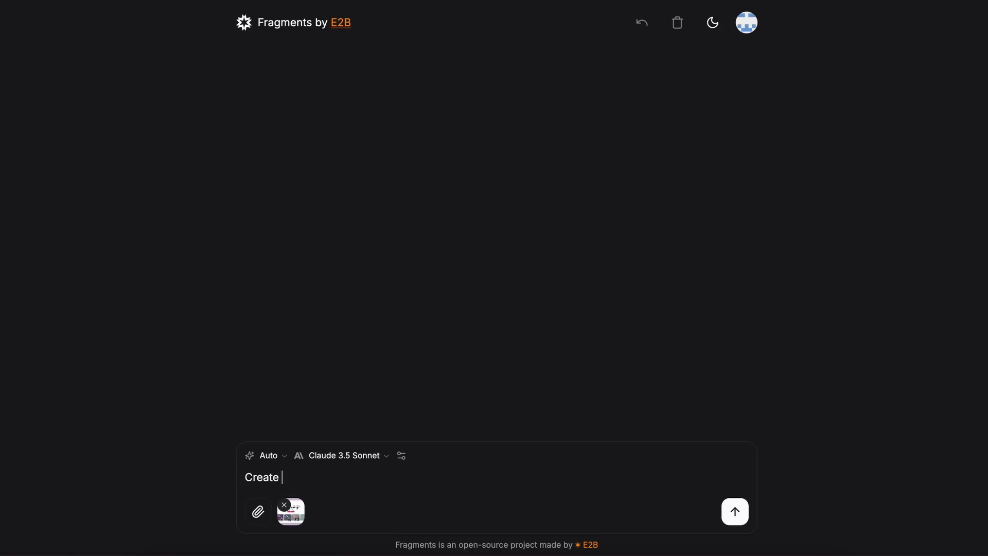
{"action": "left_click", "coordinate": [735, 511]}
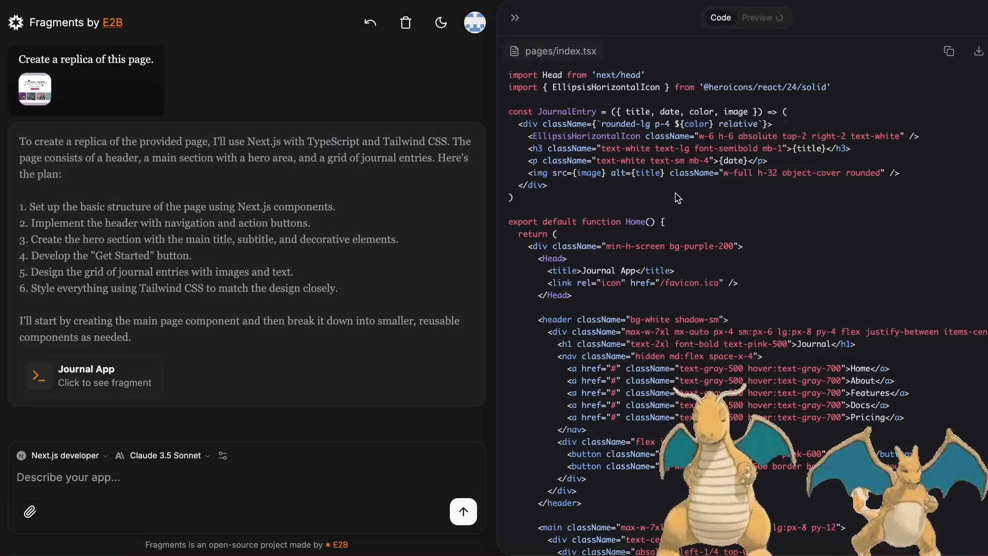
- Render the generated Journal App replica in the live preview
{"action": "left_click", "coordinate": [763, 18]}
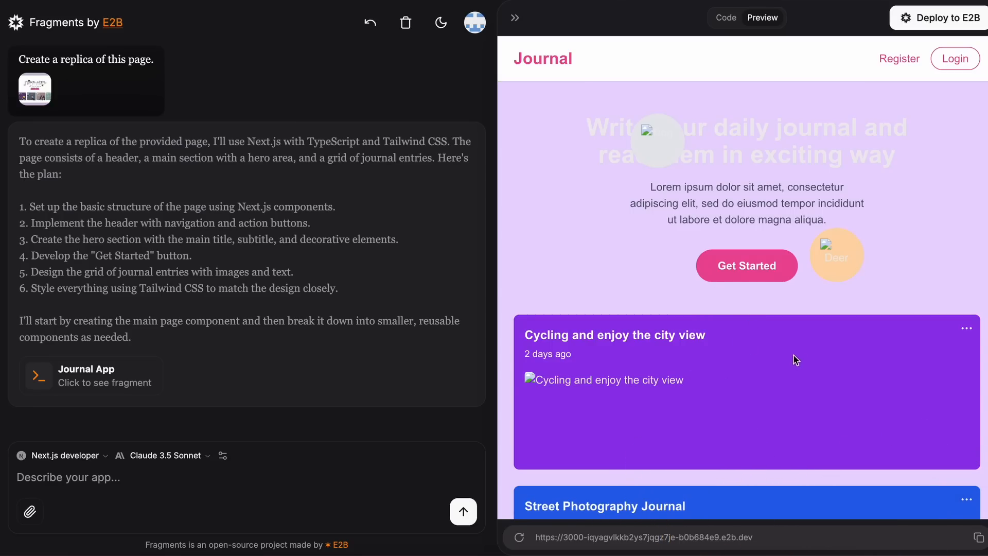
{"action": "mouse_move", "coordinate": [452, 371]}
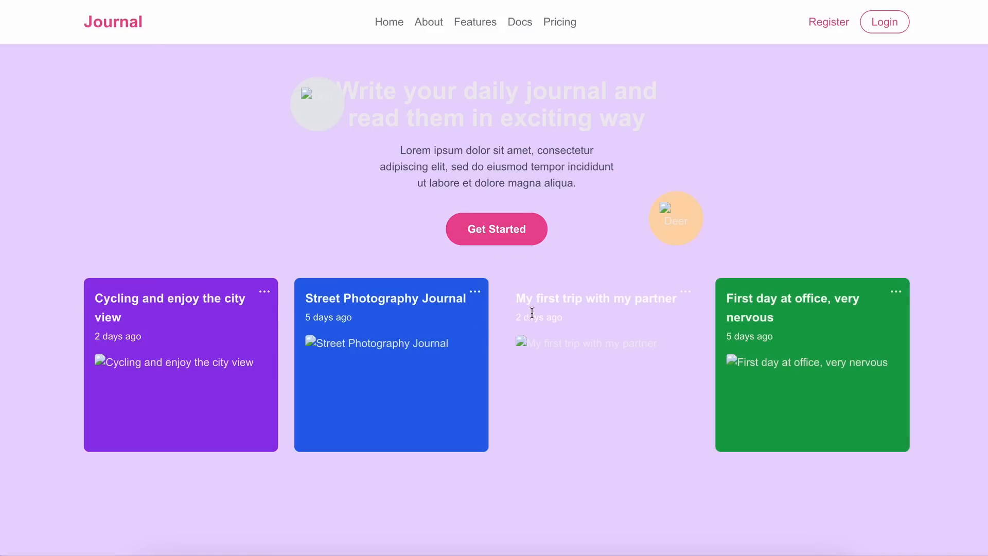
{"action": "mouse_move", "coordinate": [391, 267]}
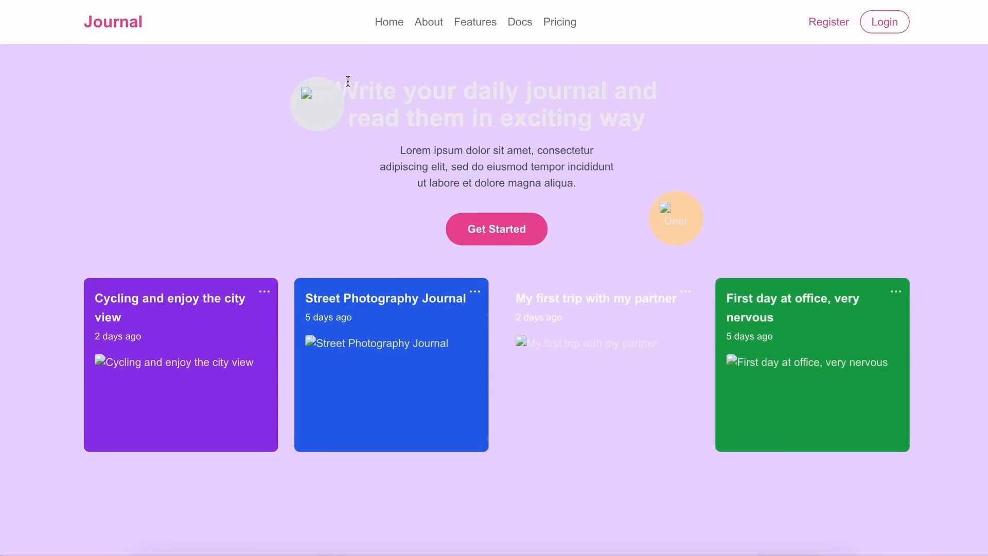
{"action": "mouse_move", "coordinate": [359, 271]}
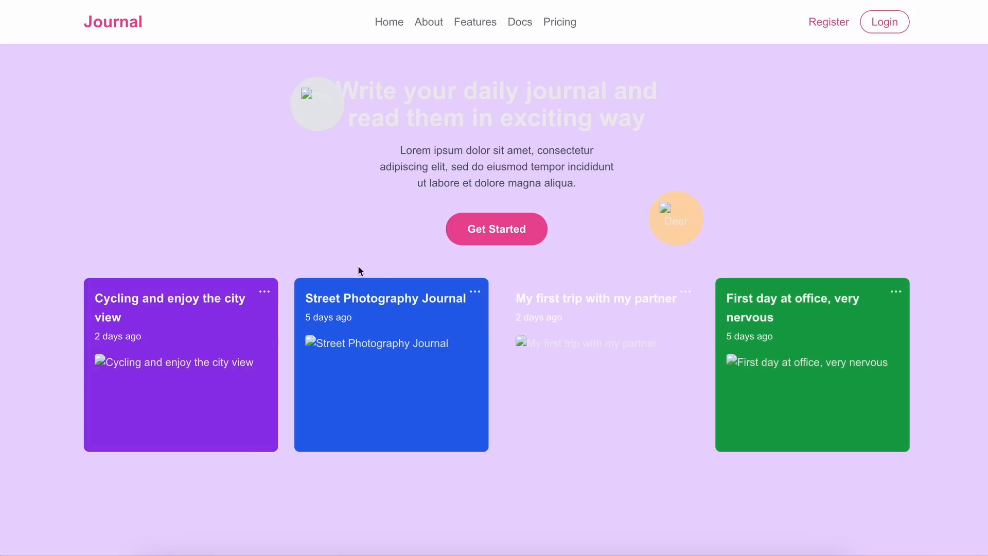
{"action": "mouse_move", "coordinate": [362, 355]}
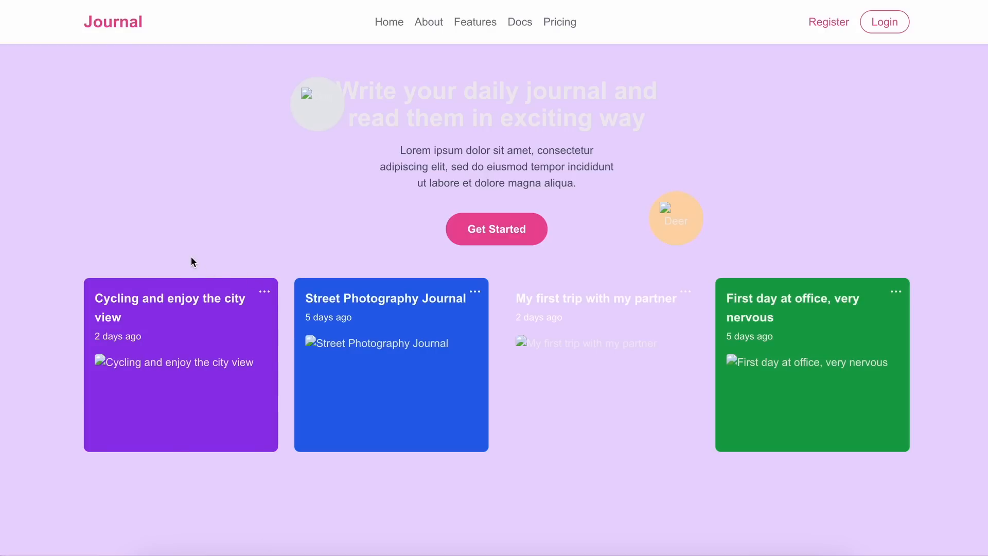
{"action": "mouse_move", "coordinate": [614, 491]}
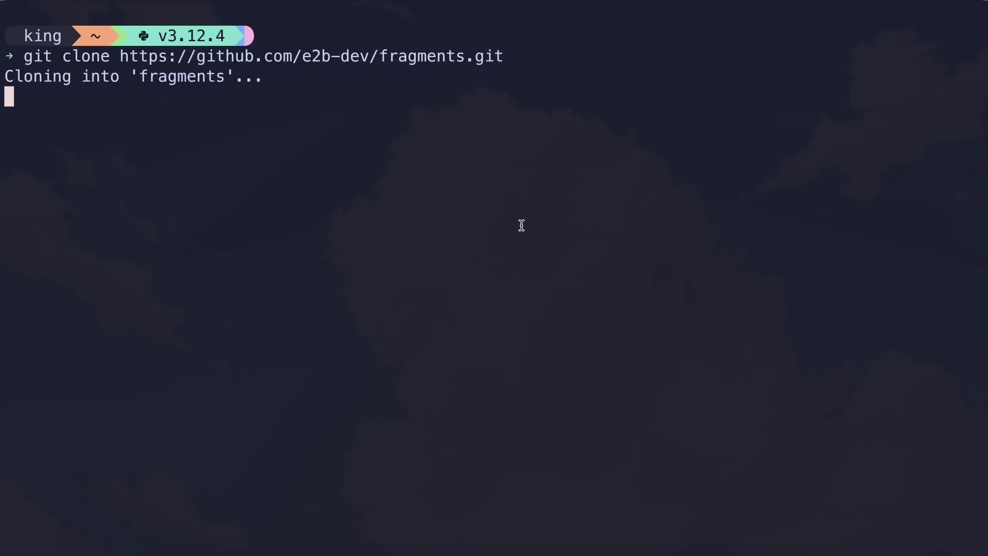
- Enter the fragments folder, run npm i, and launch nvim there
{"action": "type", "text": "cd"}
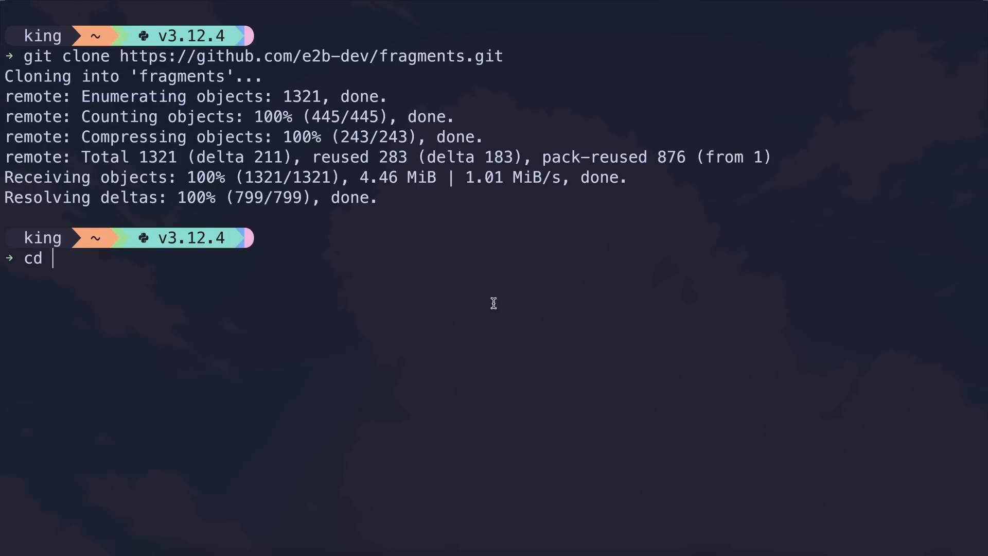
{"action": "type", "text": "fragments"}
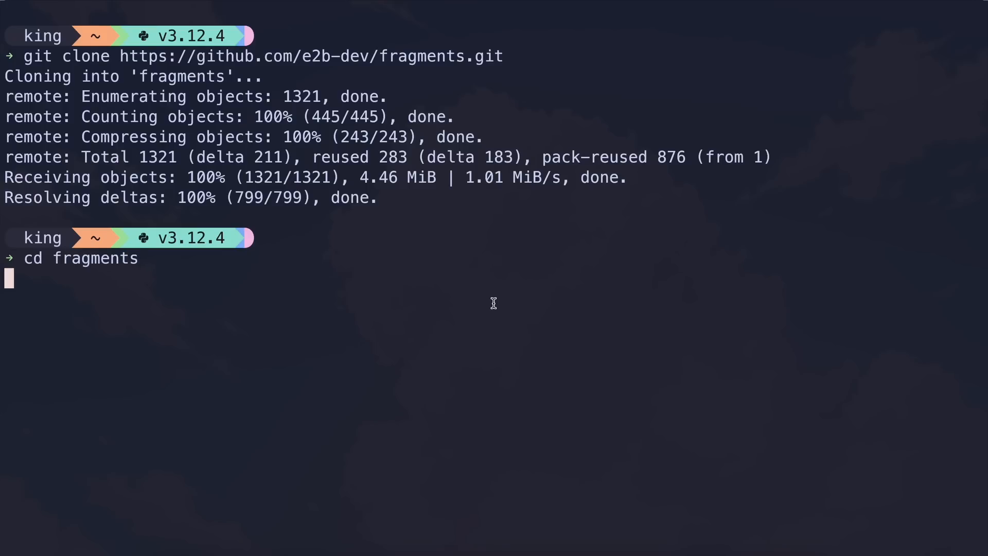
{"action": "type", "text": "npm i"}
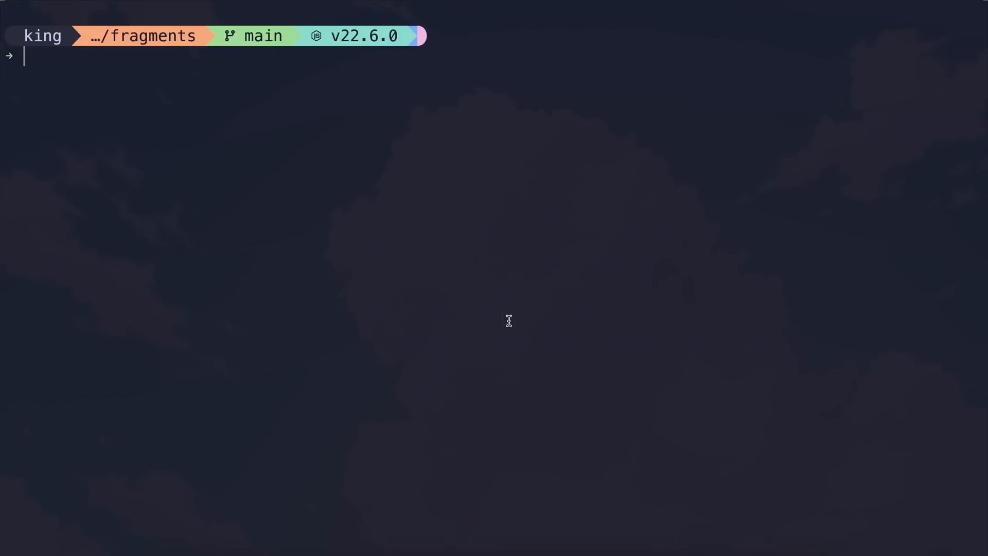
{"action": "type", "text": "nvim"}
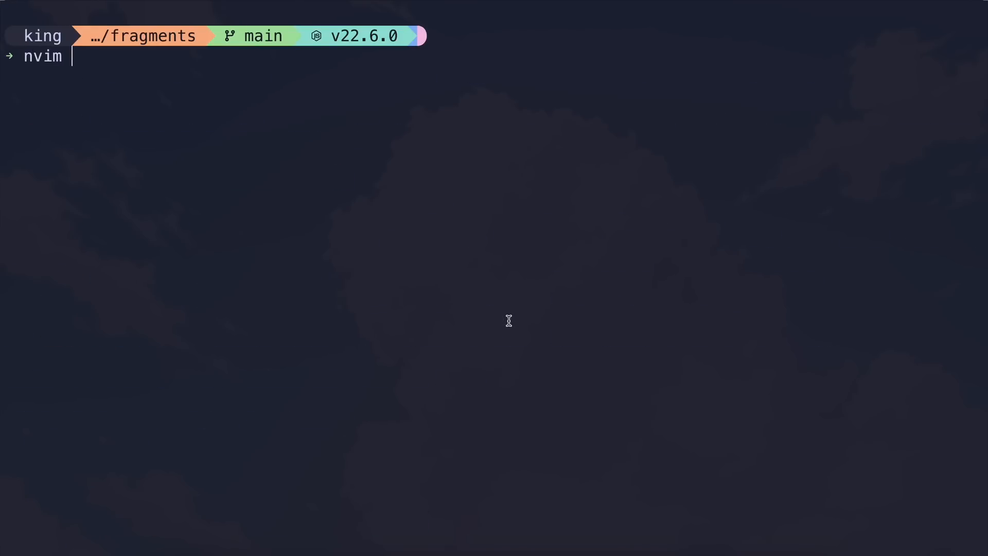
{"action": "key", "text": "Enter"}
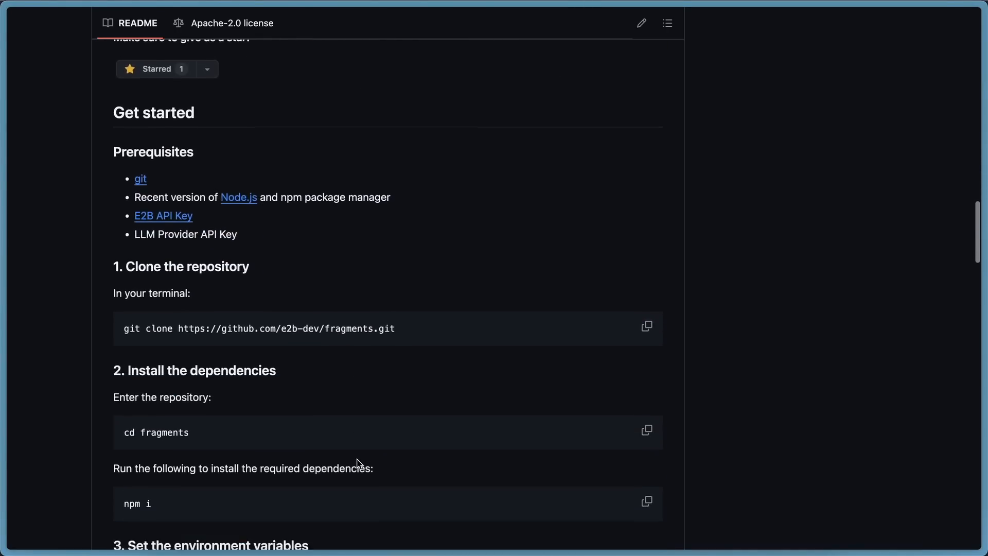
- Select the README's .env.local environment variable lines for copying
{"action": "scroll", "scroll_direction": "down", "scroll_amount": 3}
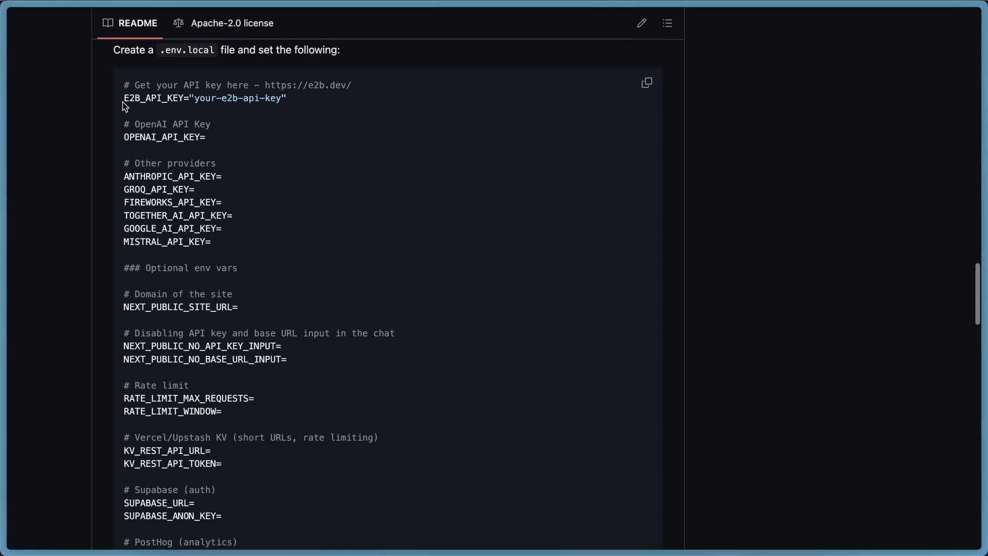
{"action": "left_click_drag", "start_coordinate": [122, 97], "coordinate": [222, 133]}
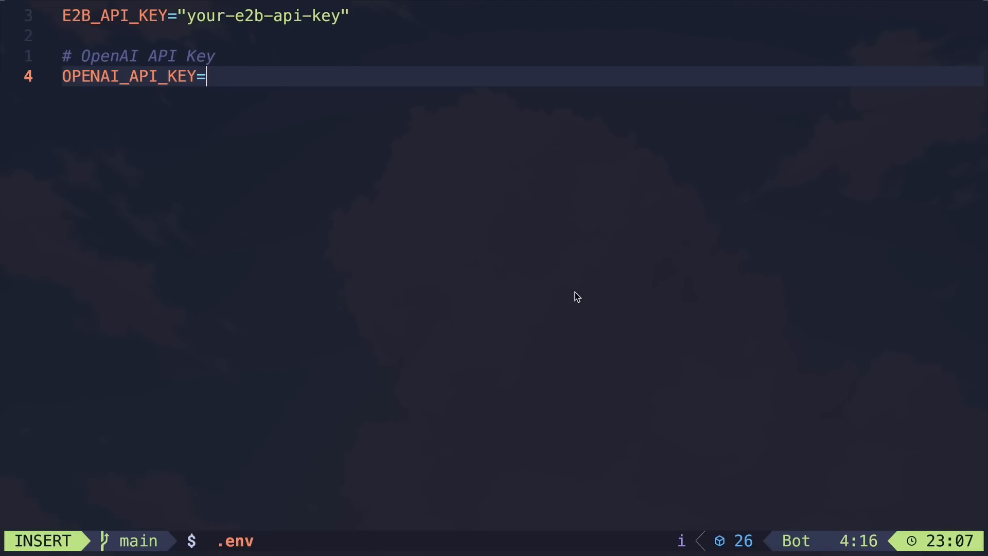
- Save the API key in .env, start the dev server with npm run dev, and open localhost:3000
{"action": "type", "text": "my-a"}
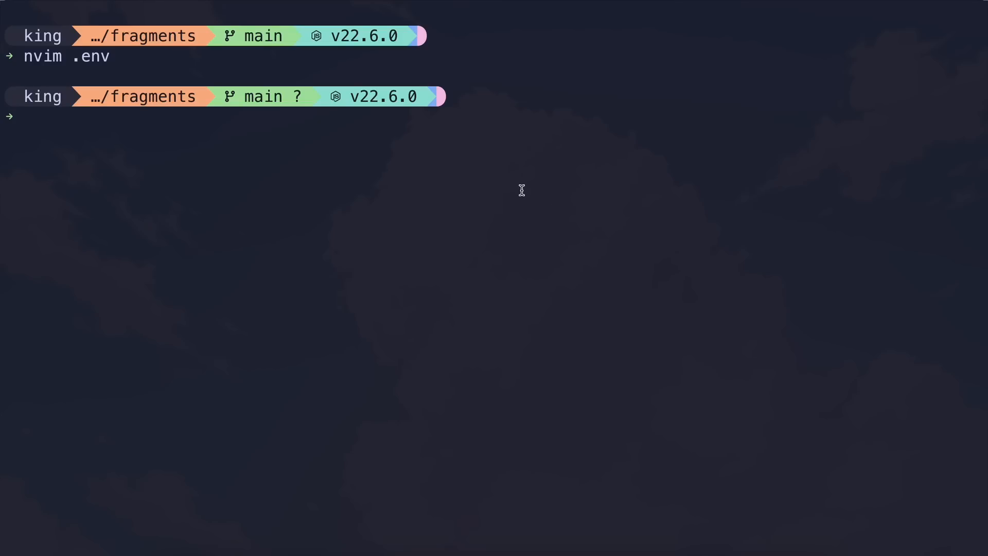
{"action": "type", "text": "npm run dev"}
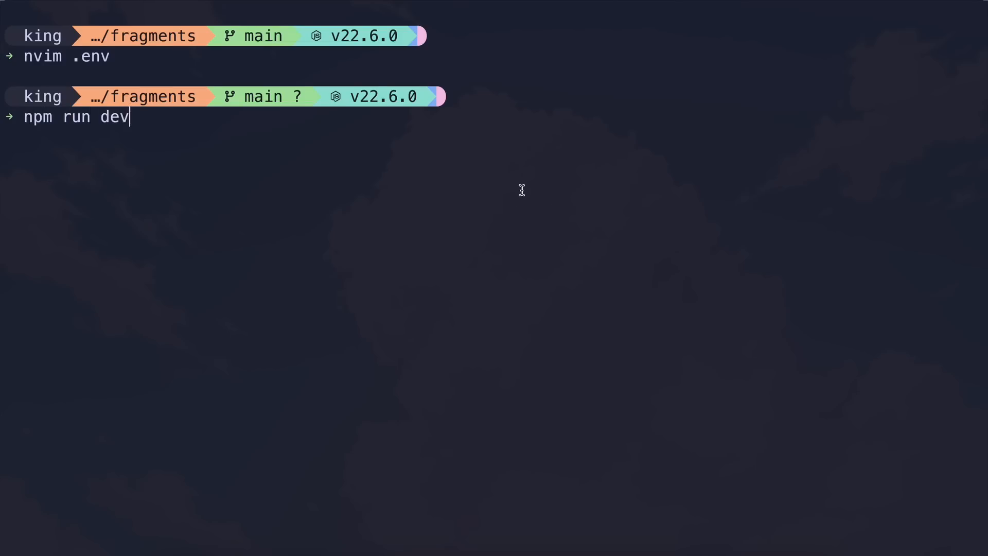
{"action": "key", "text": "Enter"}
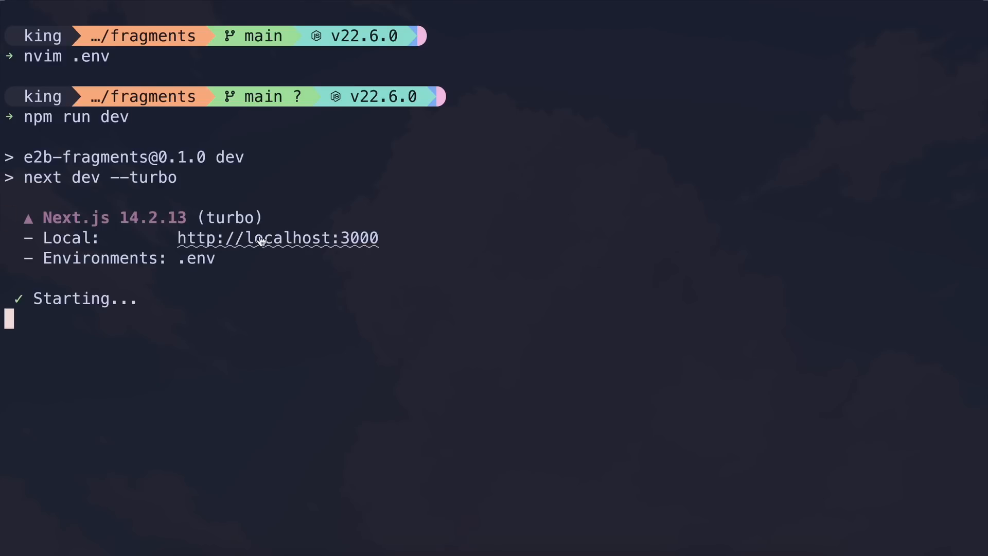
{"action": "left_click", "coordinate": [262, 238]}
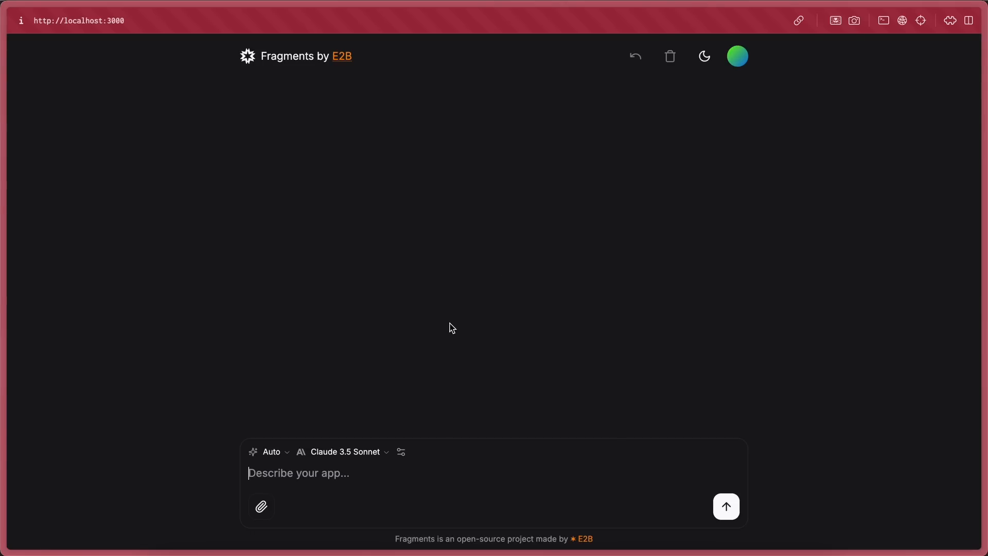
{"action": "left_click", "coordinate": [344, 452]}
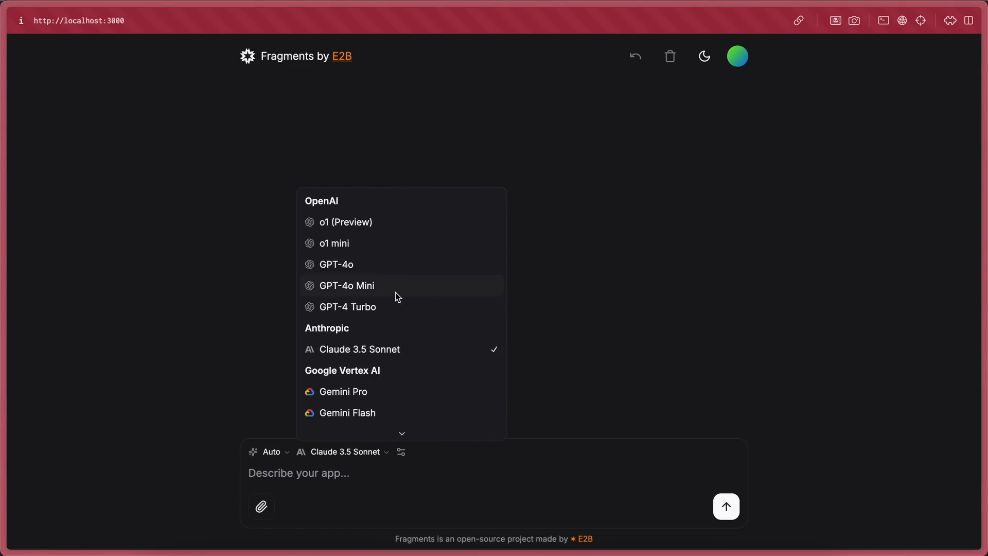
{"action": "left_click", "coordinate": [272, 452]}
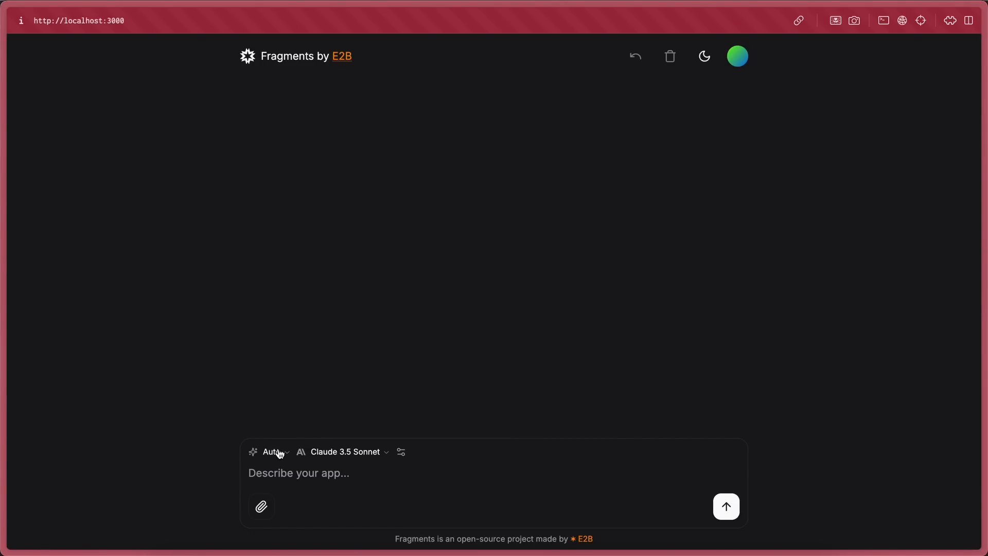
{"action": "mouse_move", "coordinate": [416, 465]}
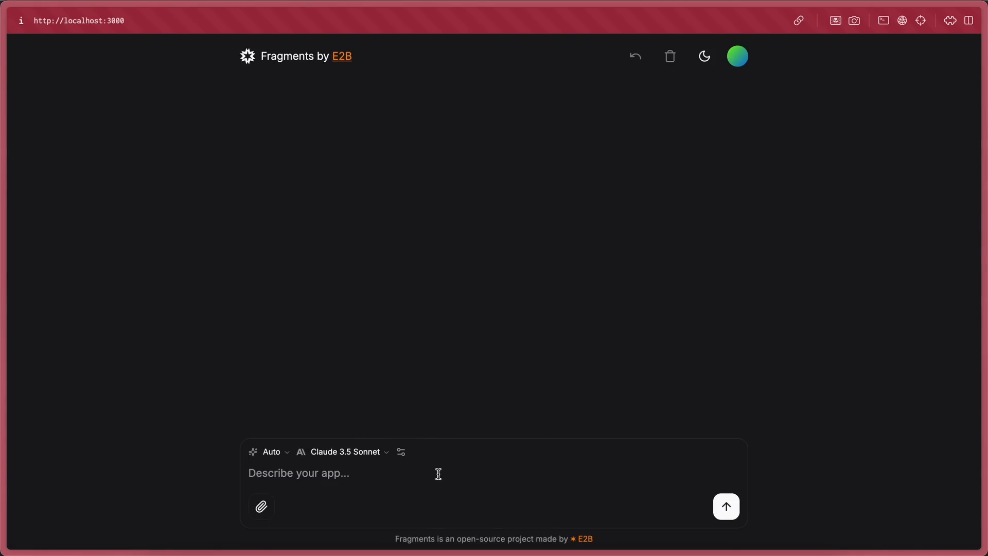
{"action": "mouse_move", "coordinate": [494, 402]}
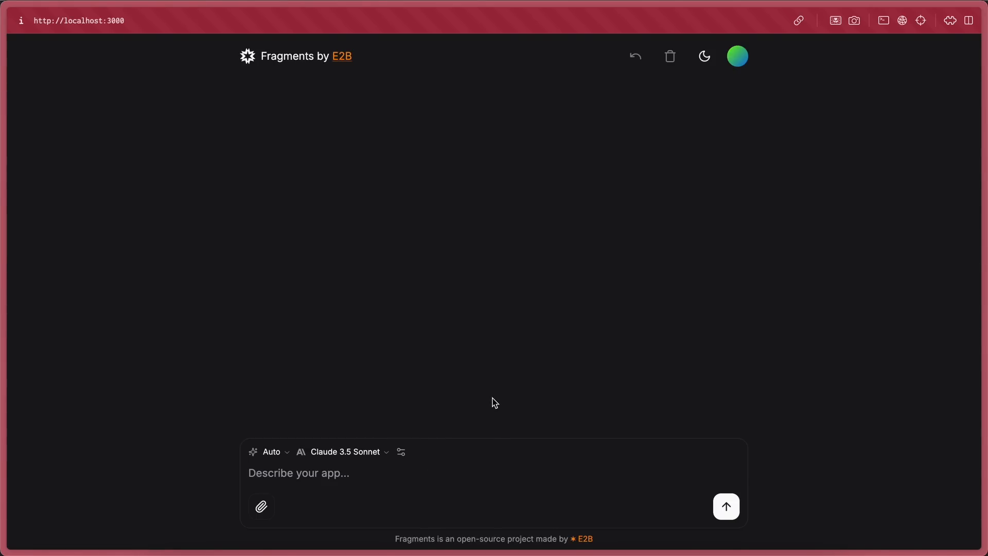
{"action": "mouse_move", "coordinate": [708, 114]}
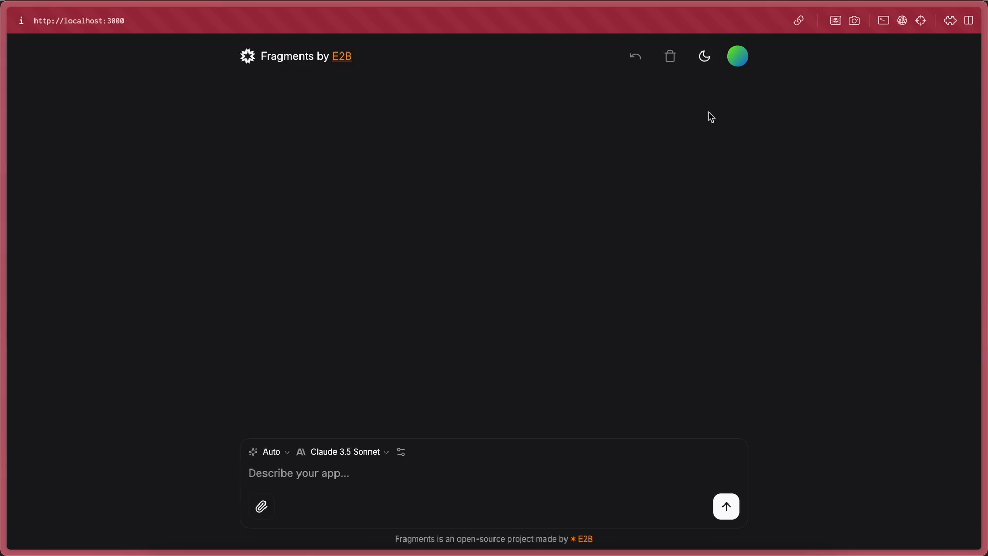
{"action": "mouse_move", "coordinate": [565, 346]}
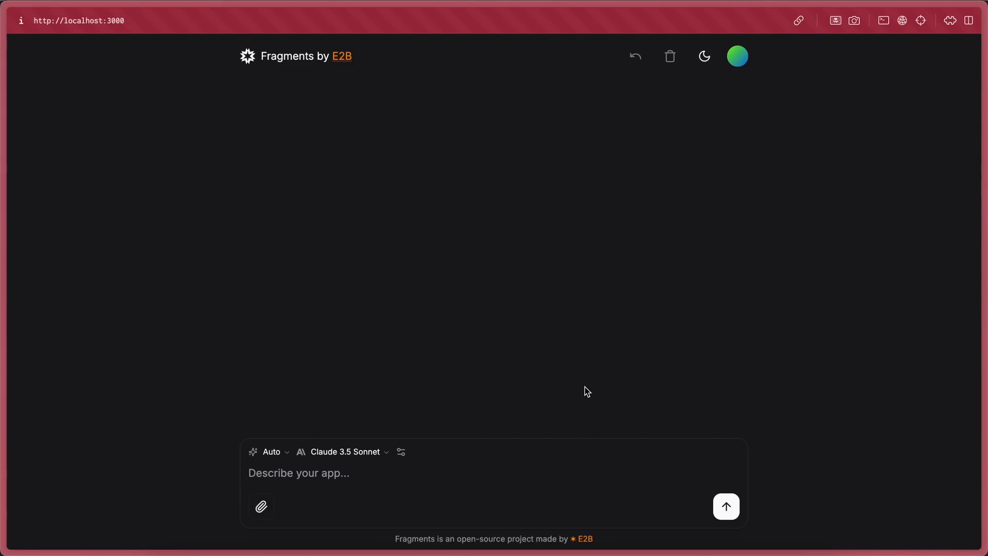
{"action": "mouse_move", "coordinate": [586, 343]}
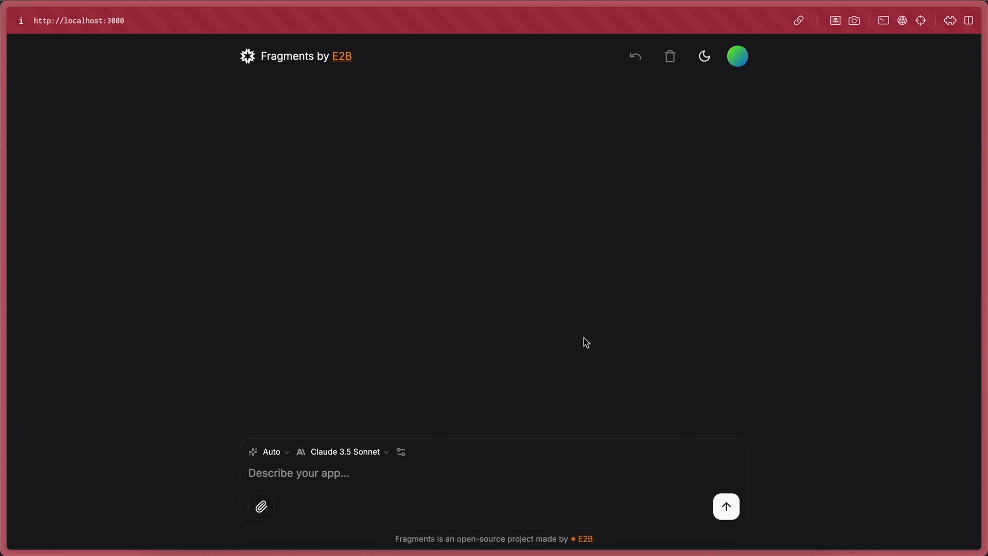
{"action": "mouse_move", "coordinate": [594, 353]}
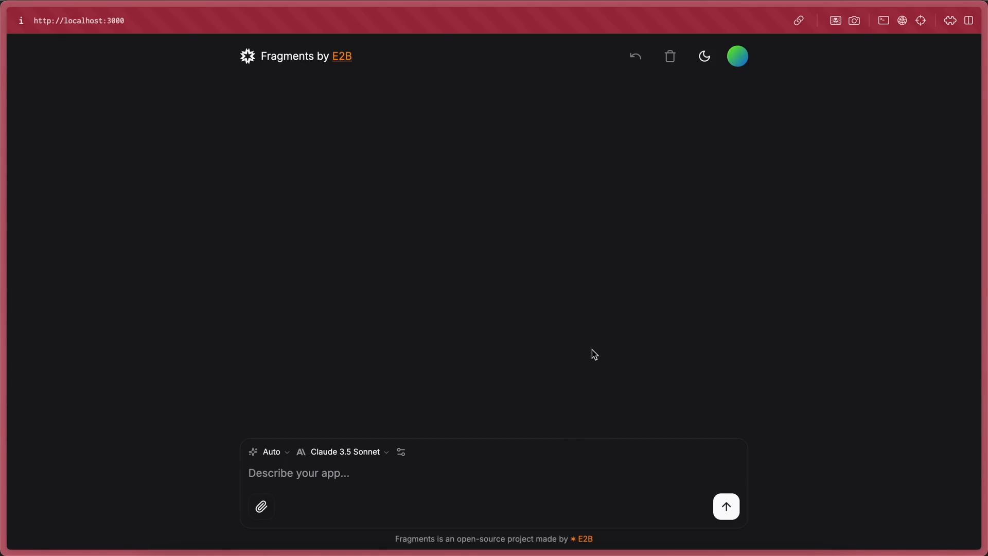
{"action": "mouse_move", "coordinate": [389, 464]}
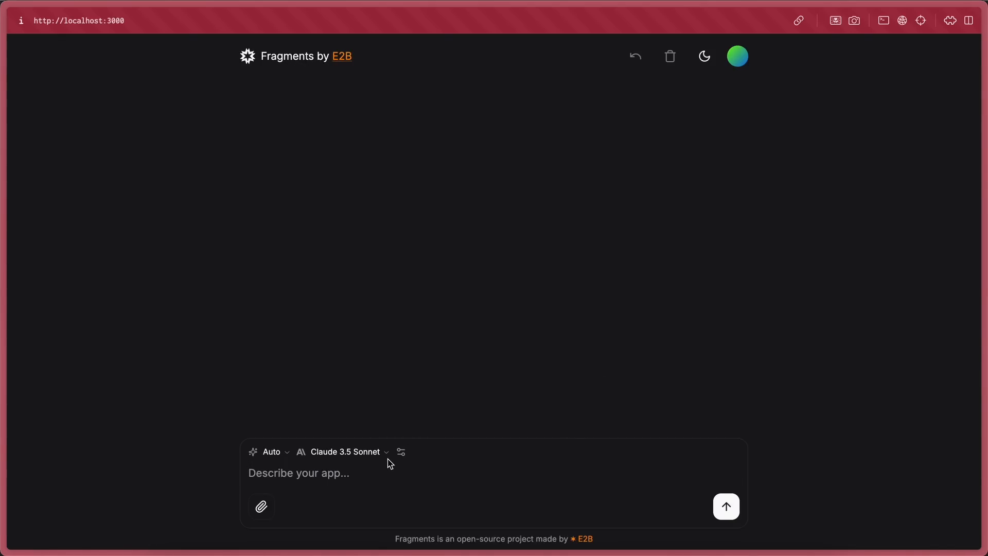
{"action": "left_click", "coordinate": [344, 452]}
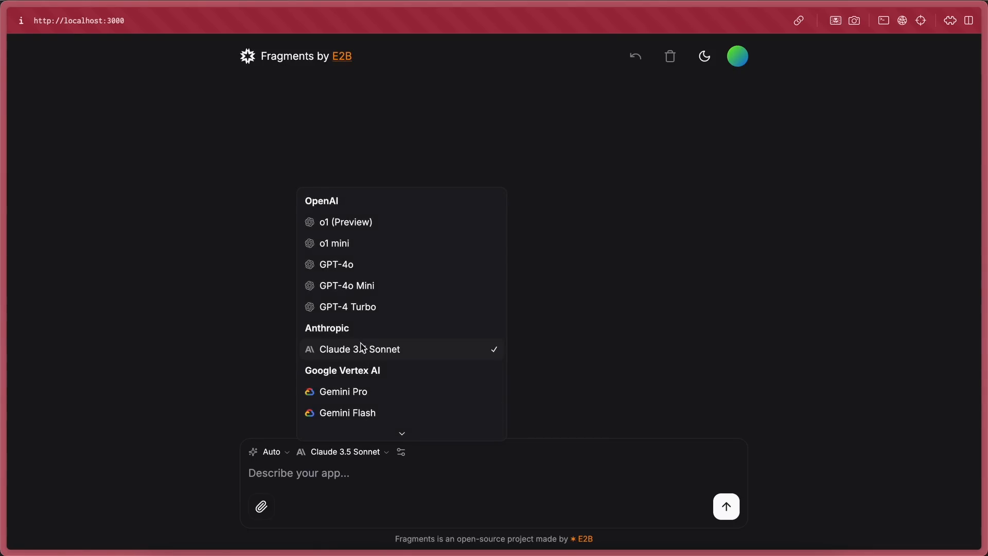
{"action": "scroll", "scroll_direction": "down", "scroll_amount": 3}
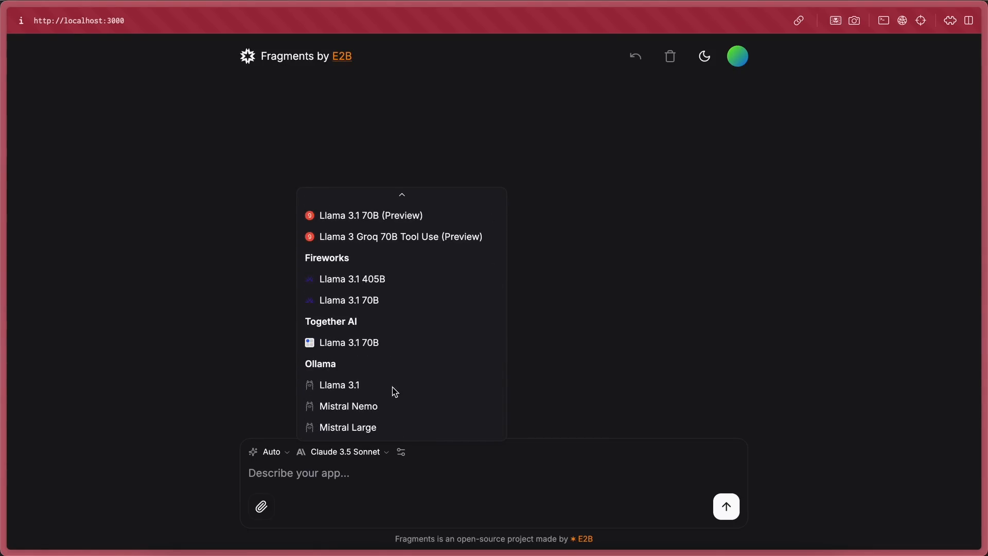
{"action": "mouse_move", "coordinate": [374, 340]}
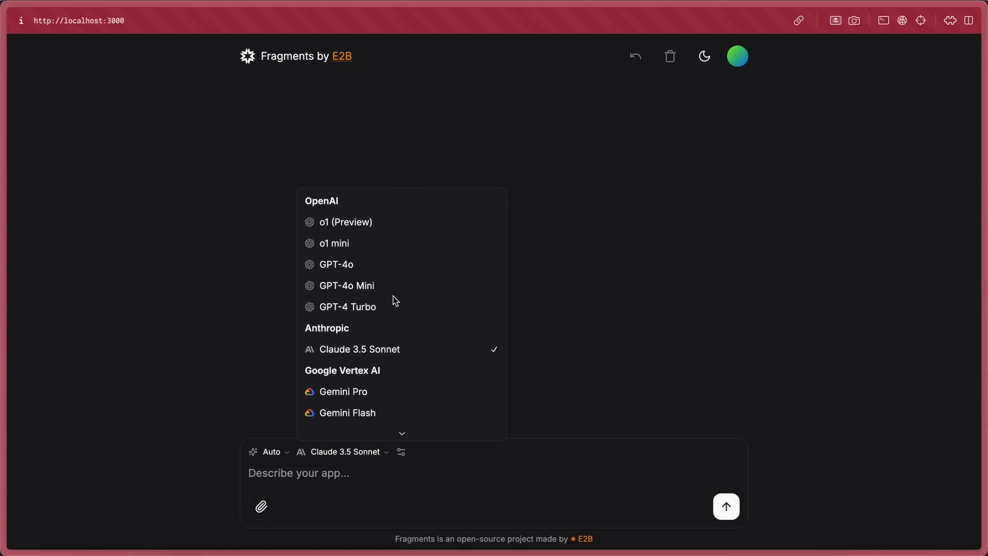
{"action": "left_click", "coordinate": [190, 315]}
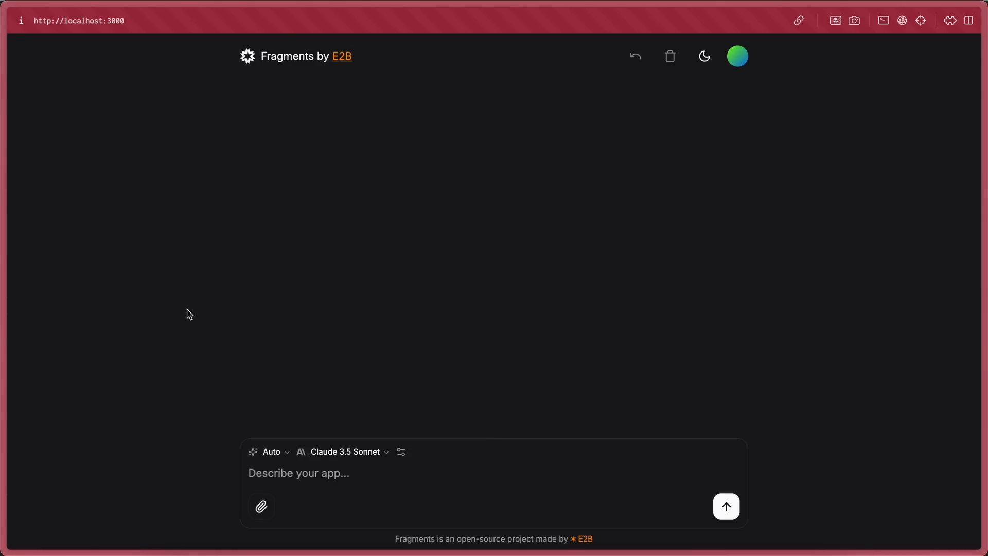
{"action": "mouse_move", "coordinate": [445, 177]}
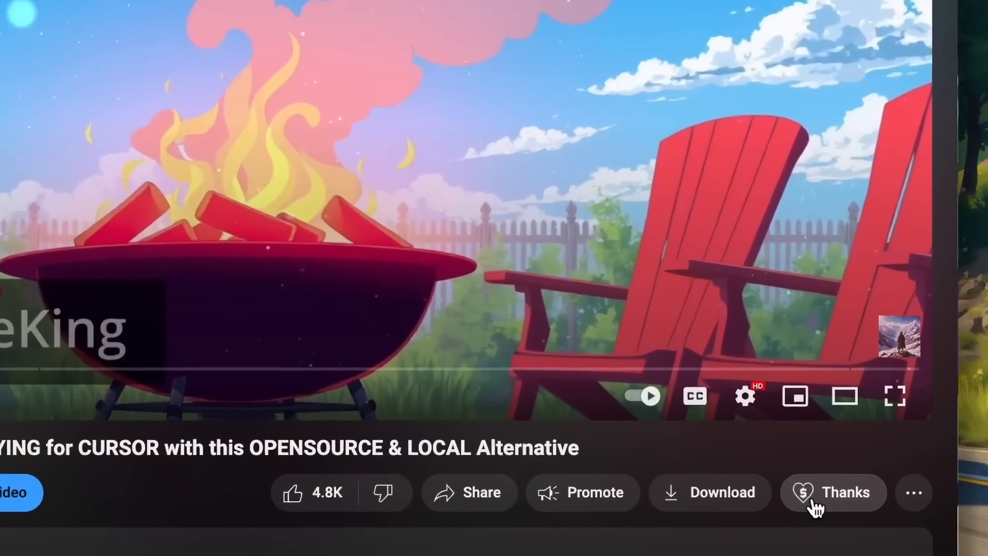
- Raise the Super Thanks amount to $500.00, then show the channel membership tiers
{"action": "left_click", "coordinate": [834, 493]}
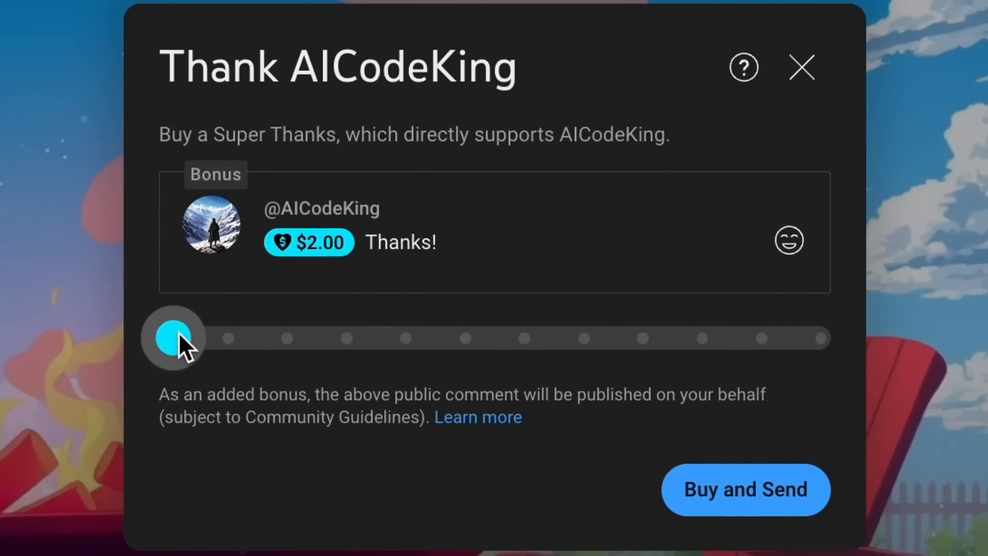
{"action": "left_click_drag", "start_coordinate": [173, 338], "coordinate": [822, 339]}
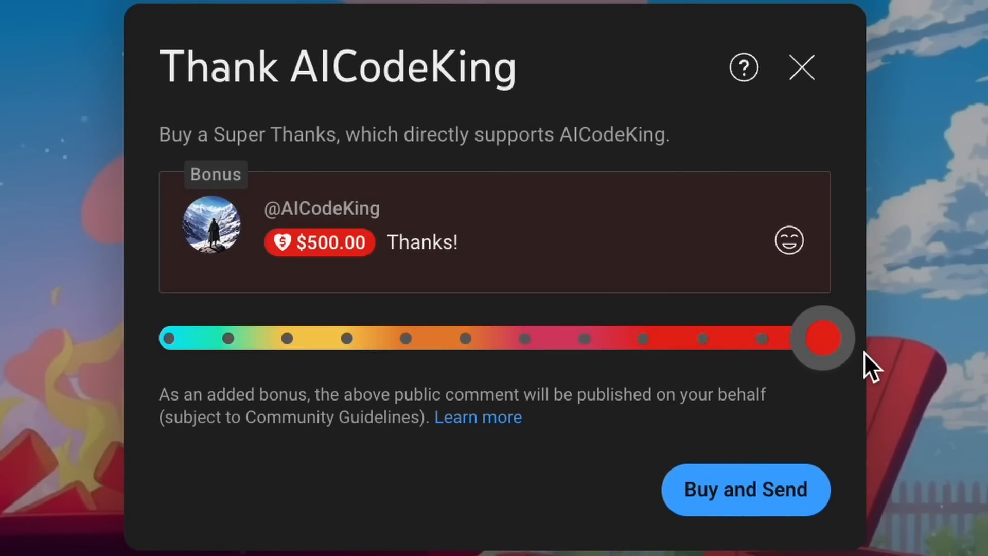
{"action": "left_click", "coordinate": [801, 68]}
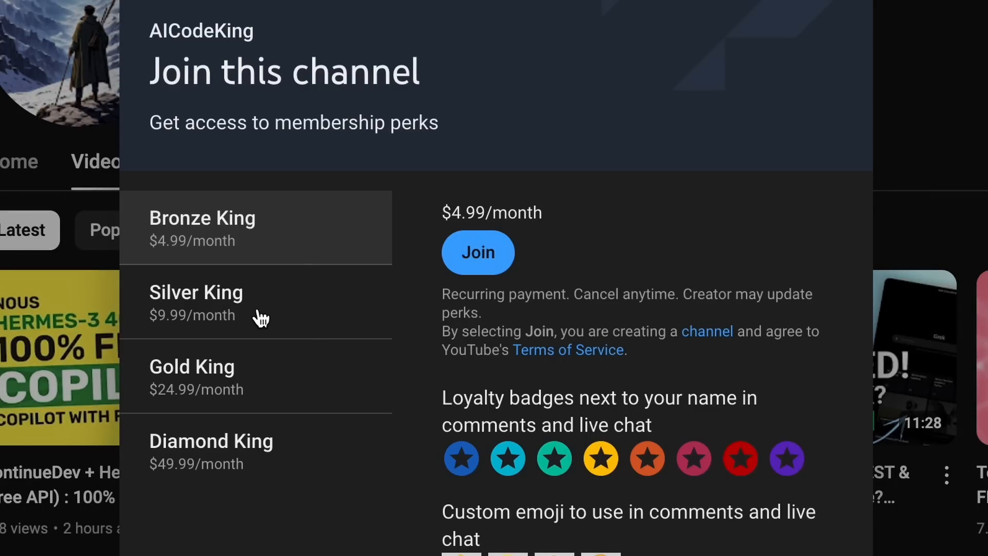
{"action": "mouse_move", "coordinate": [326, 400]}
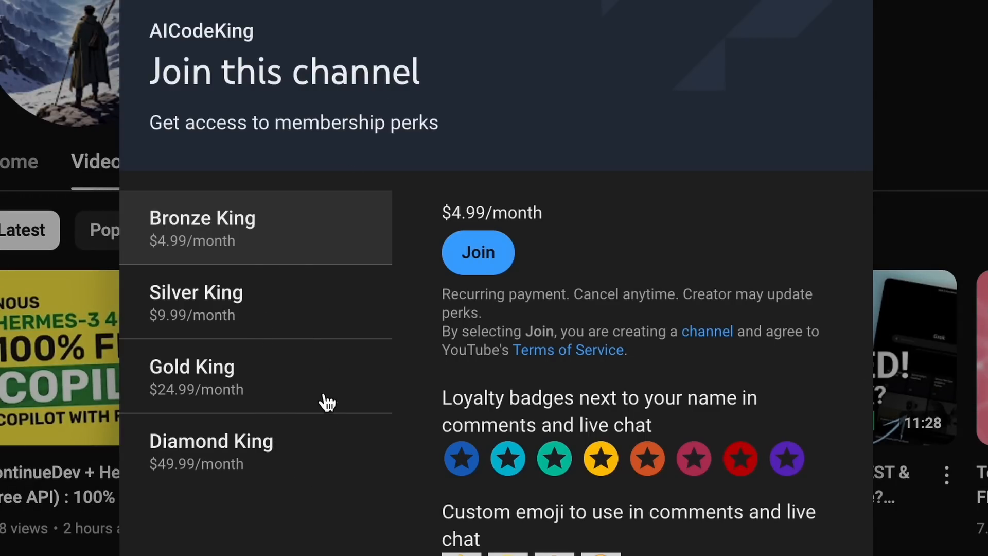
{"action": "mouse_move", "coordinate": [321, 314]}
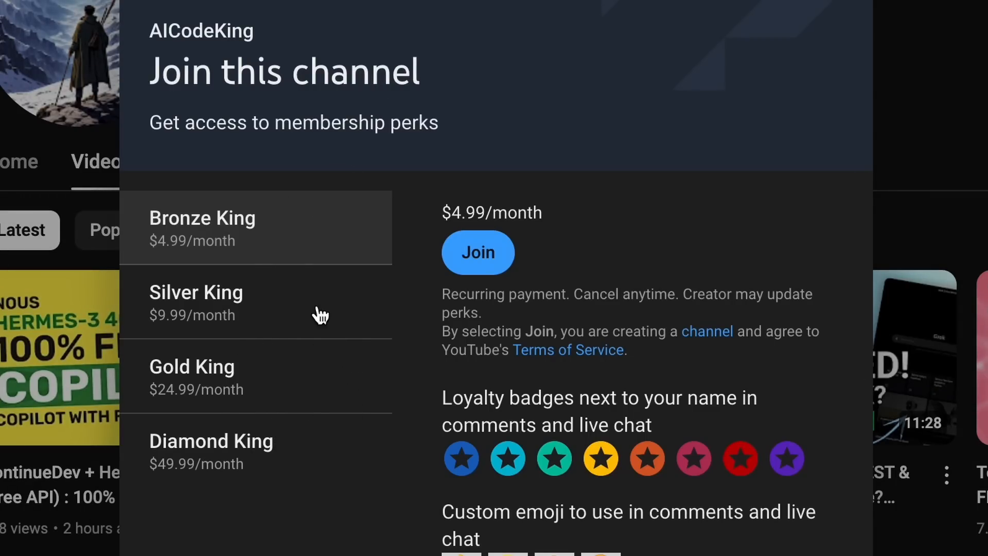